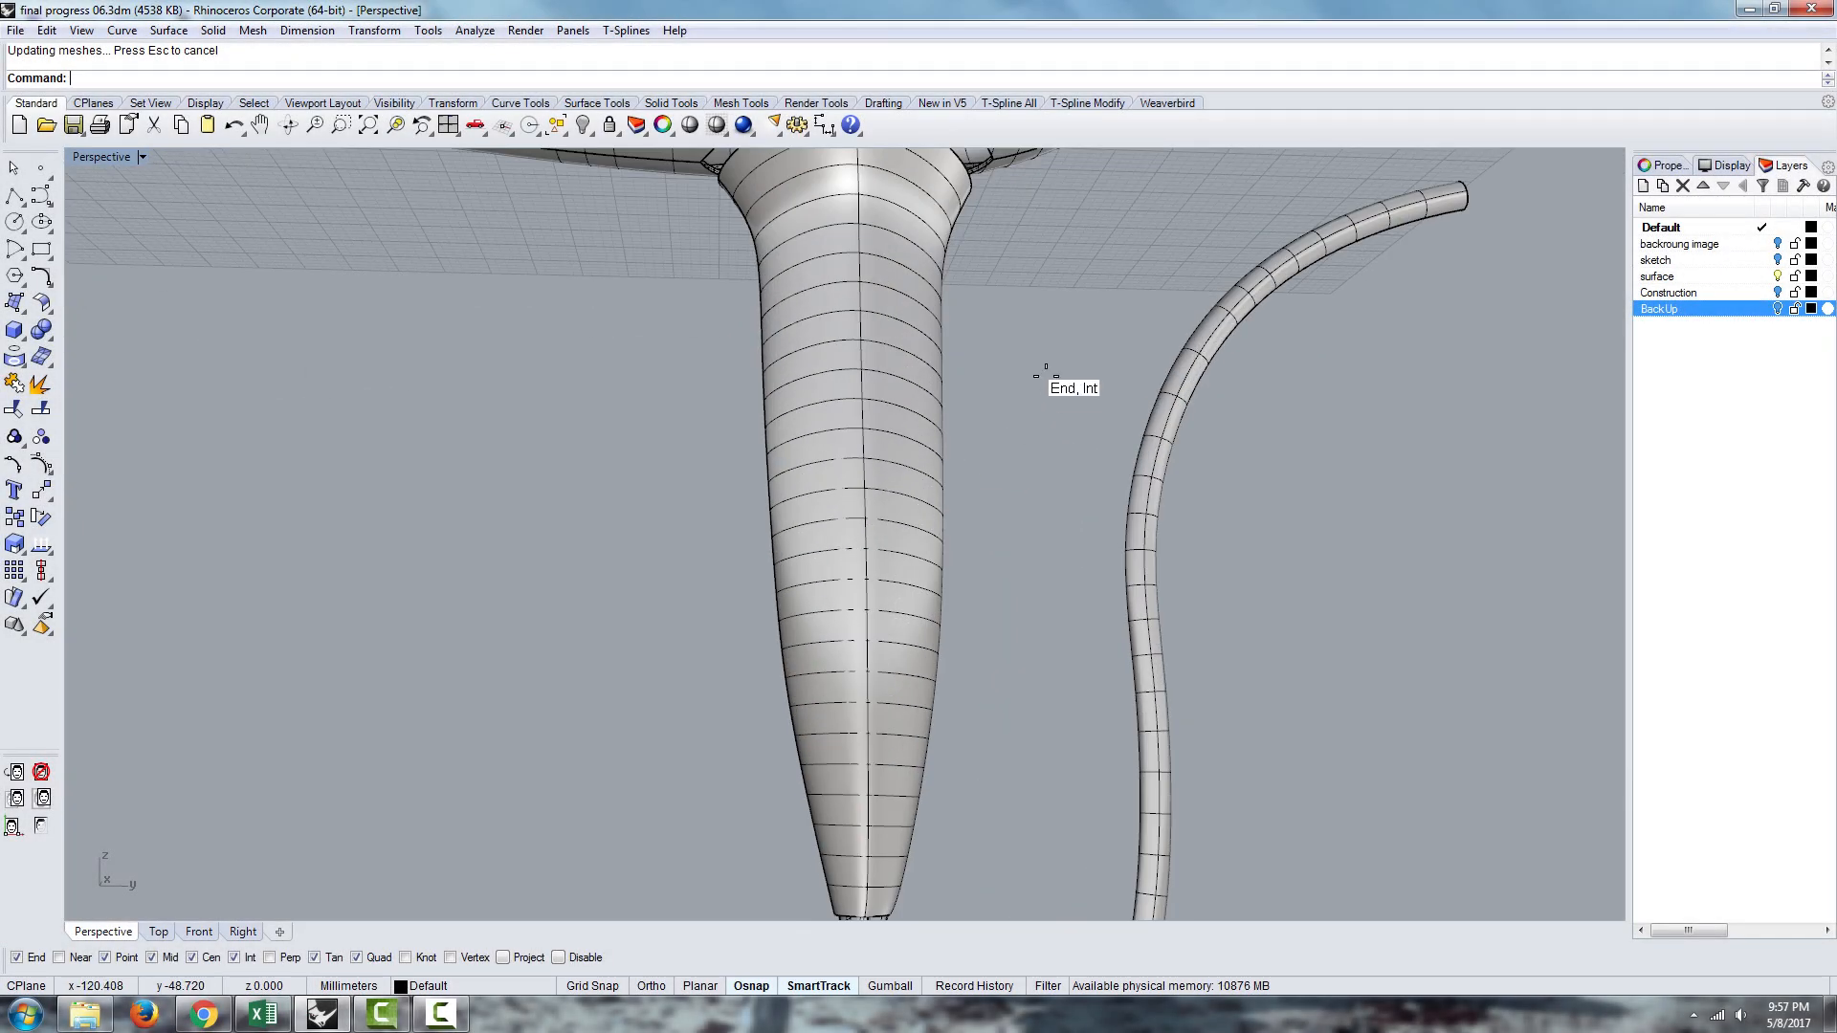
# Select the thin strip surface at the handle-body junction from the Selection Menu and delete it
pyautogui.click(902, 469)
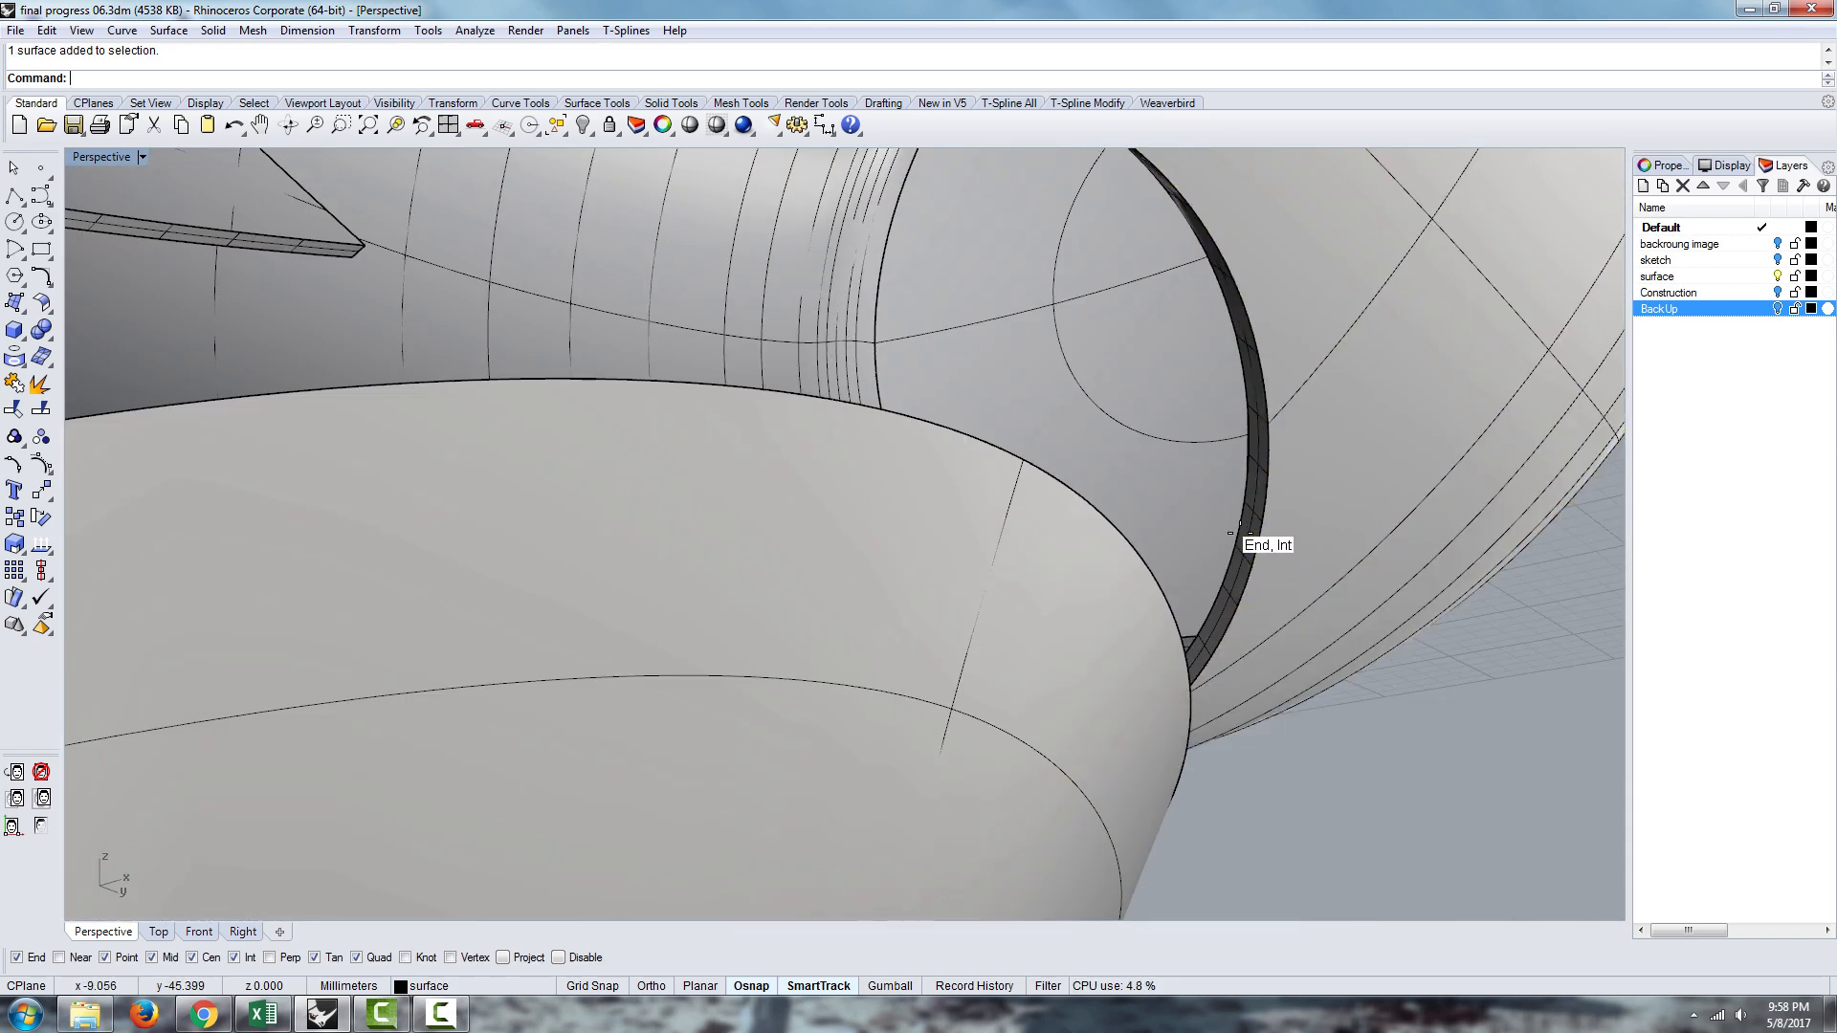
pyautogui.click(1240, 527)
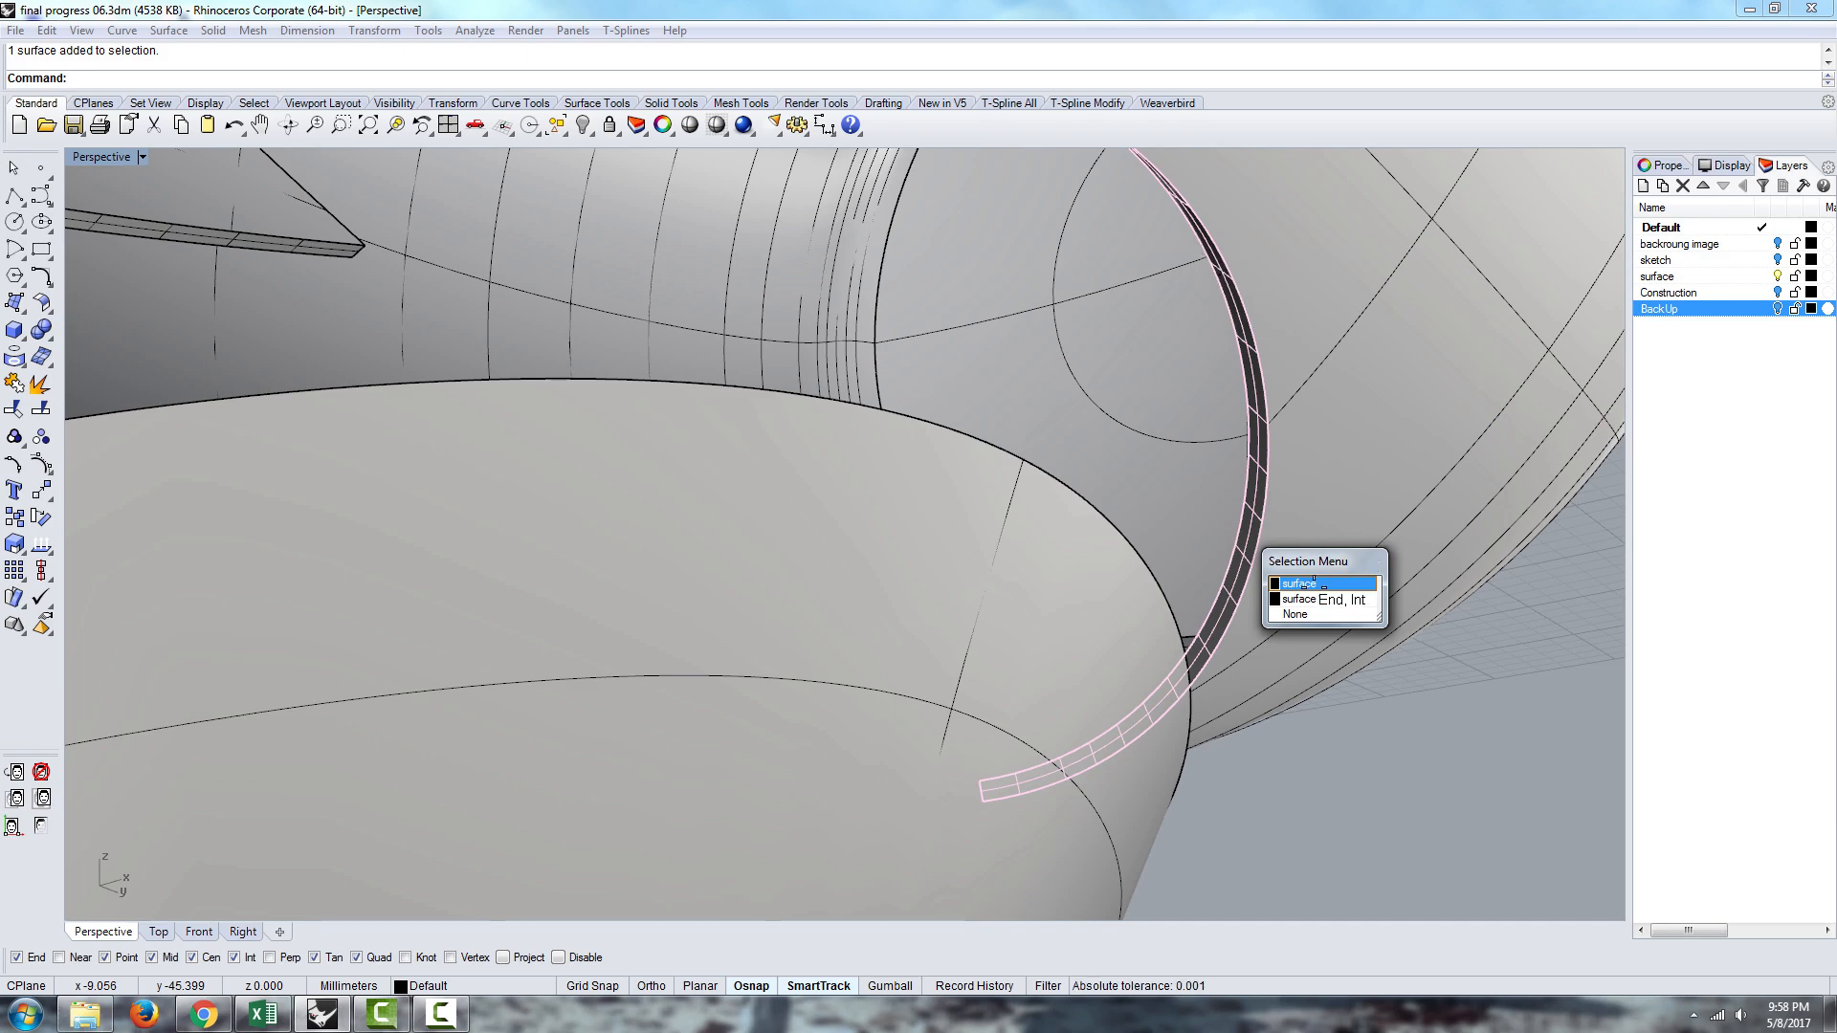
pyautogui.click(1295, 584)
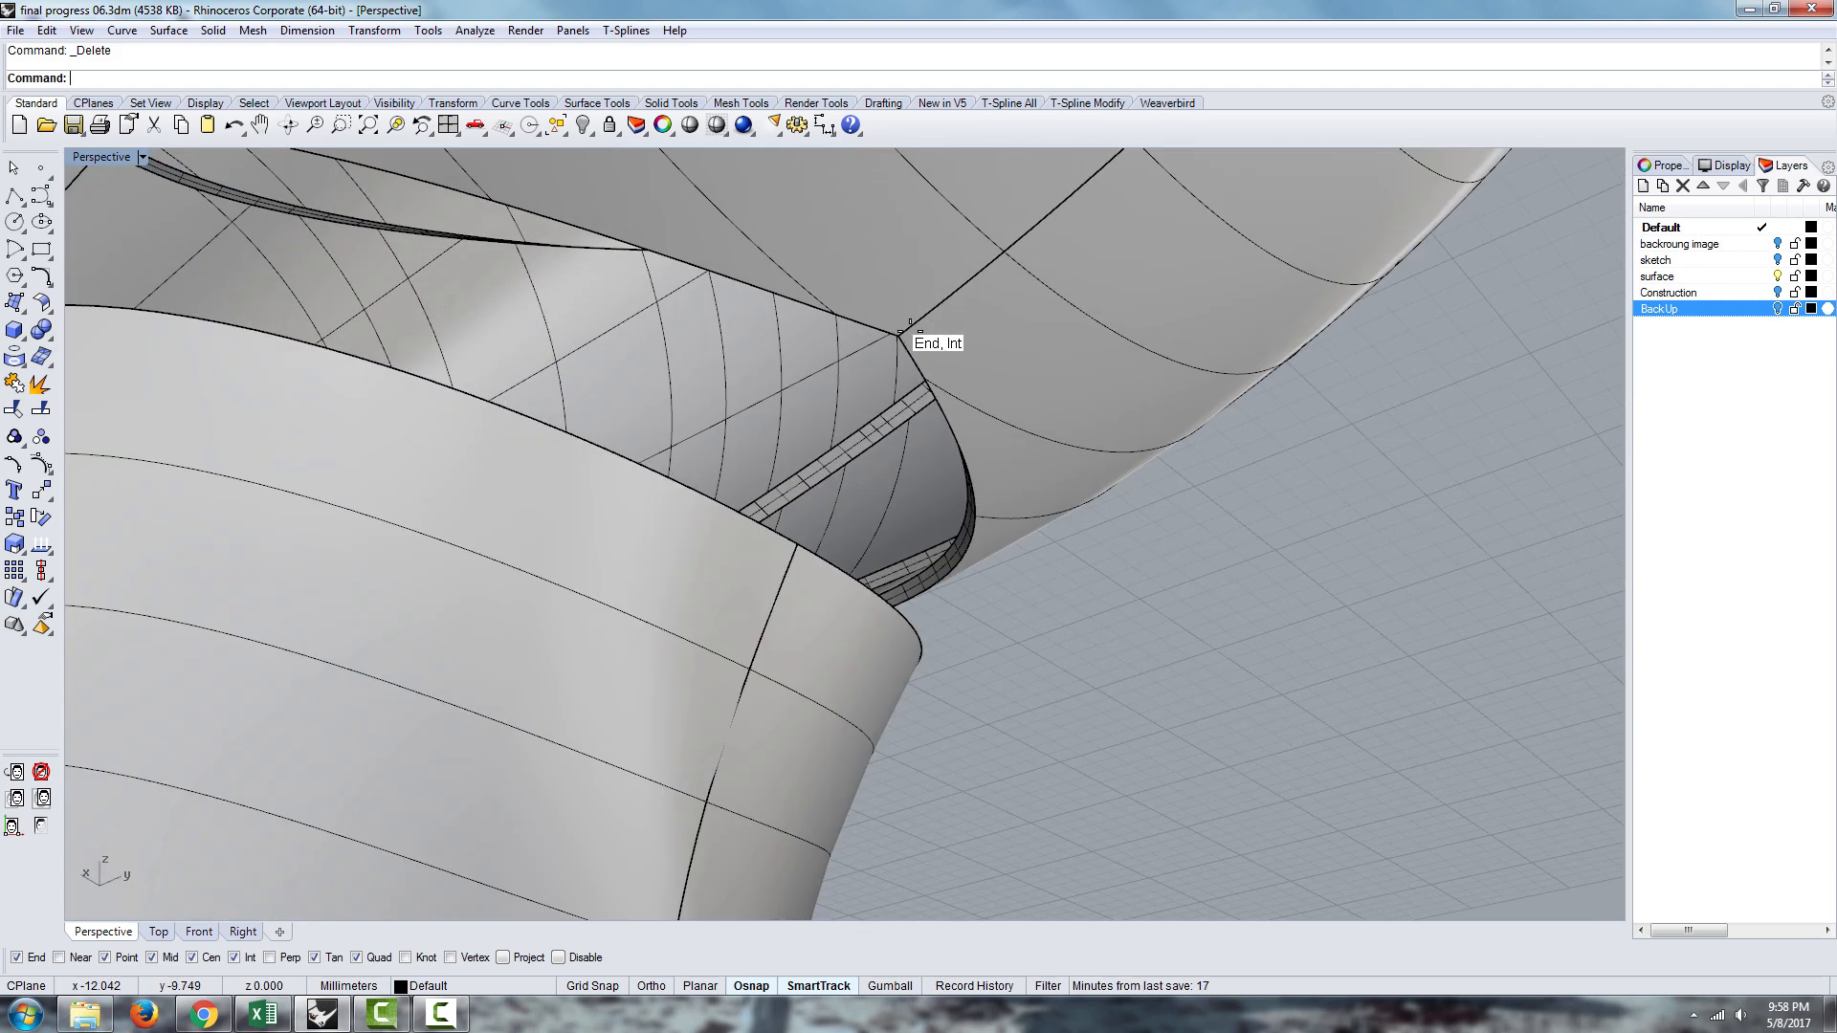
pyautogui.moveTo(923, 297)
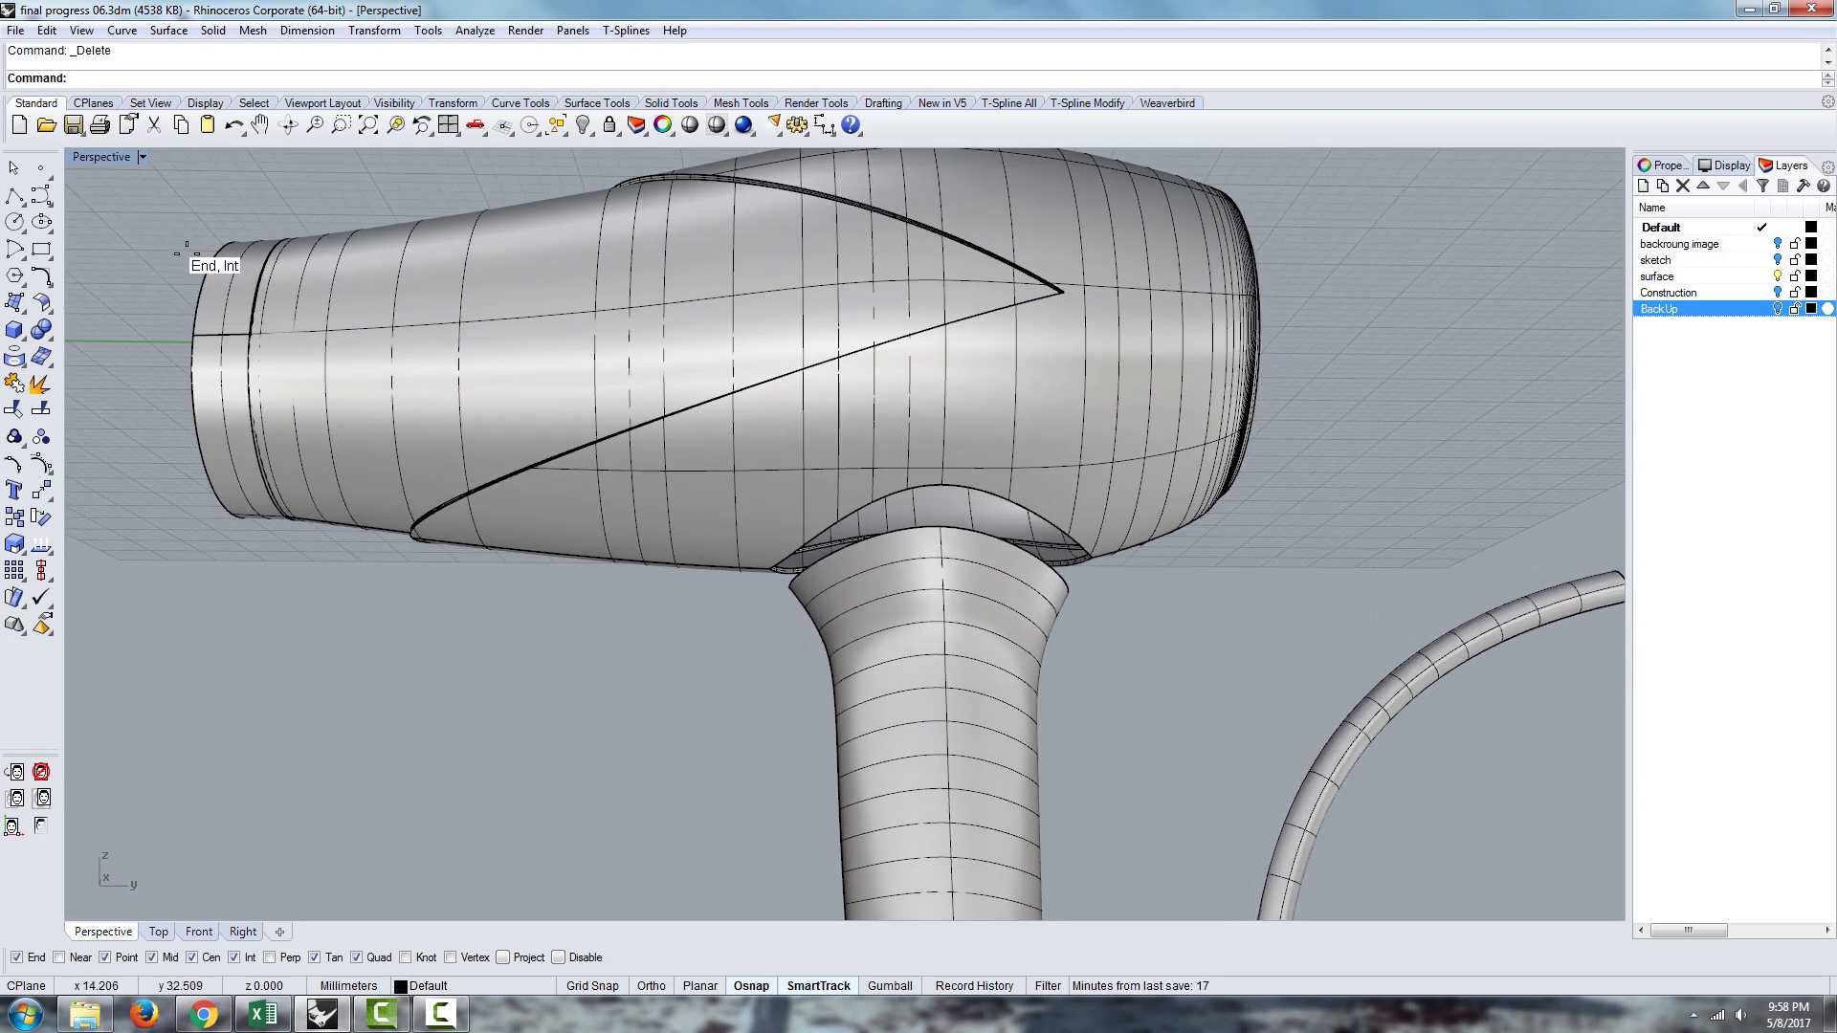
pyautogui.moveTo(517, 627)
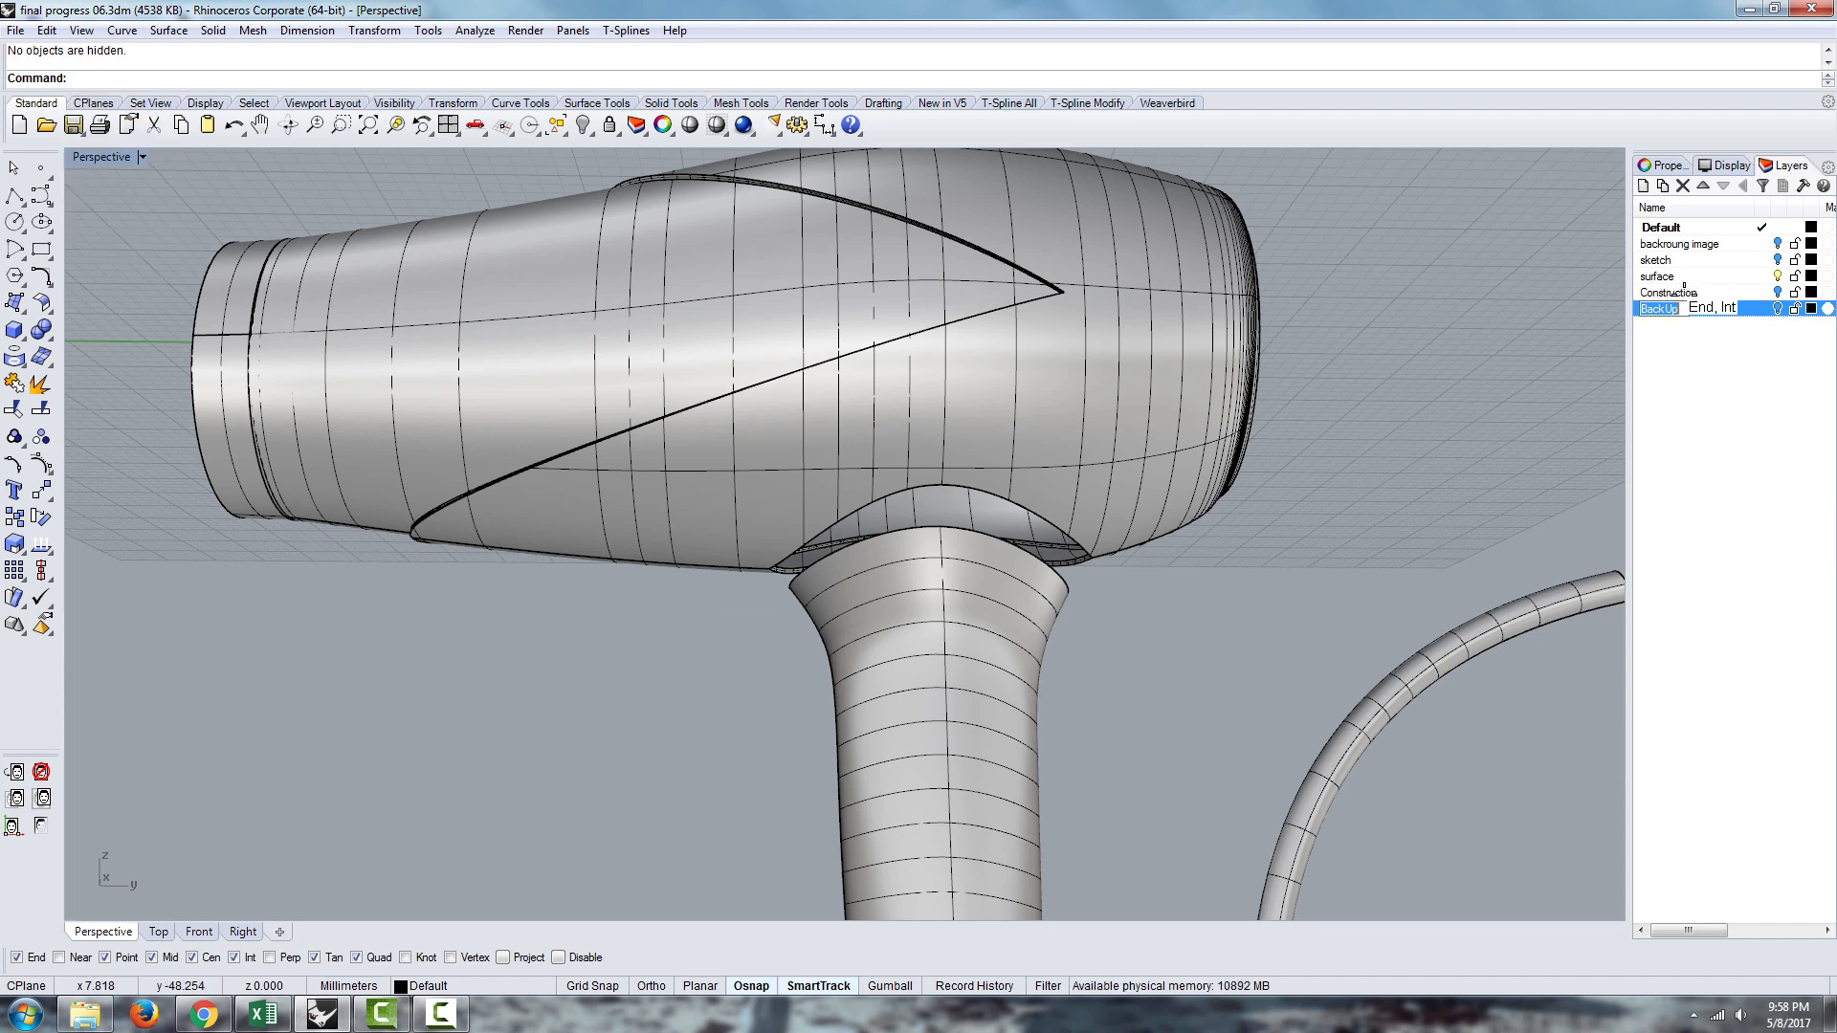
# Make Construction the current layer in the Layers panel
pyautogui.click(1668, 292)
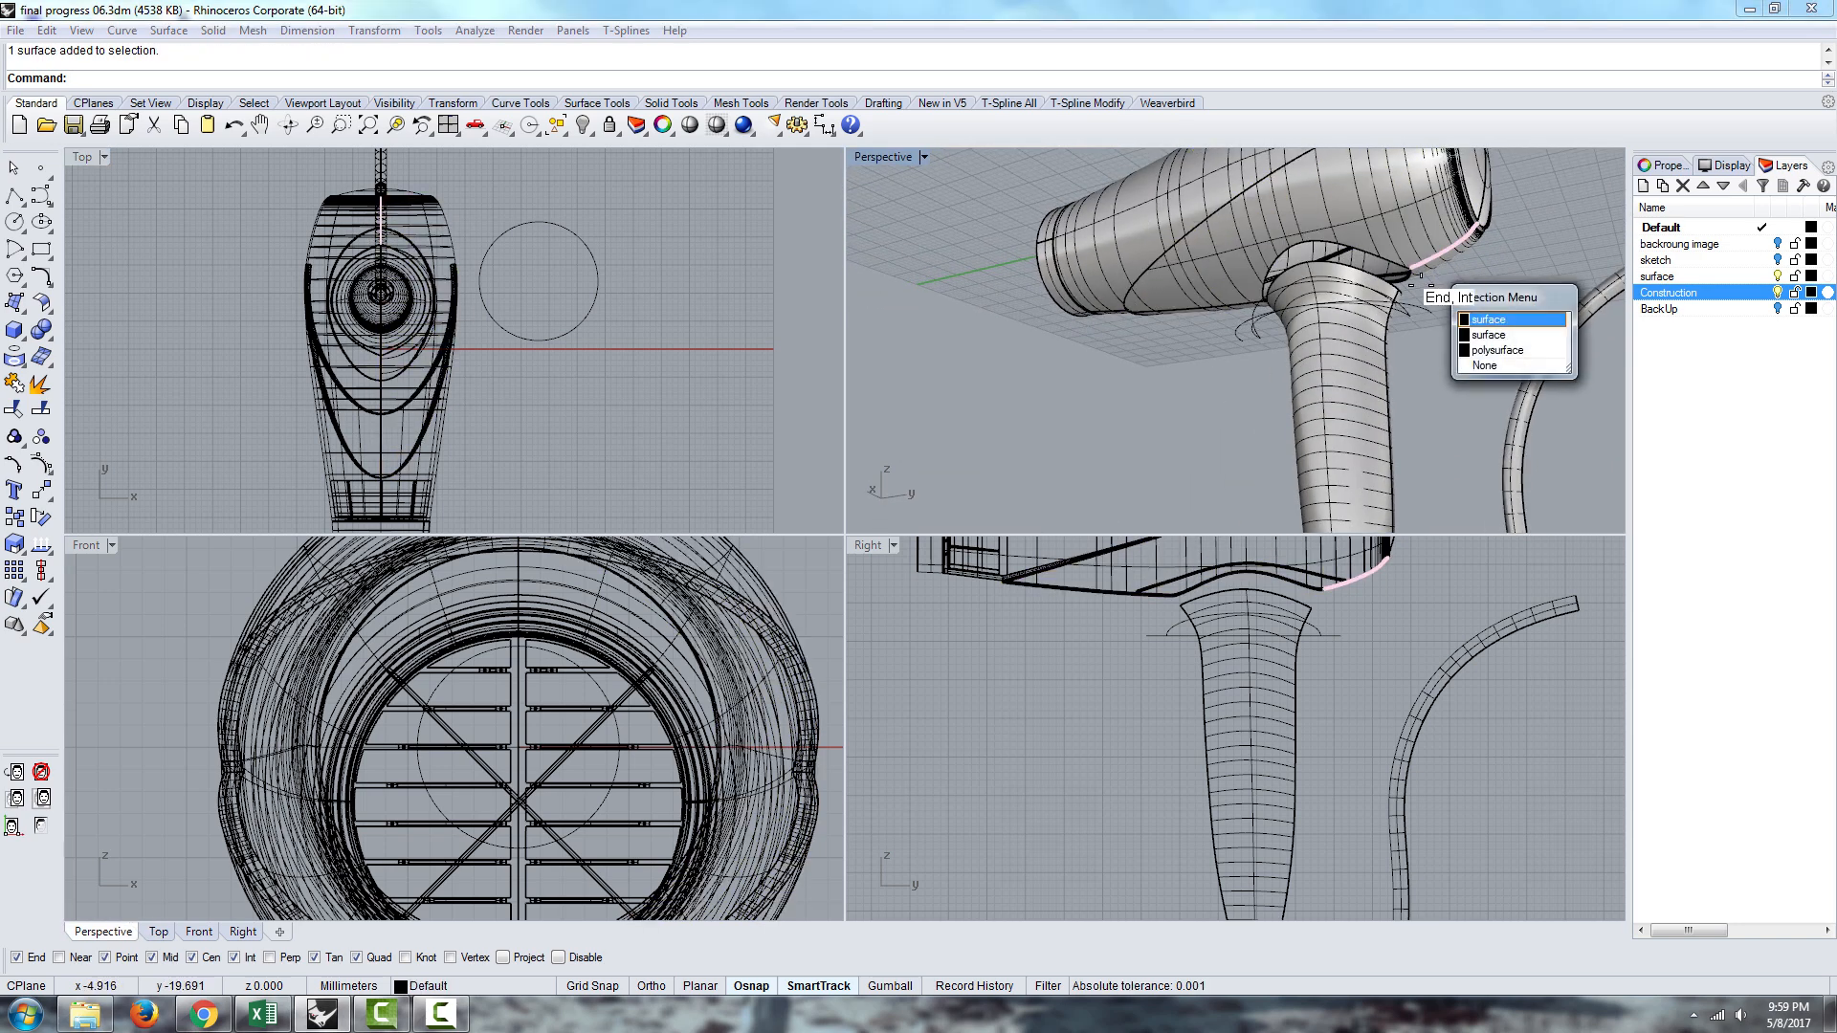
# Trim the construction circle to a half arc and extrude it straight up through the handle top
pyautogui.click(1488, 319)
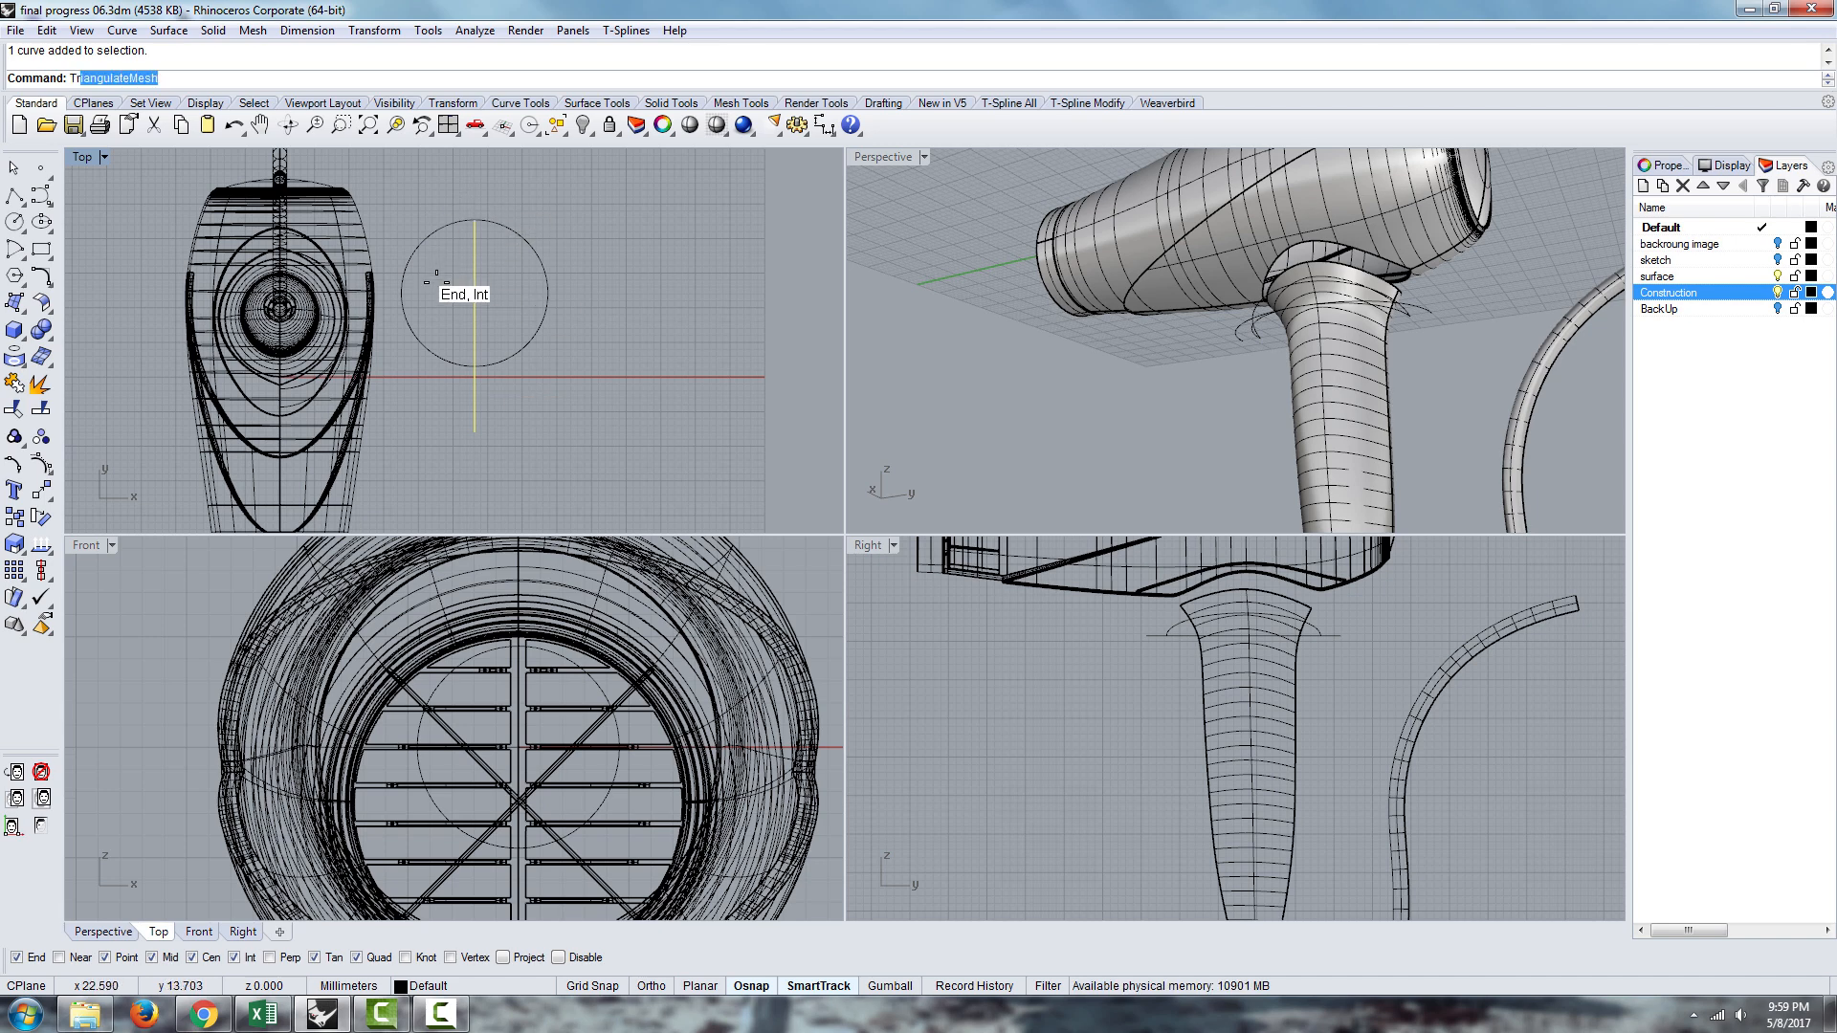
pyautogui.write('Trim')
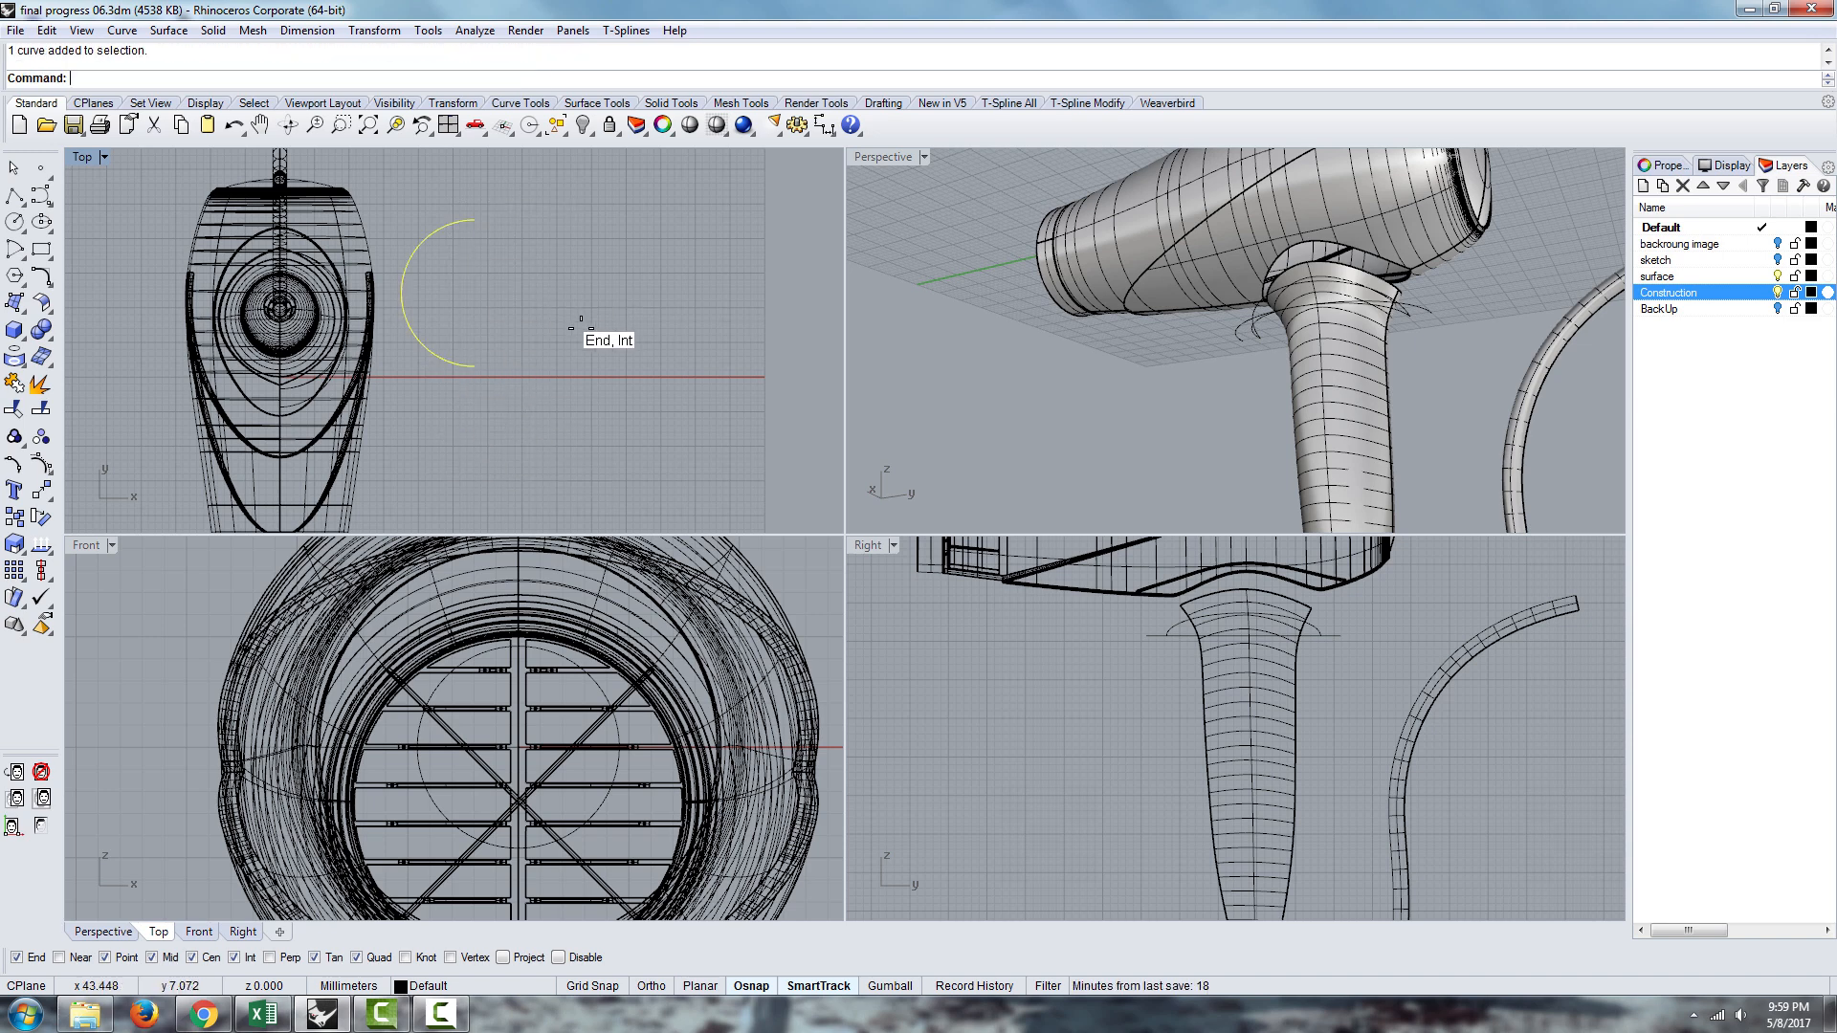
pyautogui.write('ExtractSr')
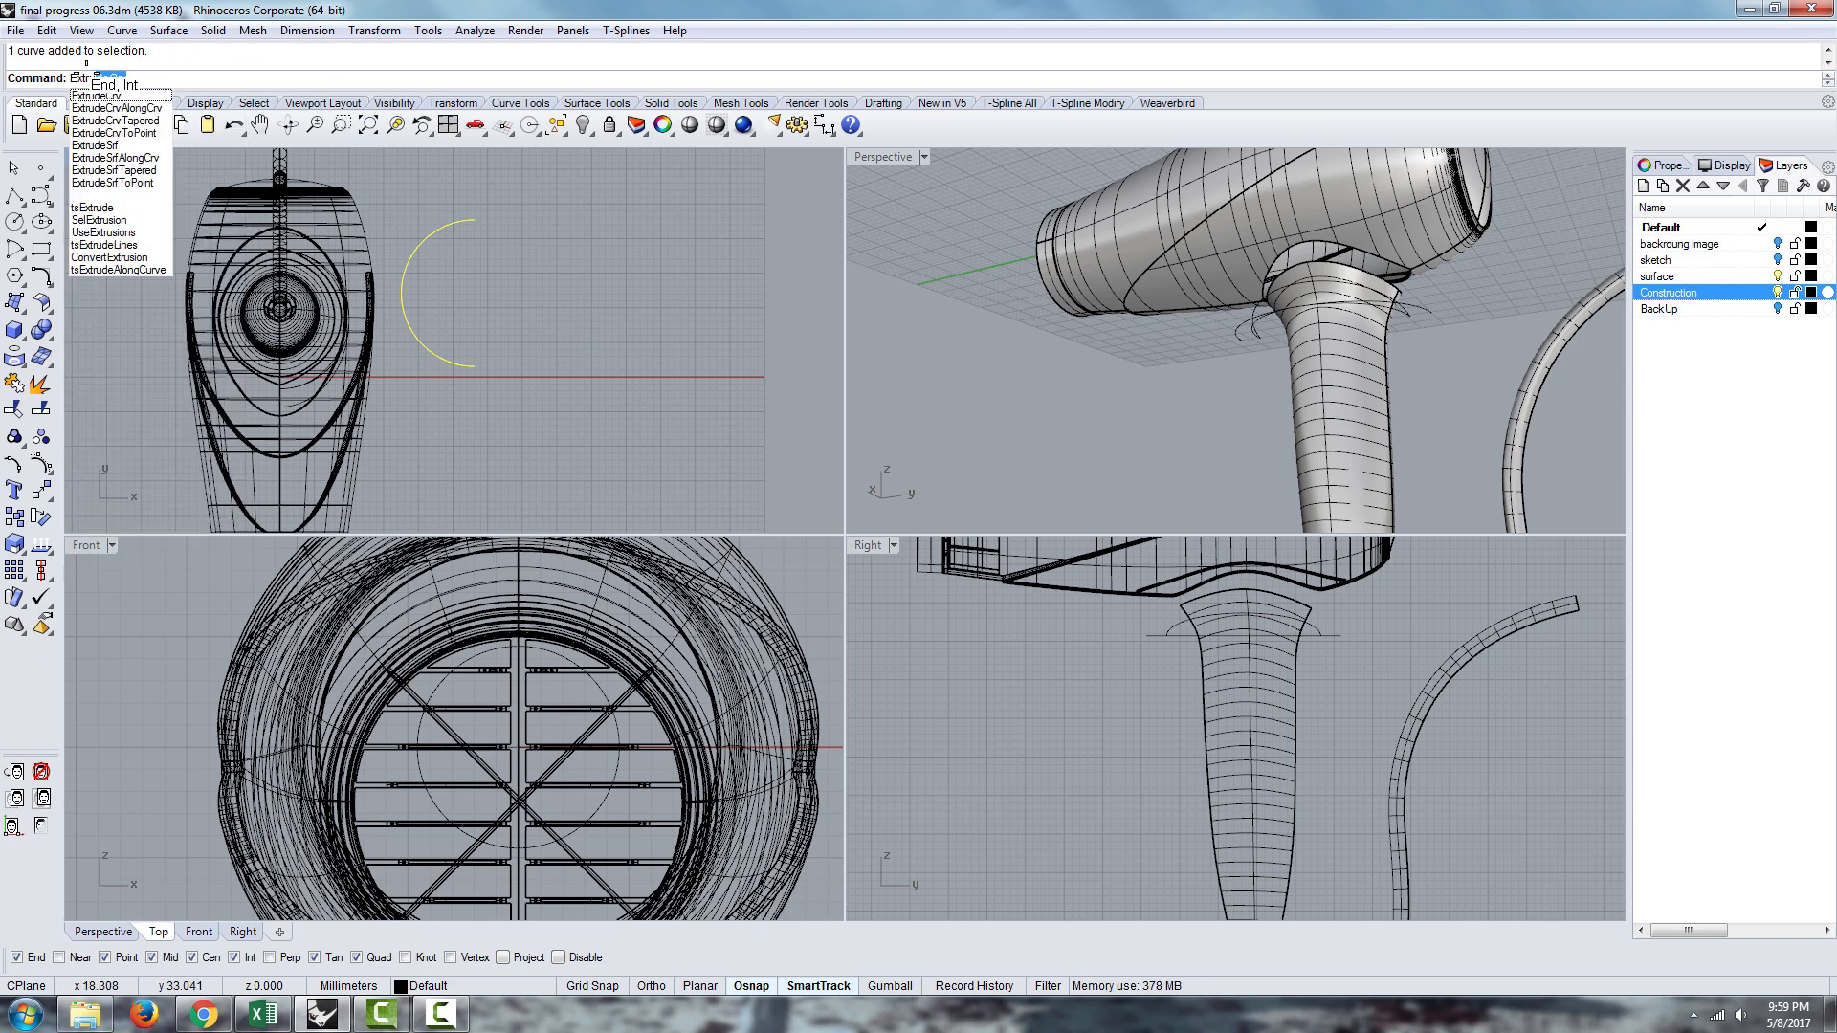
pyautogui.click(96, 96)
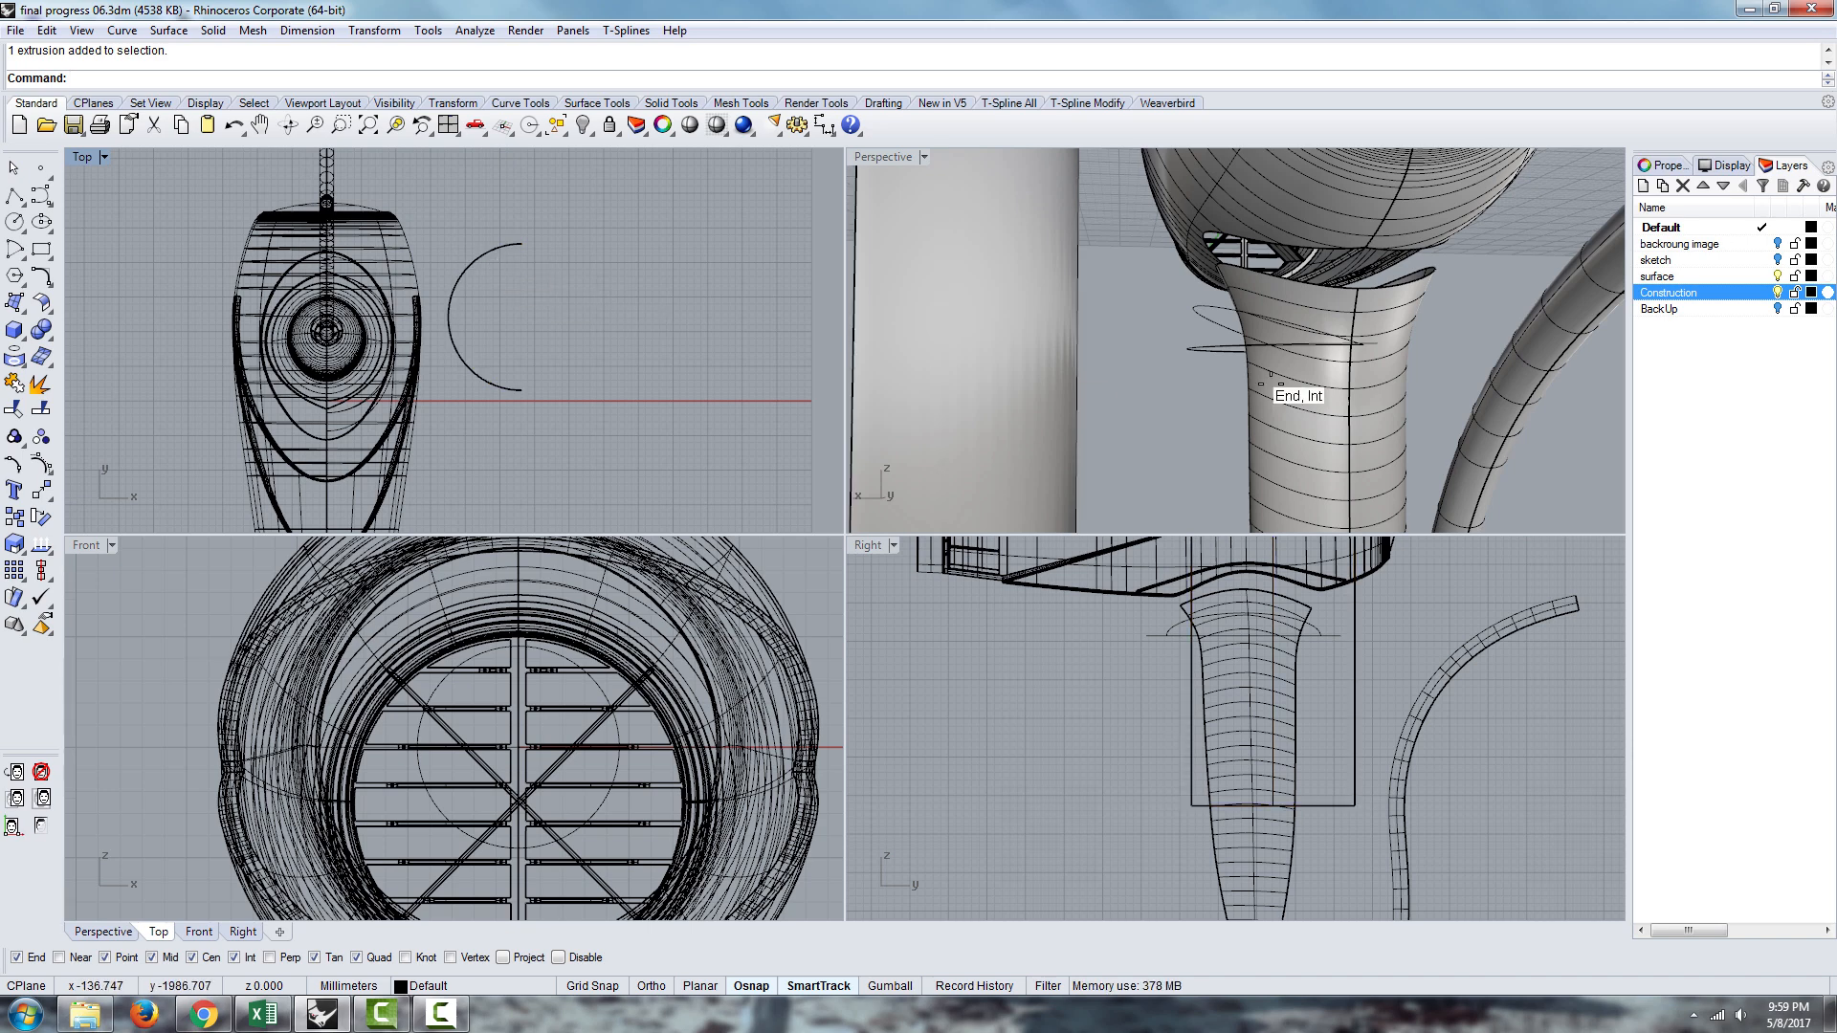
# Delete the first extrusion, scale and explode the body outline curve, and extrude it into a tall surface
pyautogui.press('Delete')
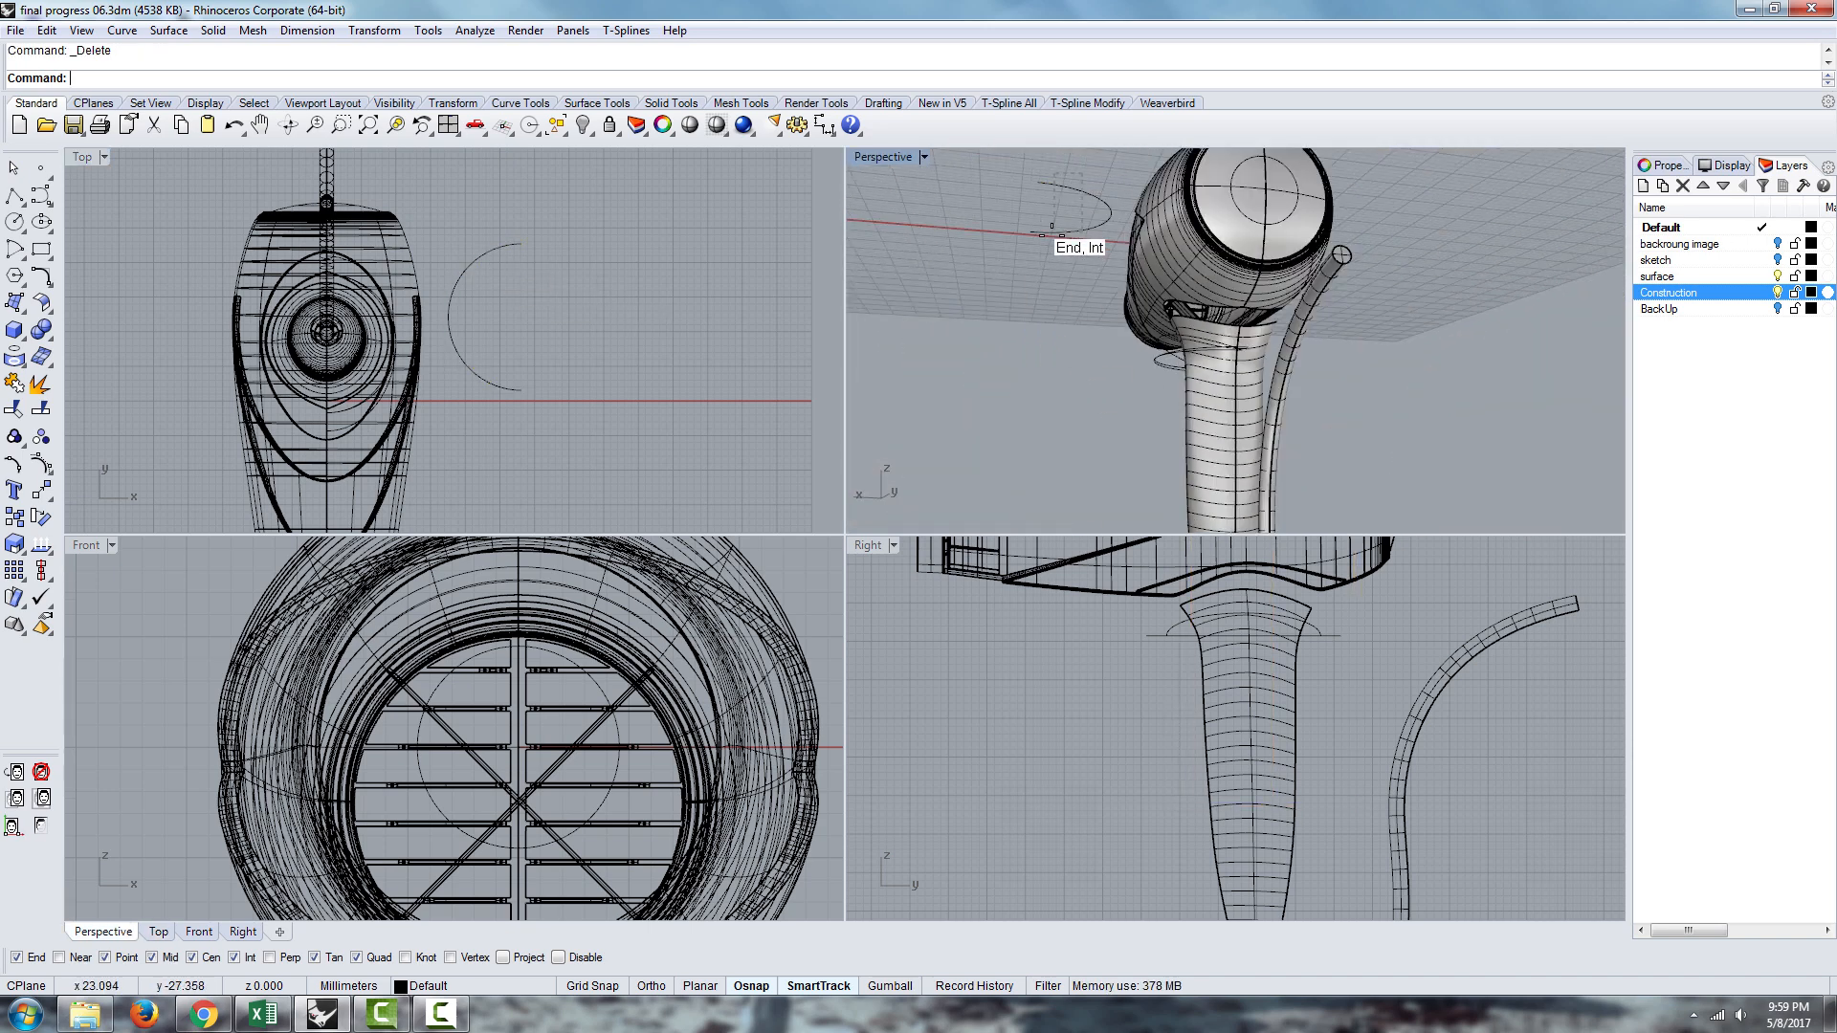
pyautogui.write('Sca')
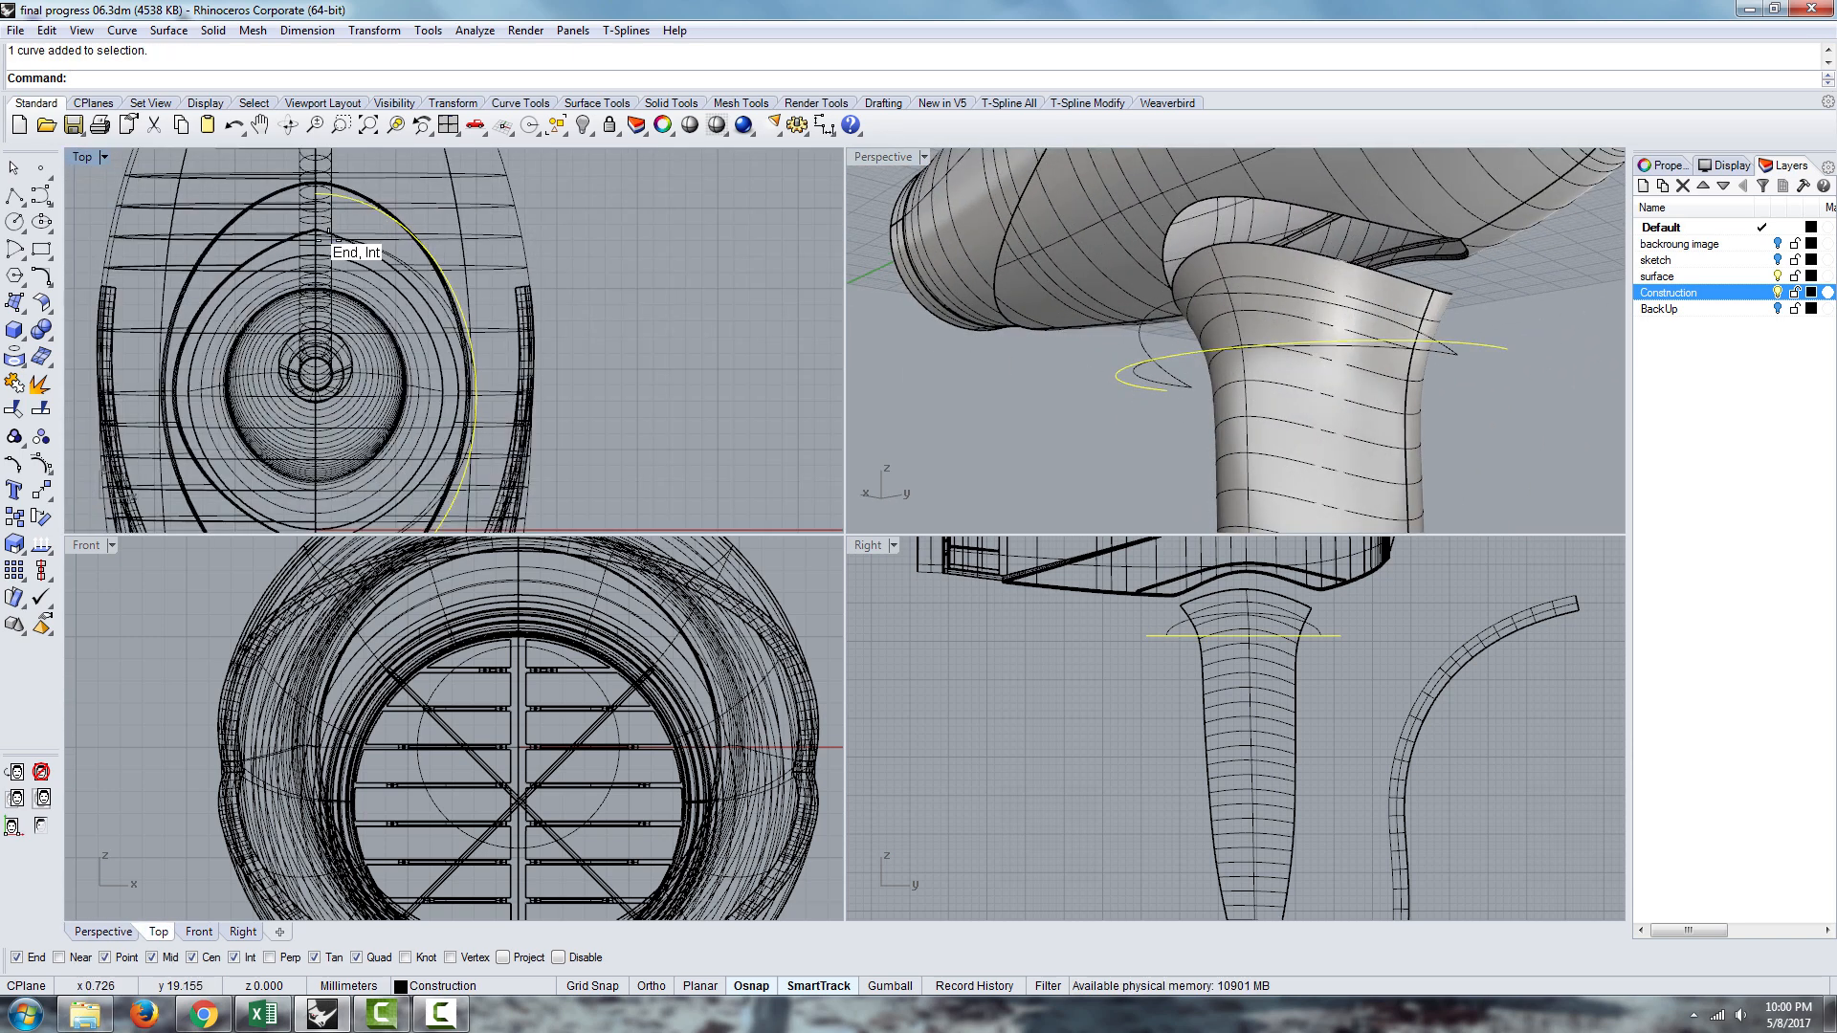
pyautogui.moveTo(458, 381)
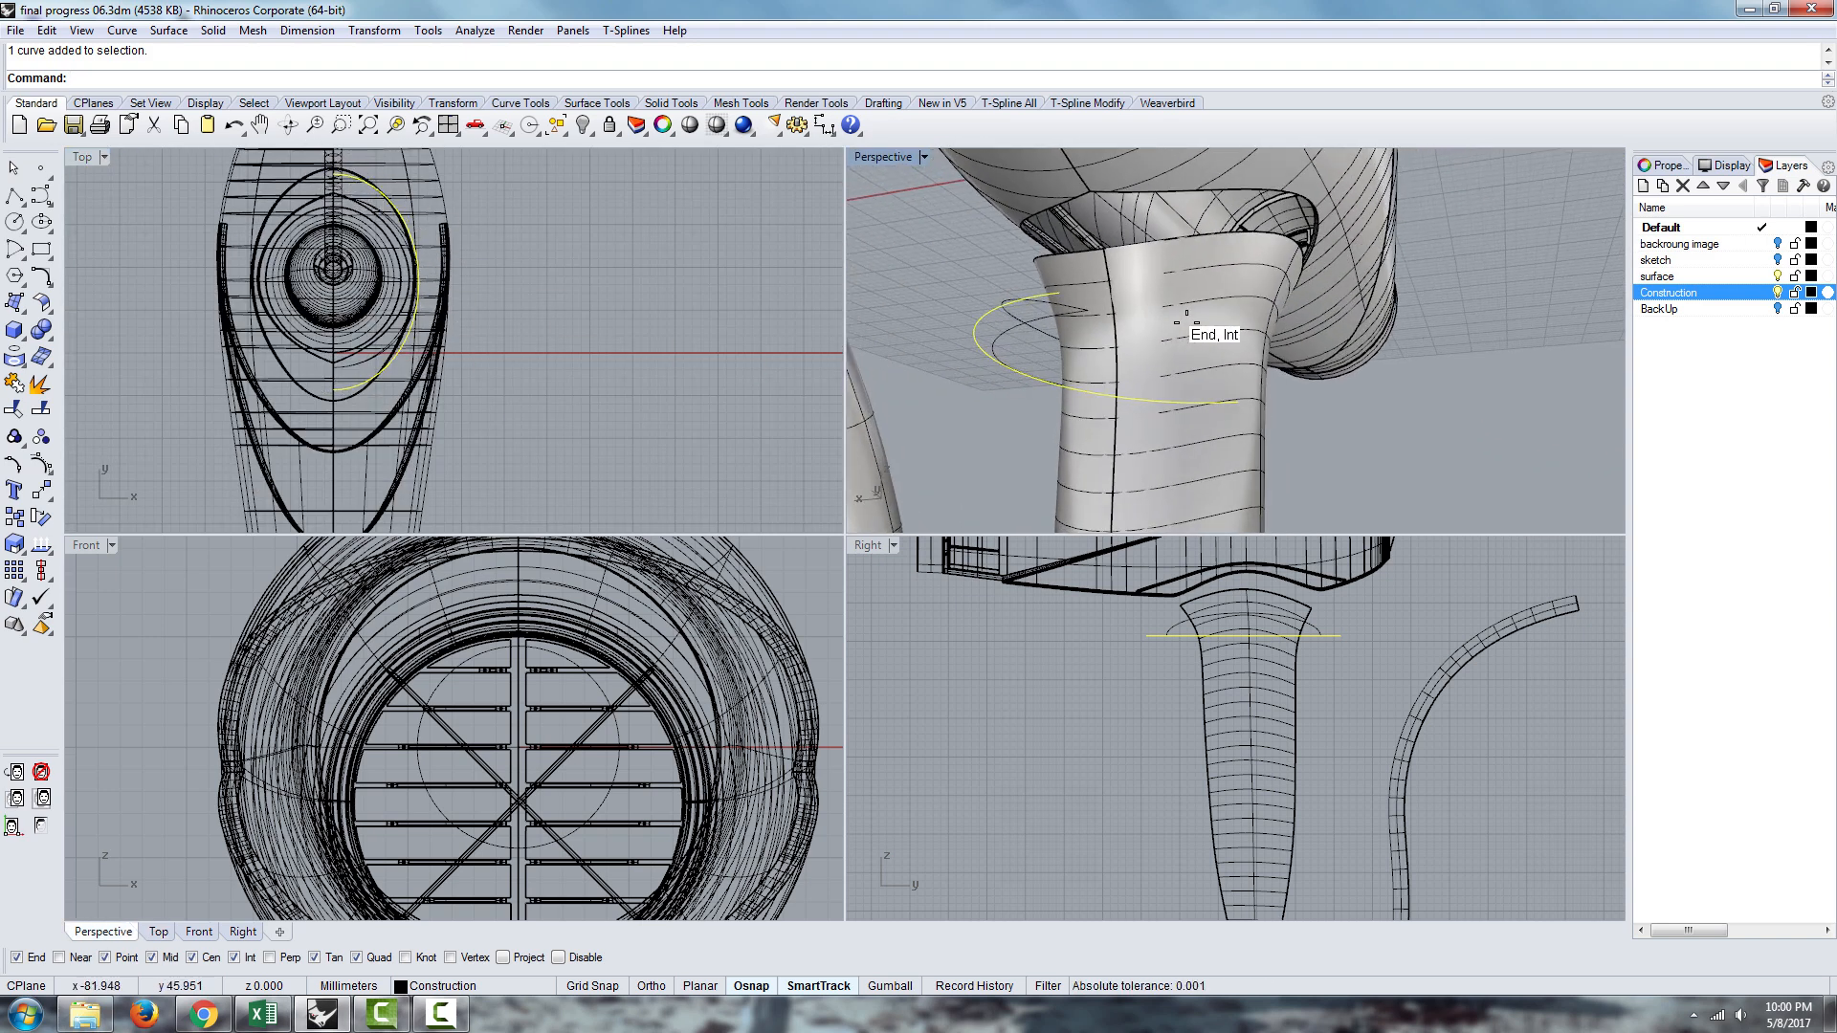
pyautogui.write('Explode')
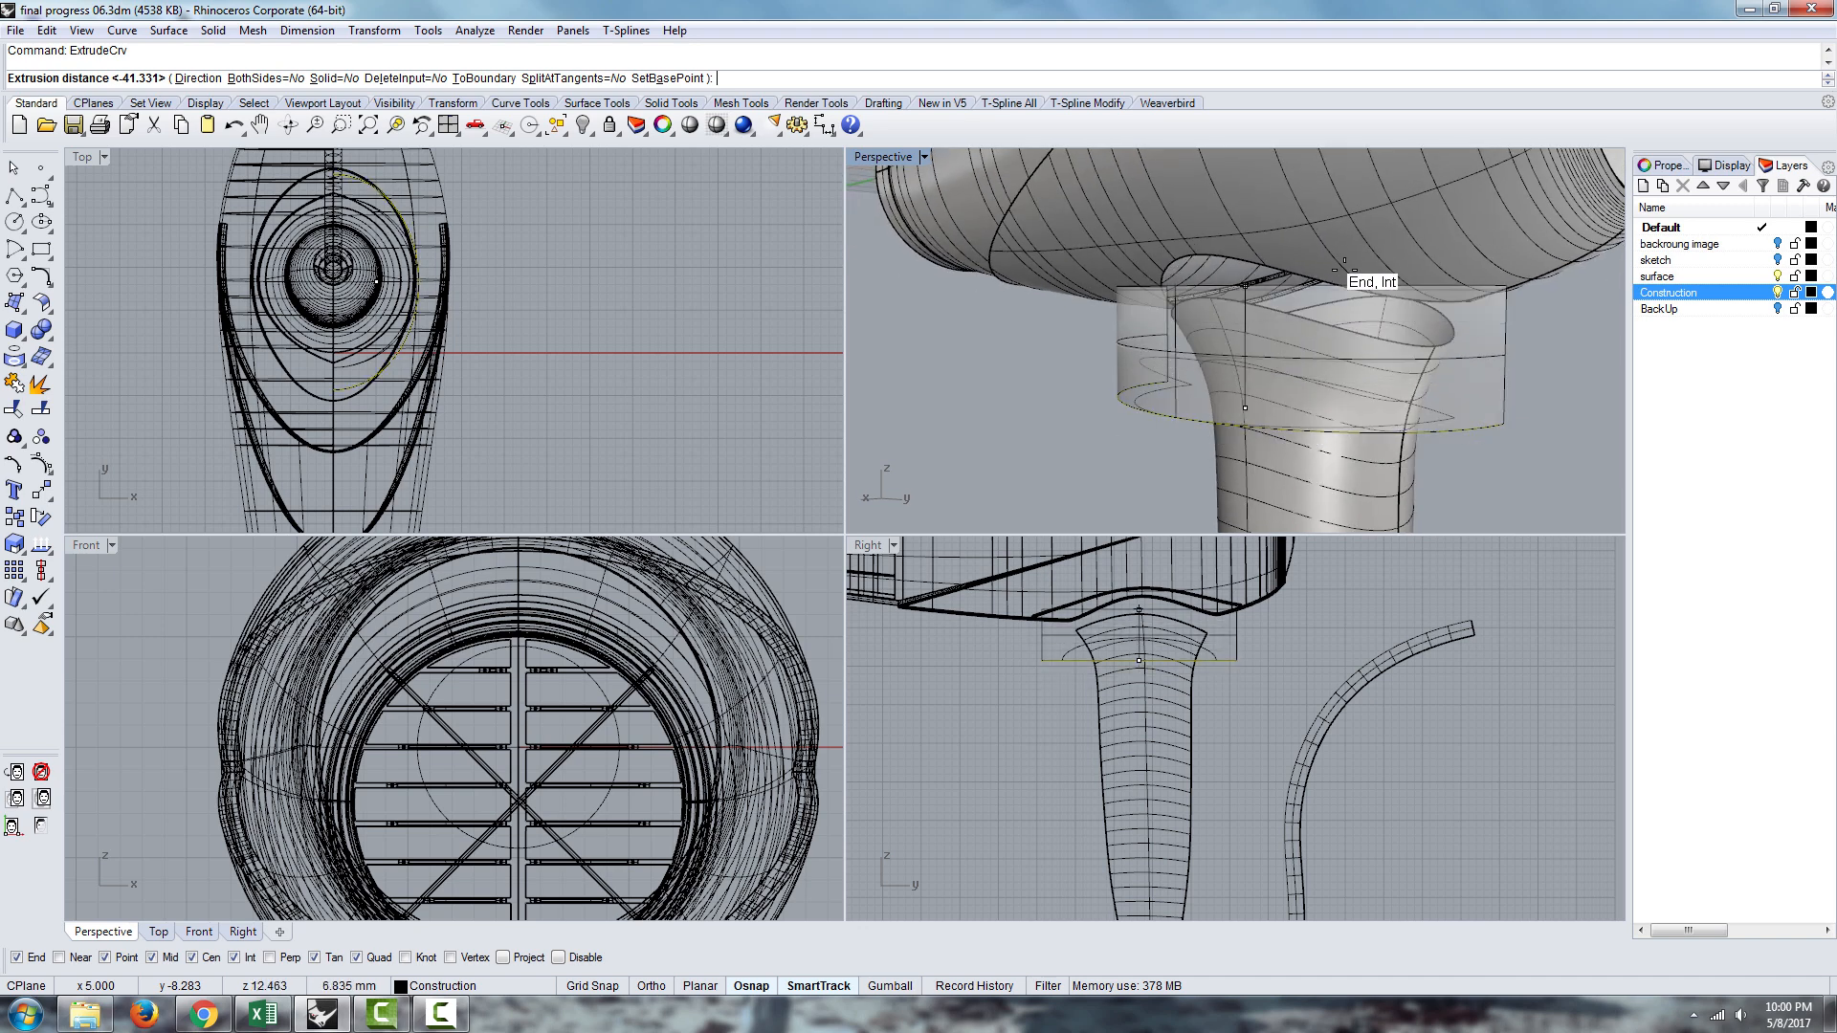
pyautogui.press('Enter')
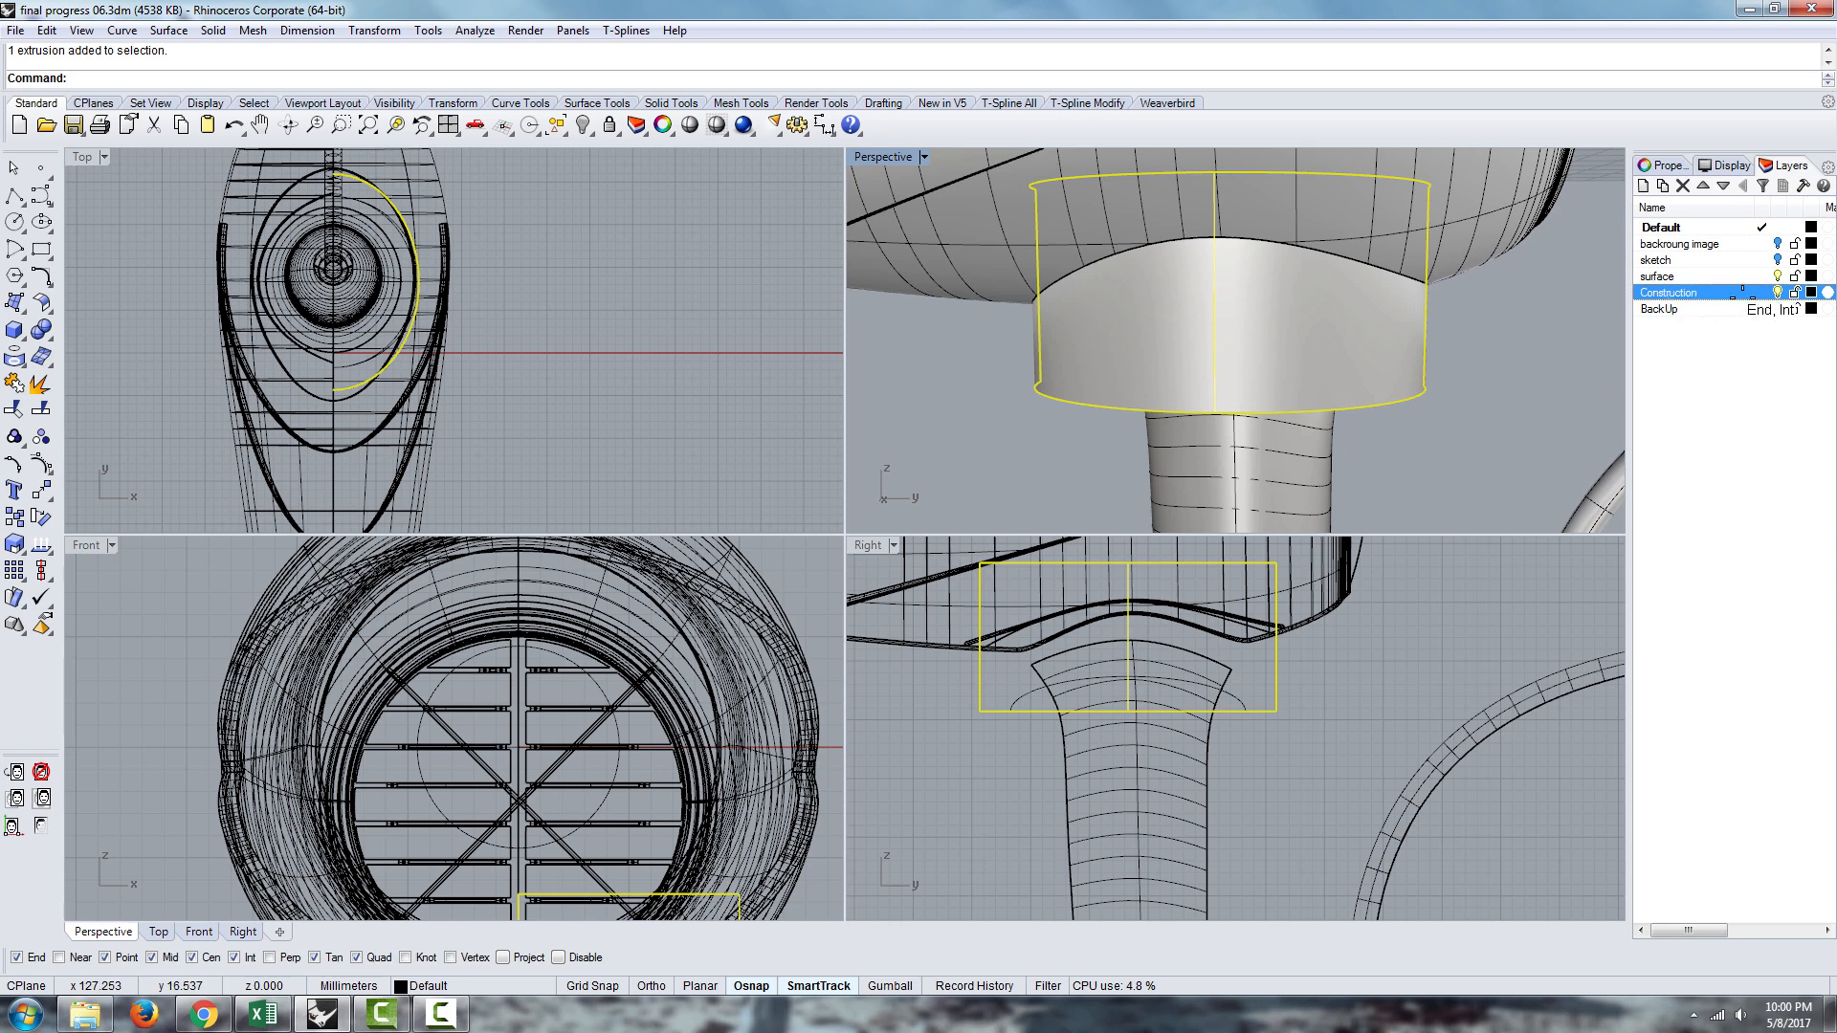
# Reassign the selected extrusion to the Construction layer via Change Object Layer
pyautogui.click(633, 125)
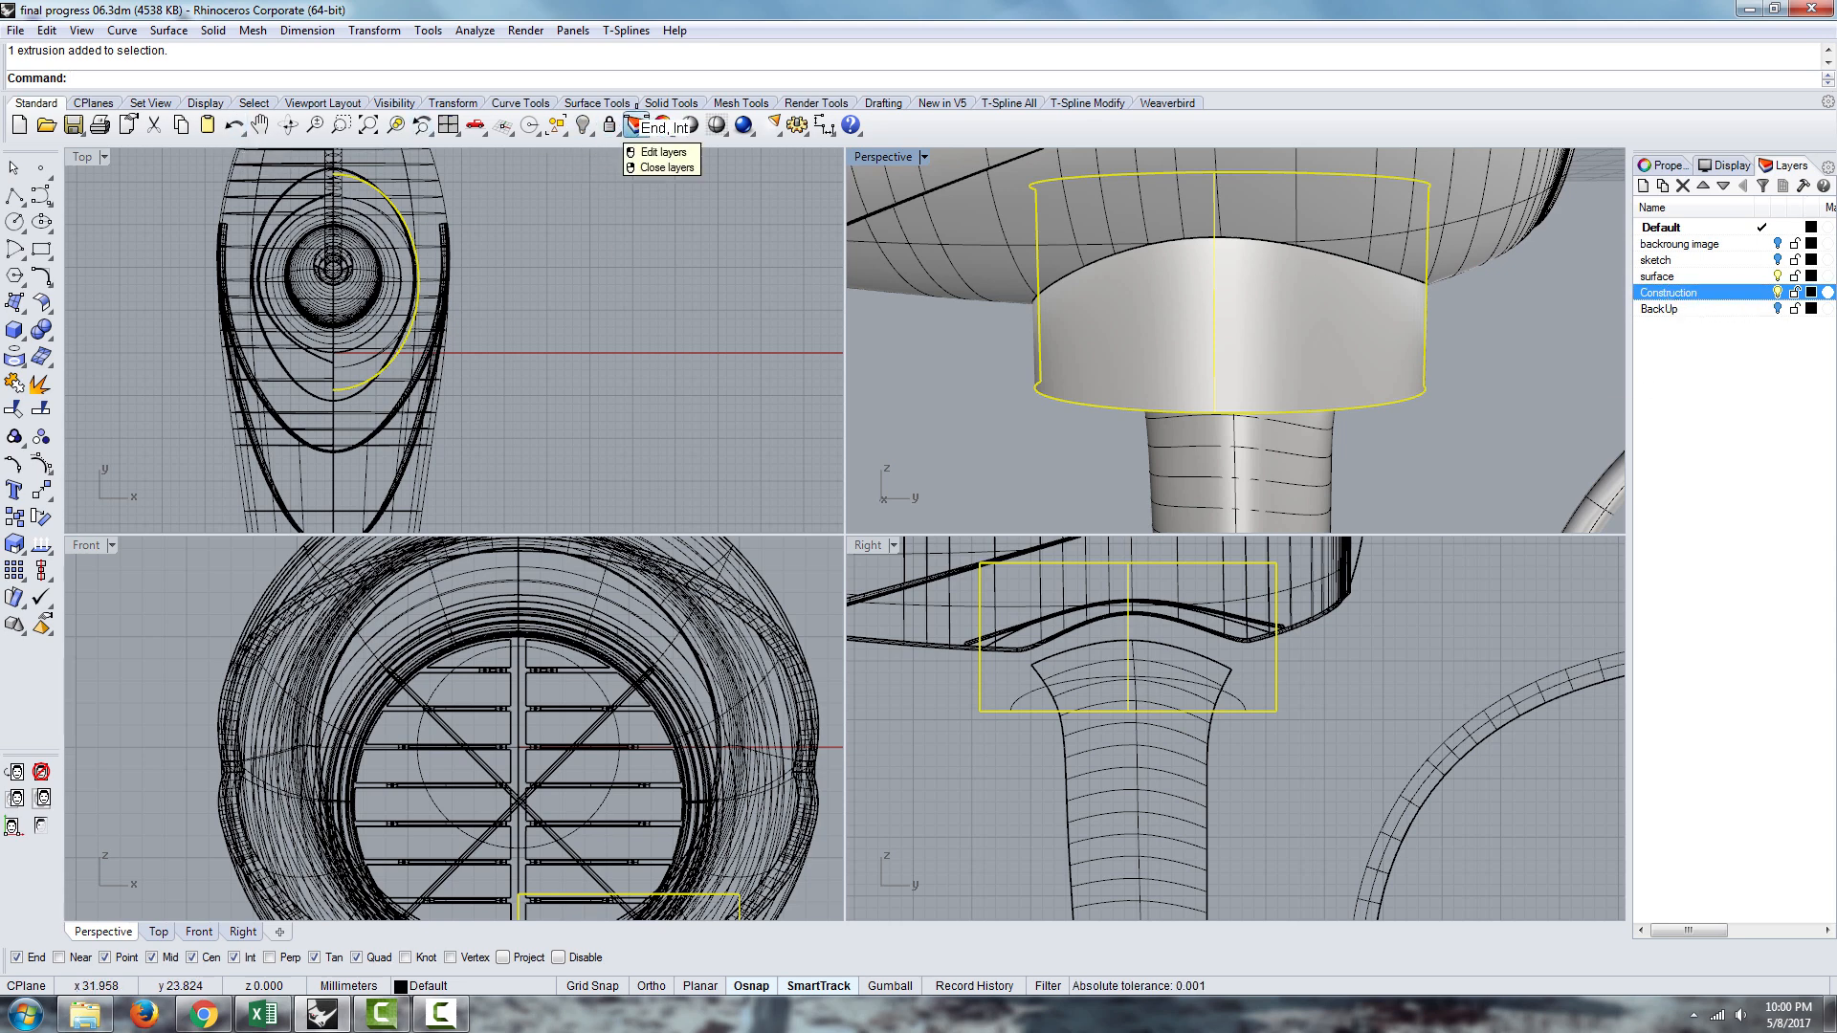
pyautogui.click(631, 124)
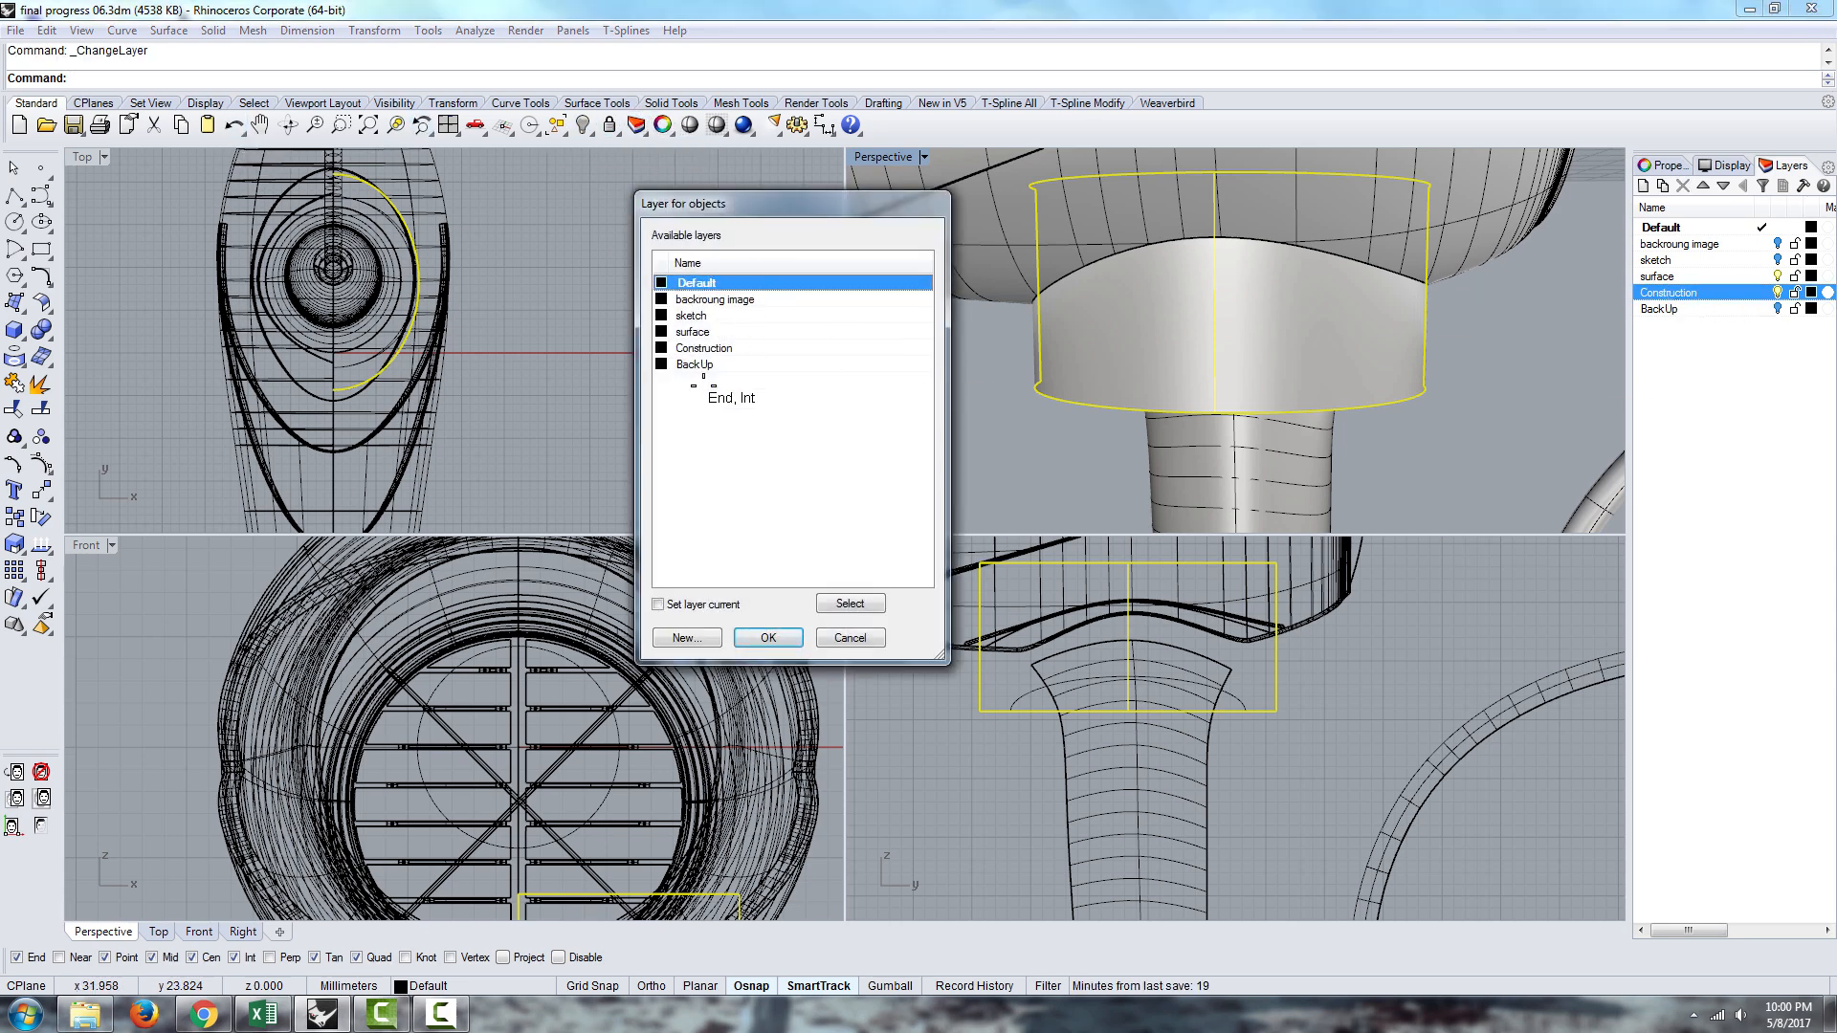
pyautogui.click(767, 637)
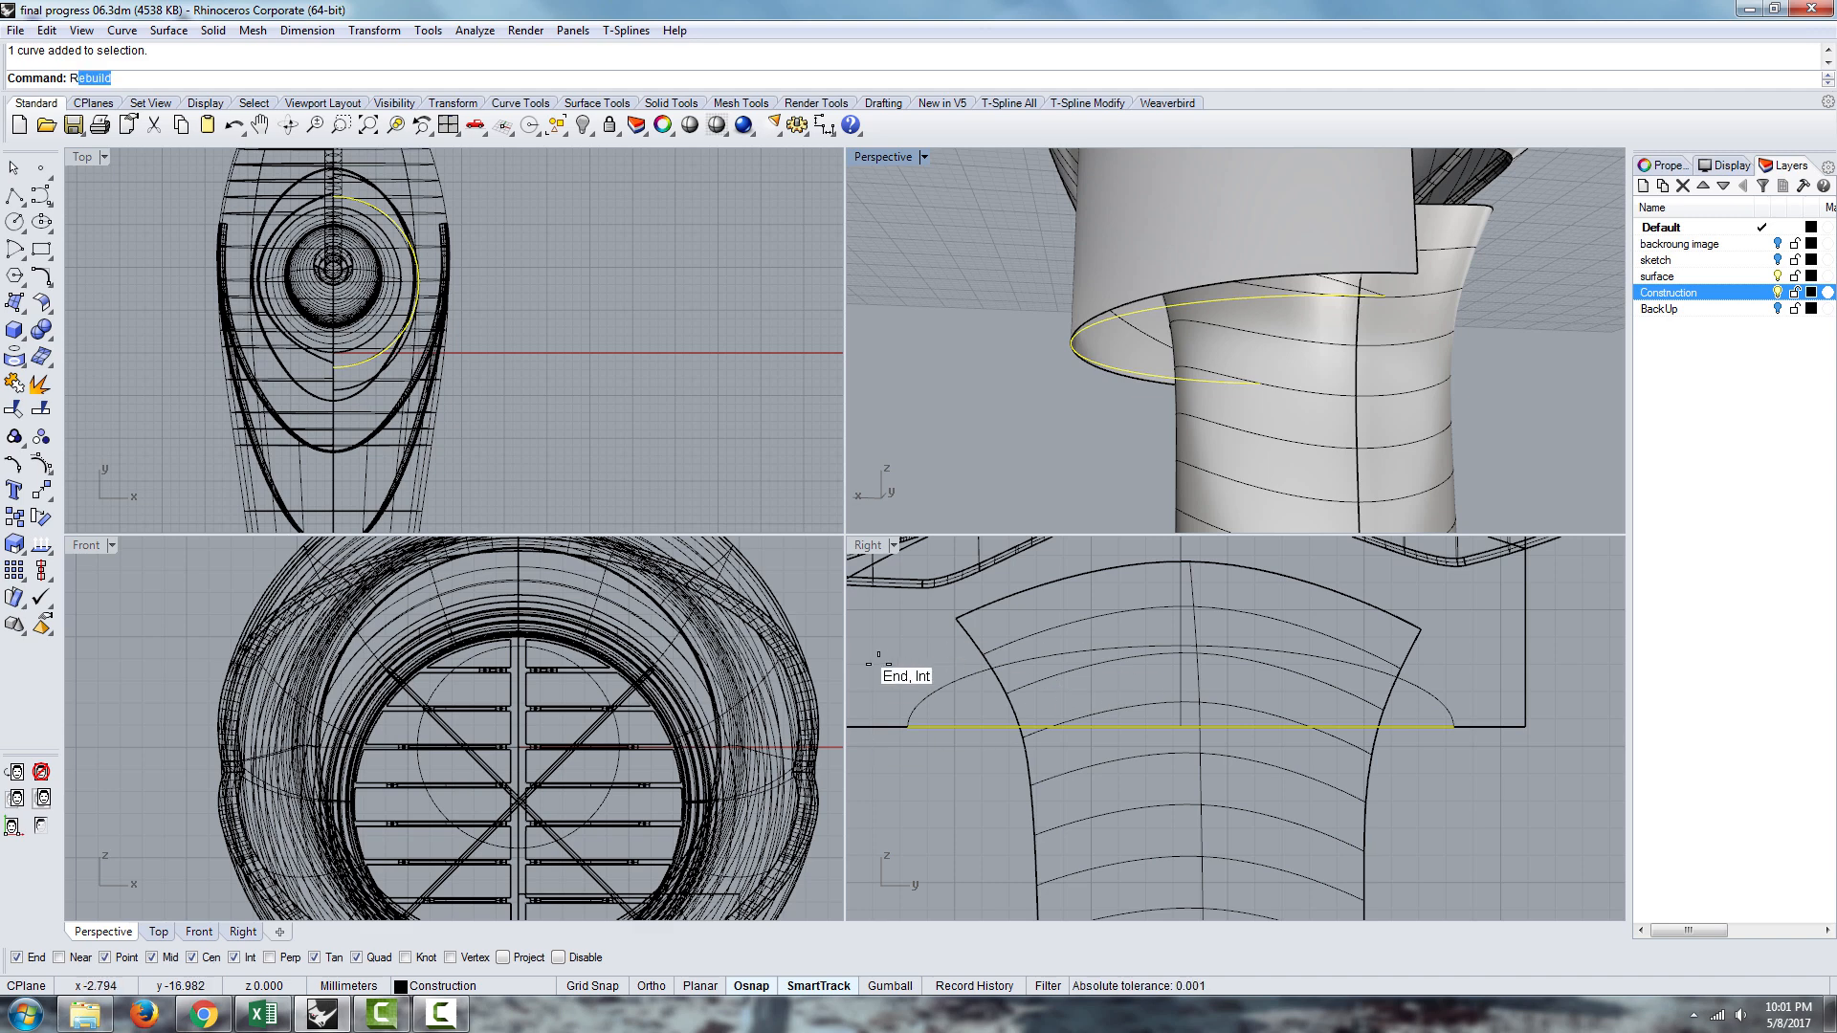
# Rotate the outline curve about the handle axis and trim the handle surface with it
pyautogui.write('Ro')
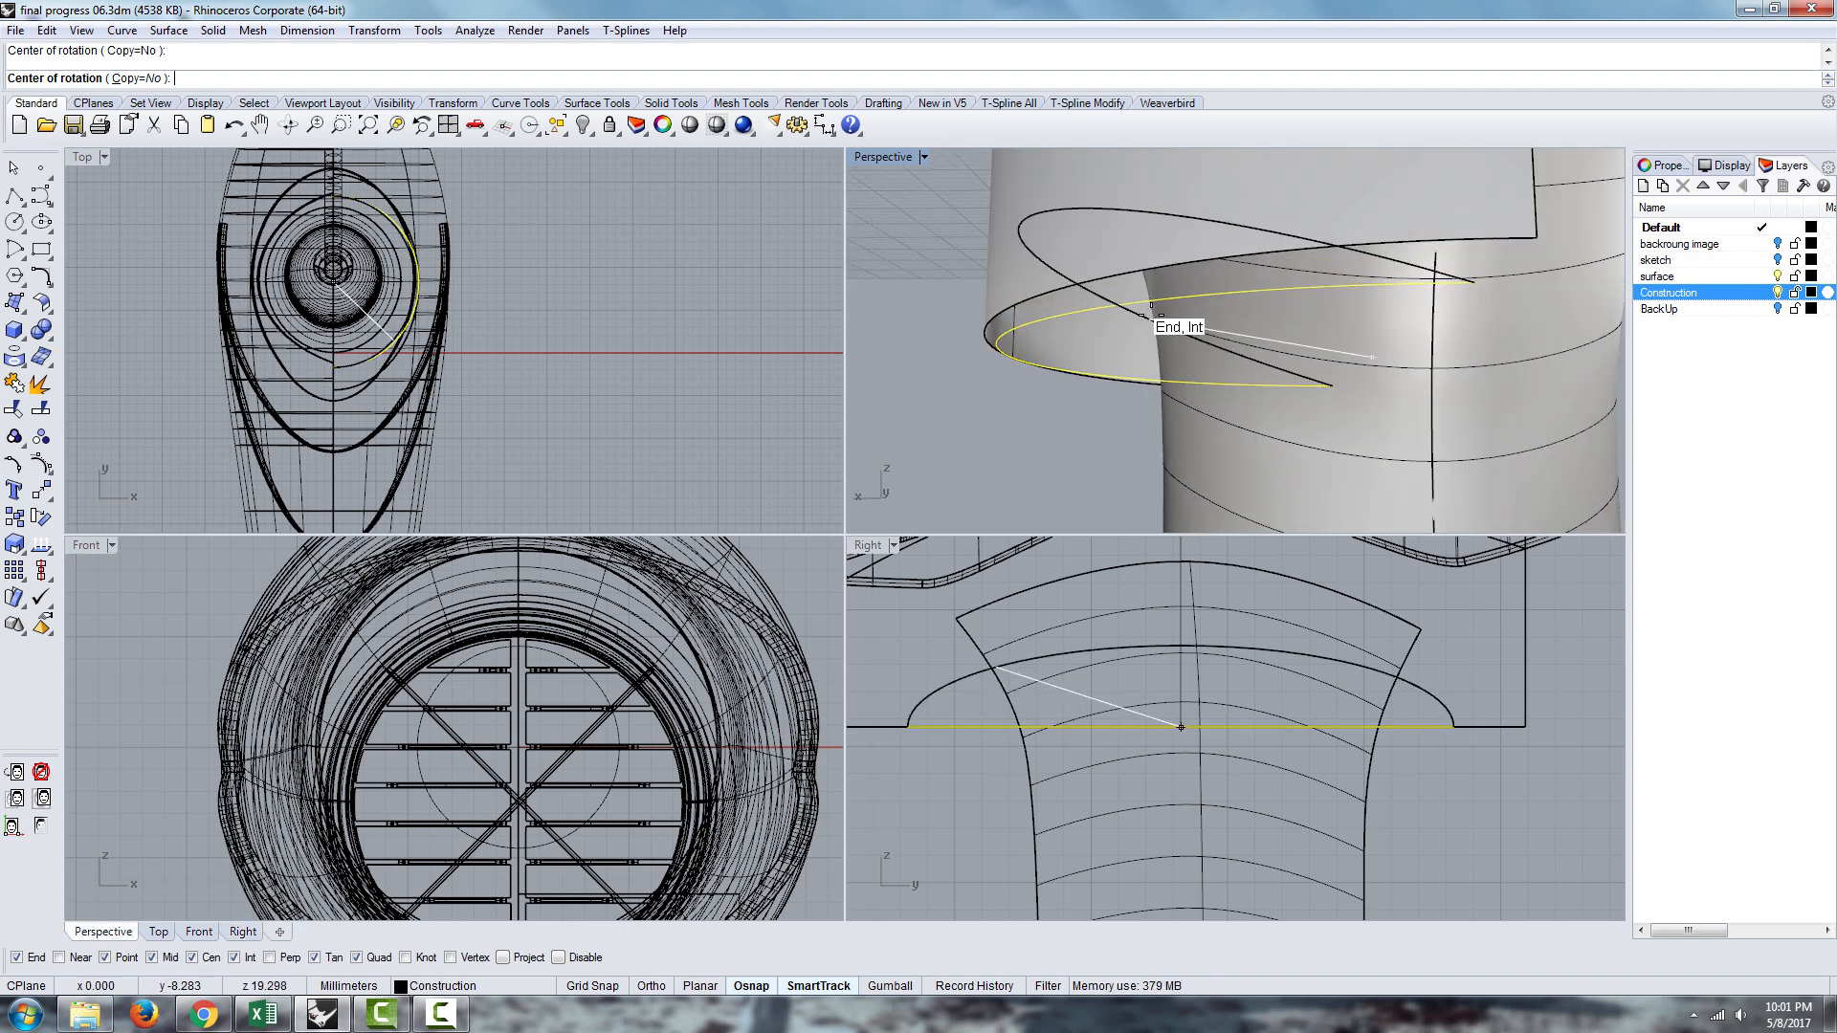
pyautogui.click(1180, 727)
pyautogui.write('Trim')
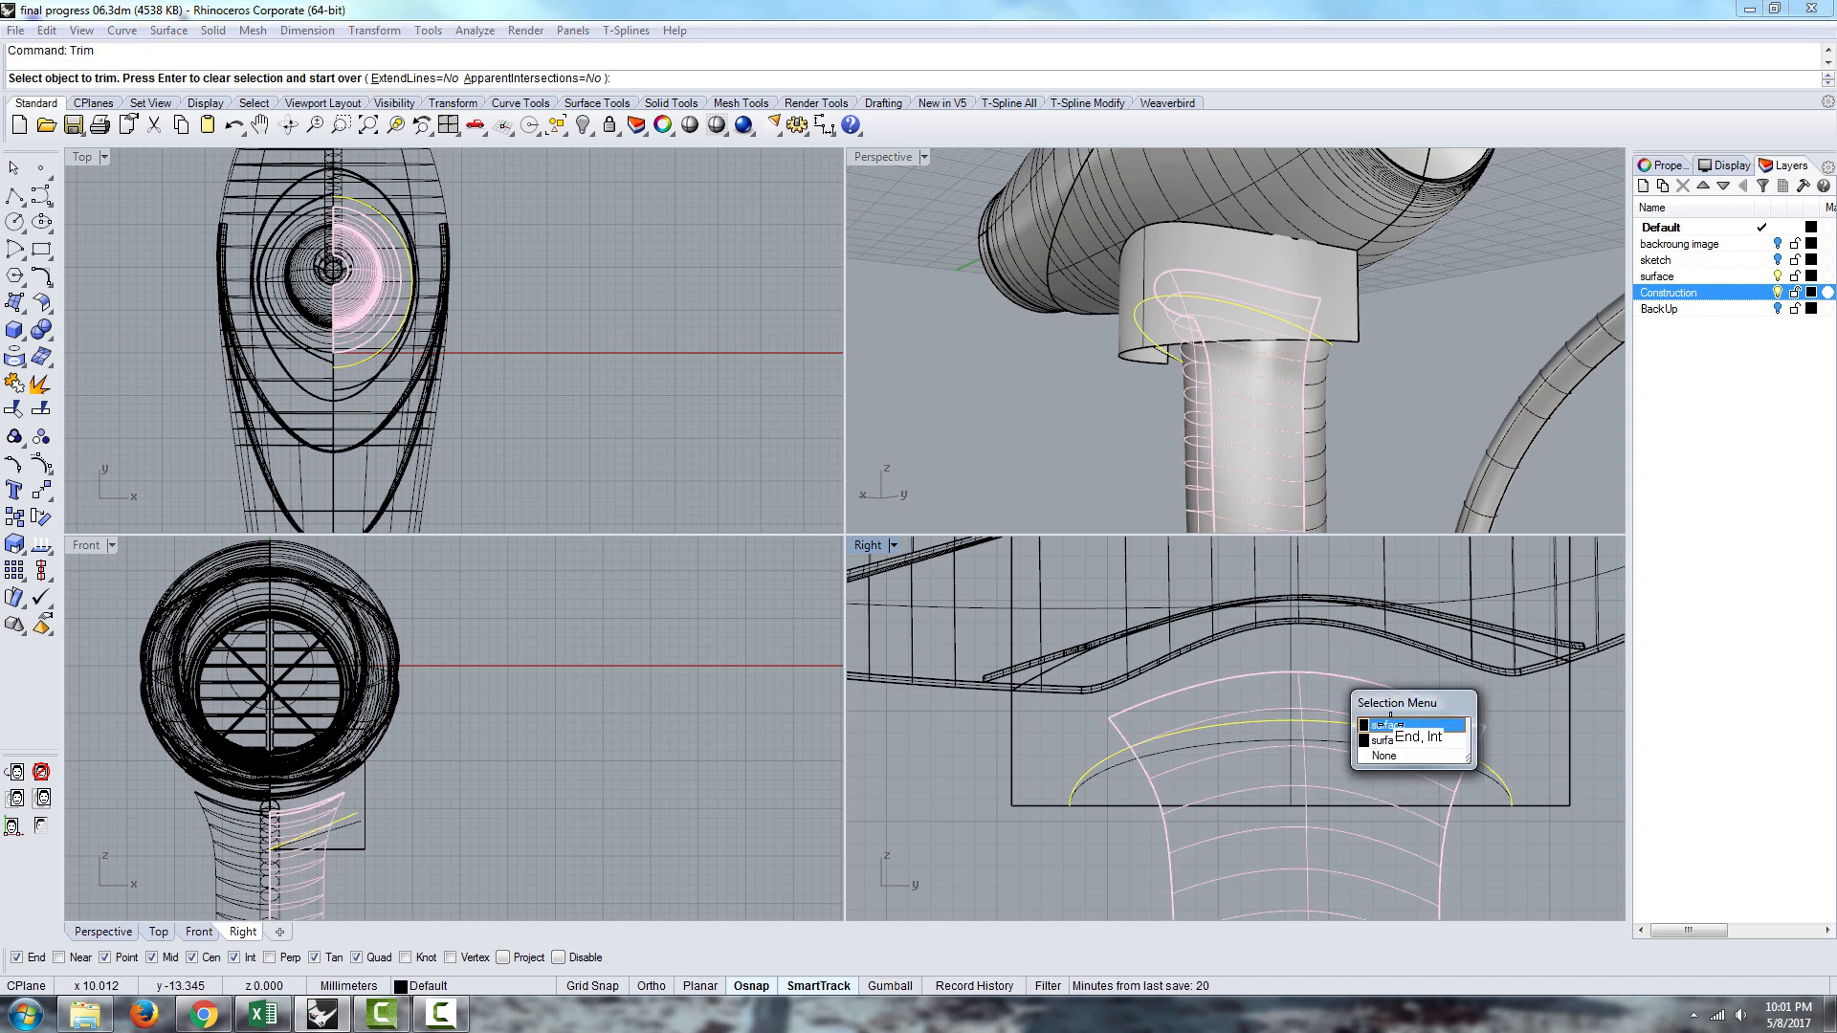
pyautogui.click(1395, 725)
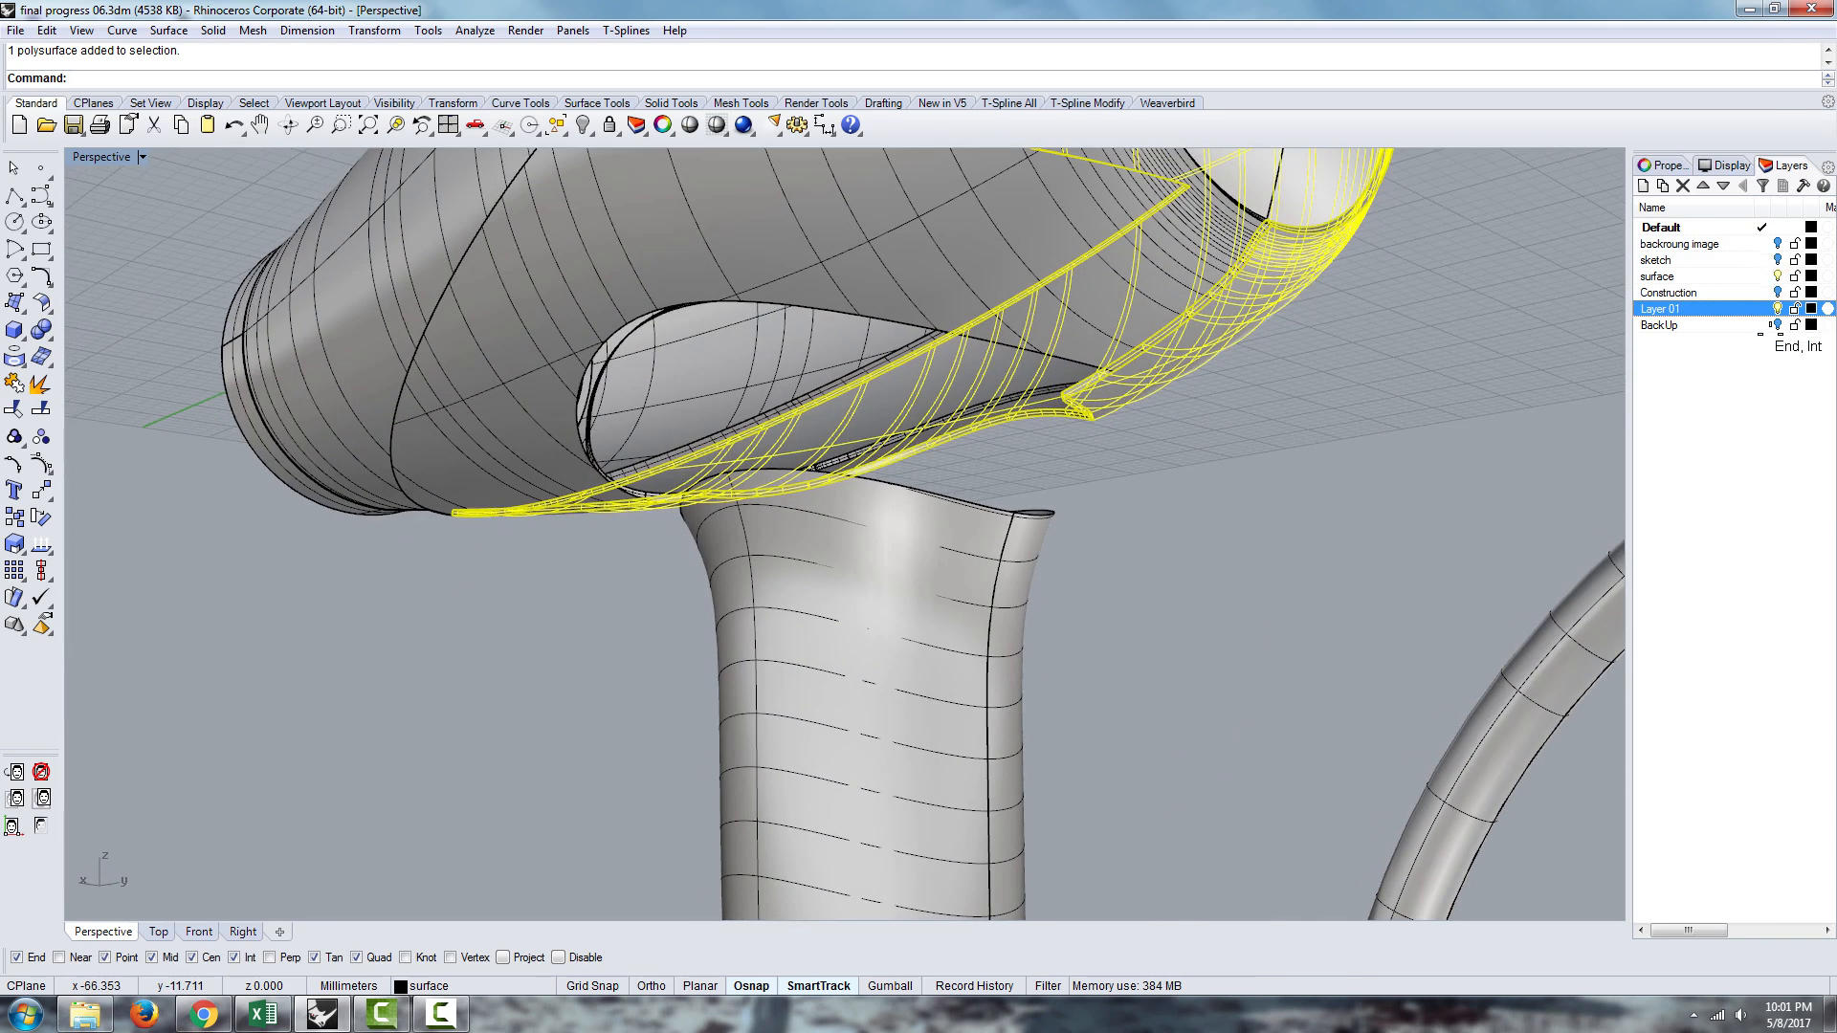
# Create a layer named BackUp2 and move the selected body polysurface onto it
pyautogui.click(1664, 325)
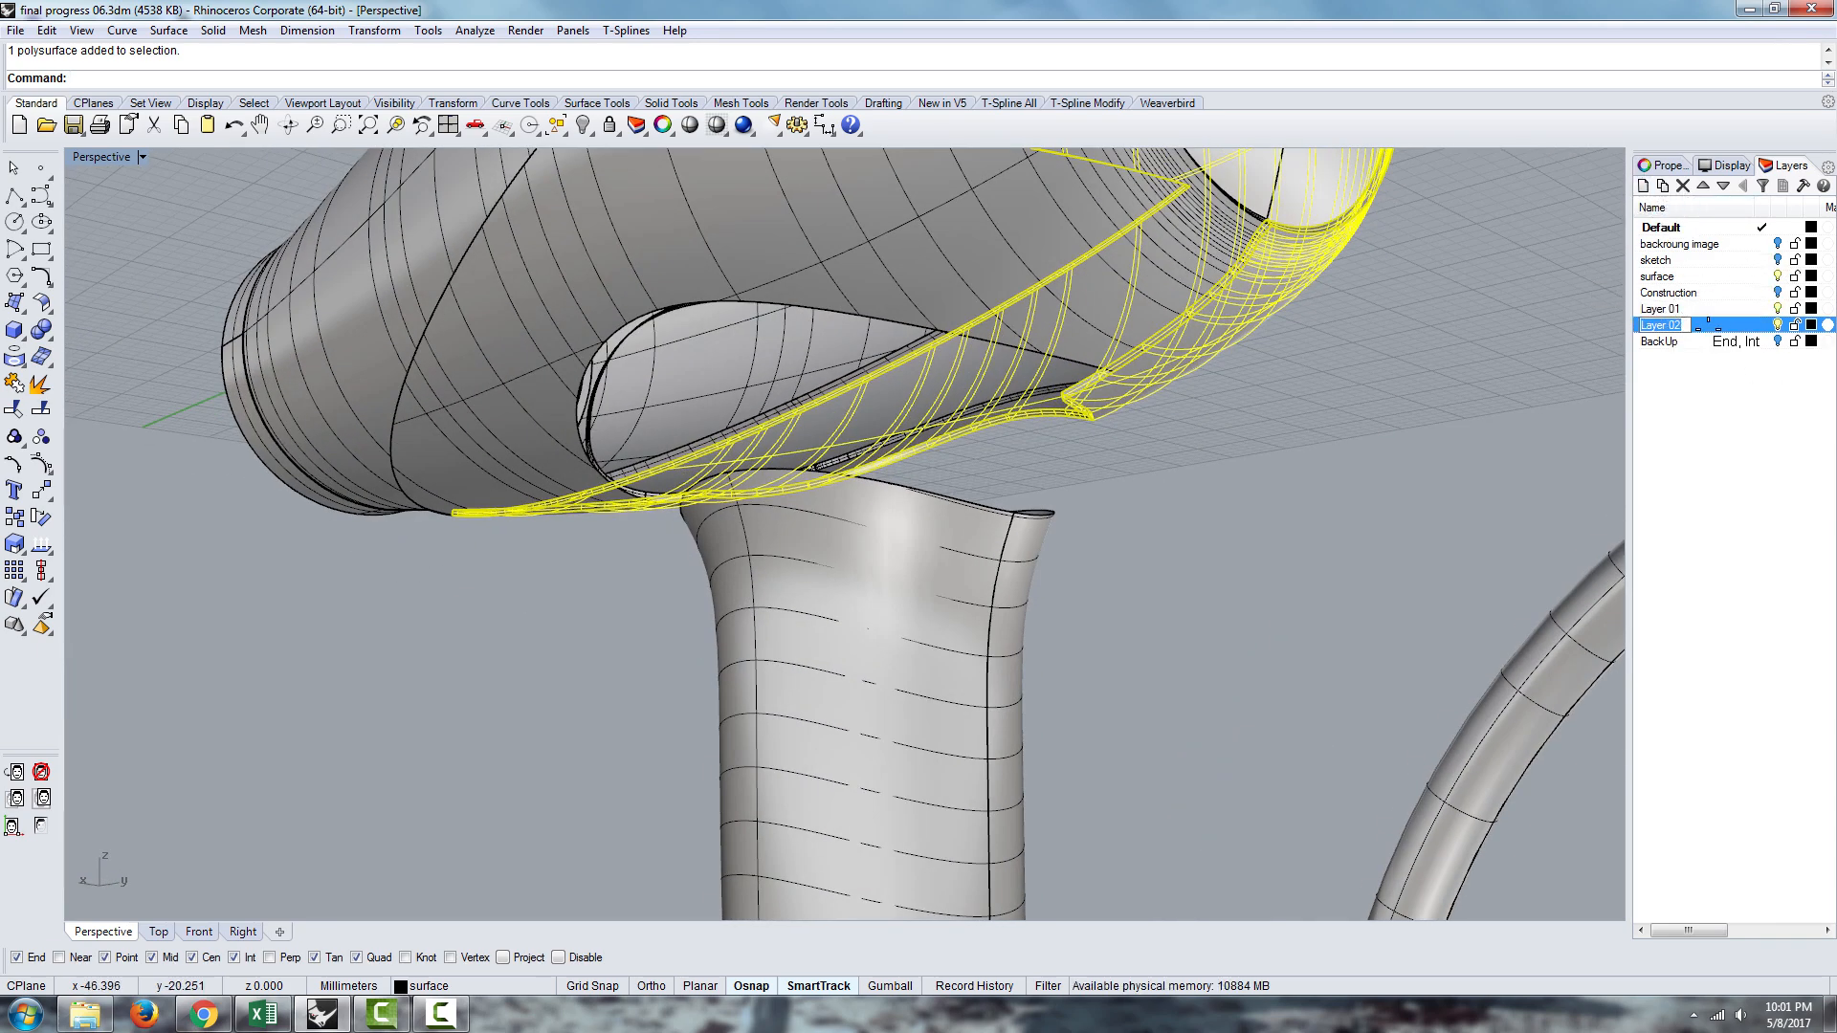
pyautogui.doubleClick(1660, 324)
pyautogui.write('BackUp2')
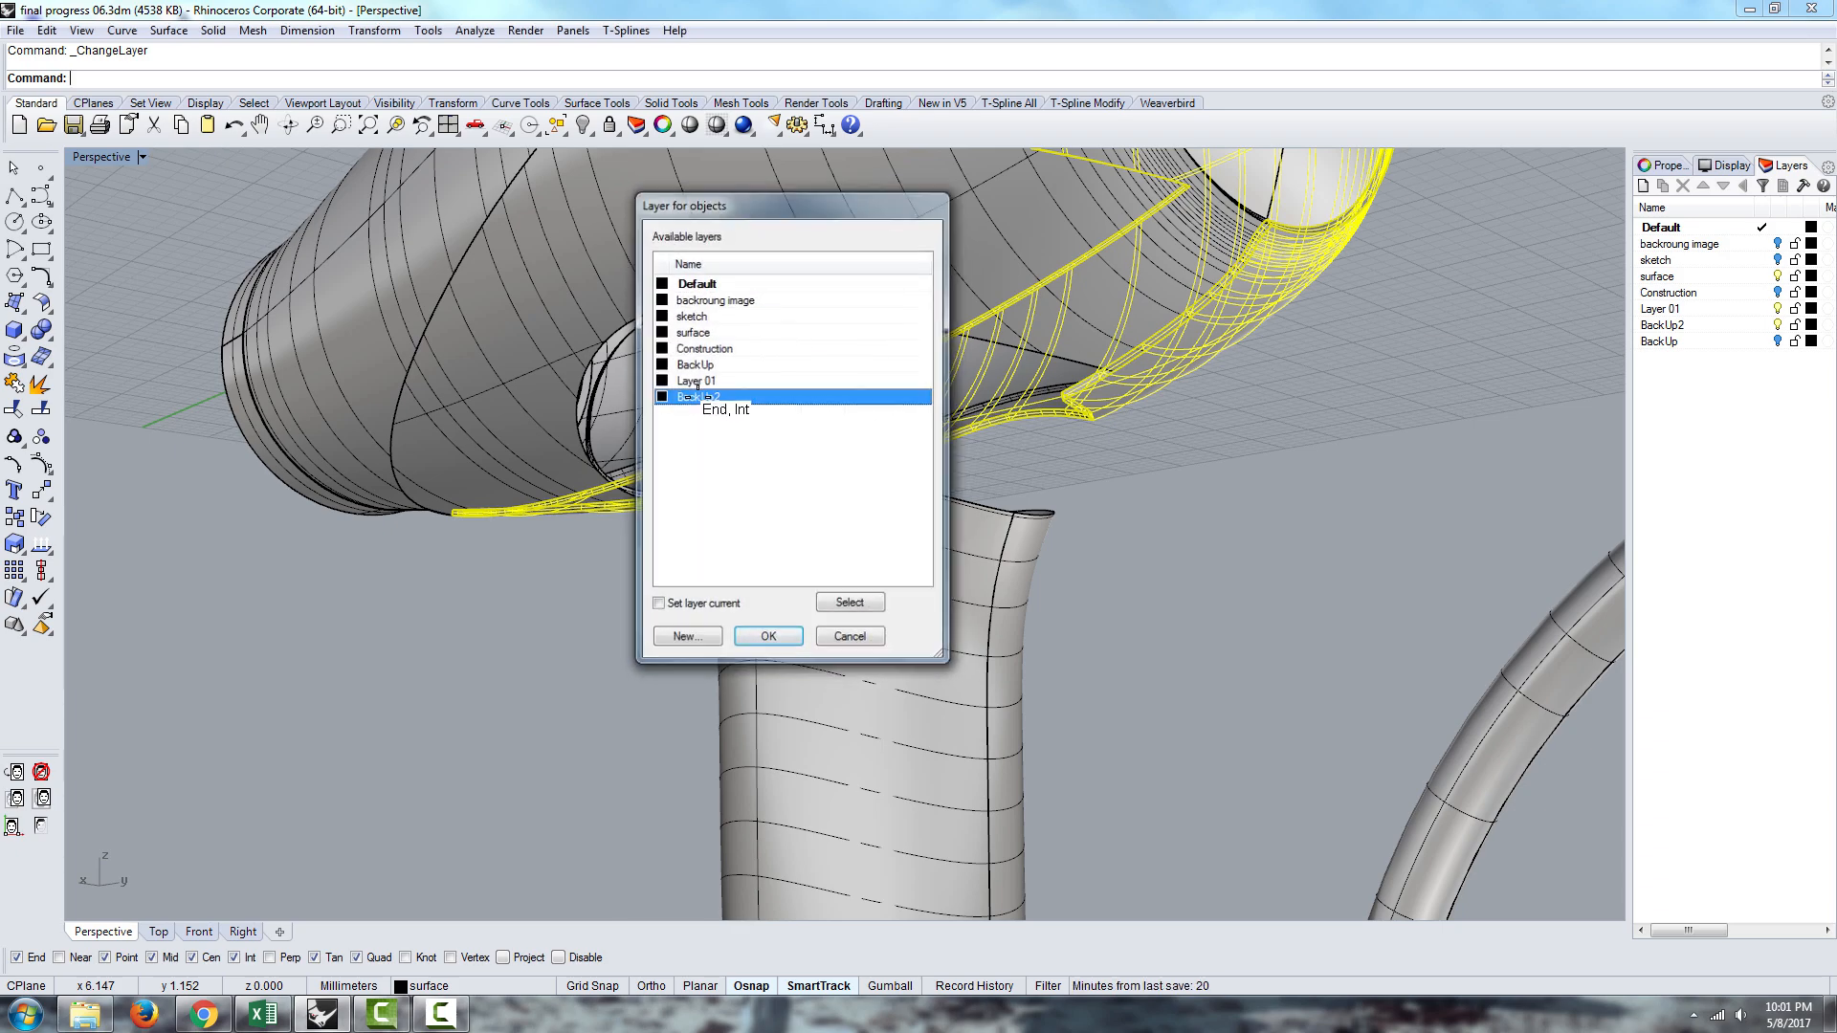
pyautogui.click(767, 636)
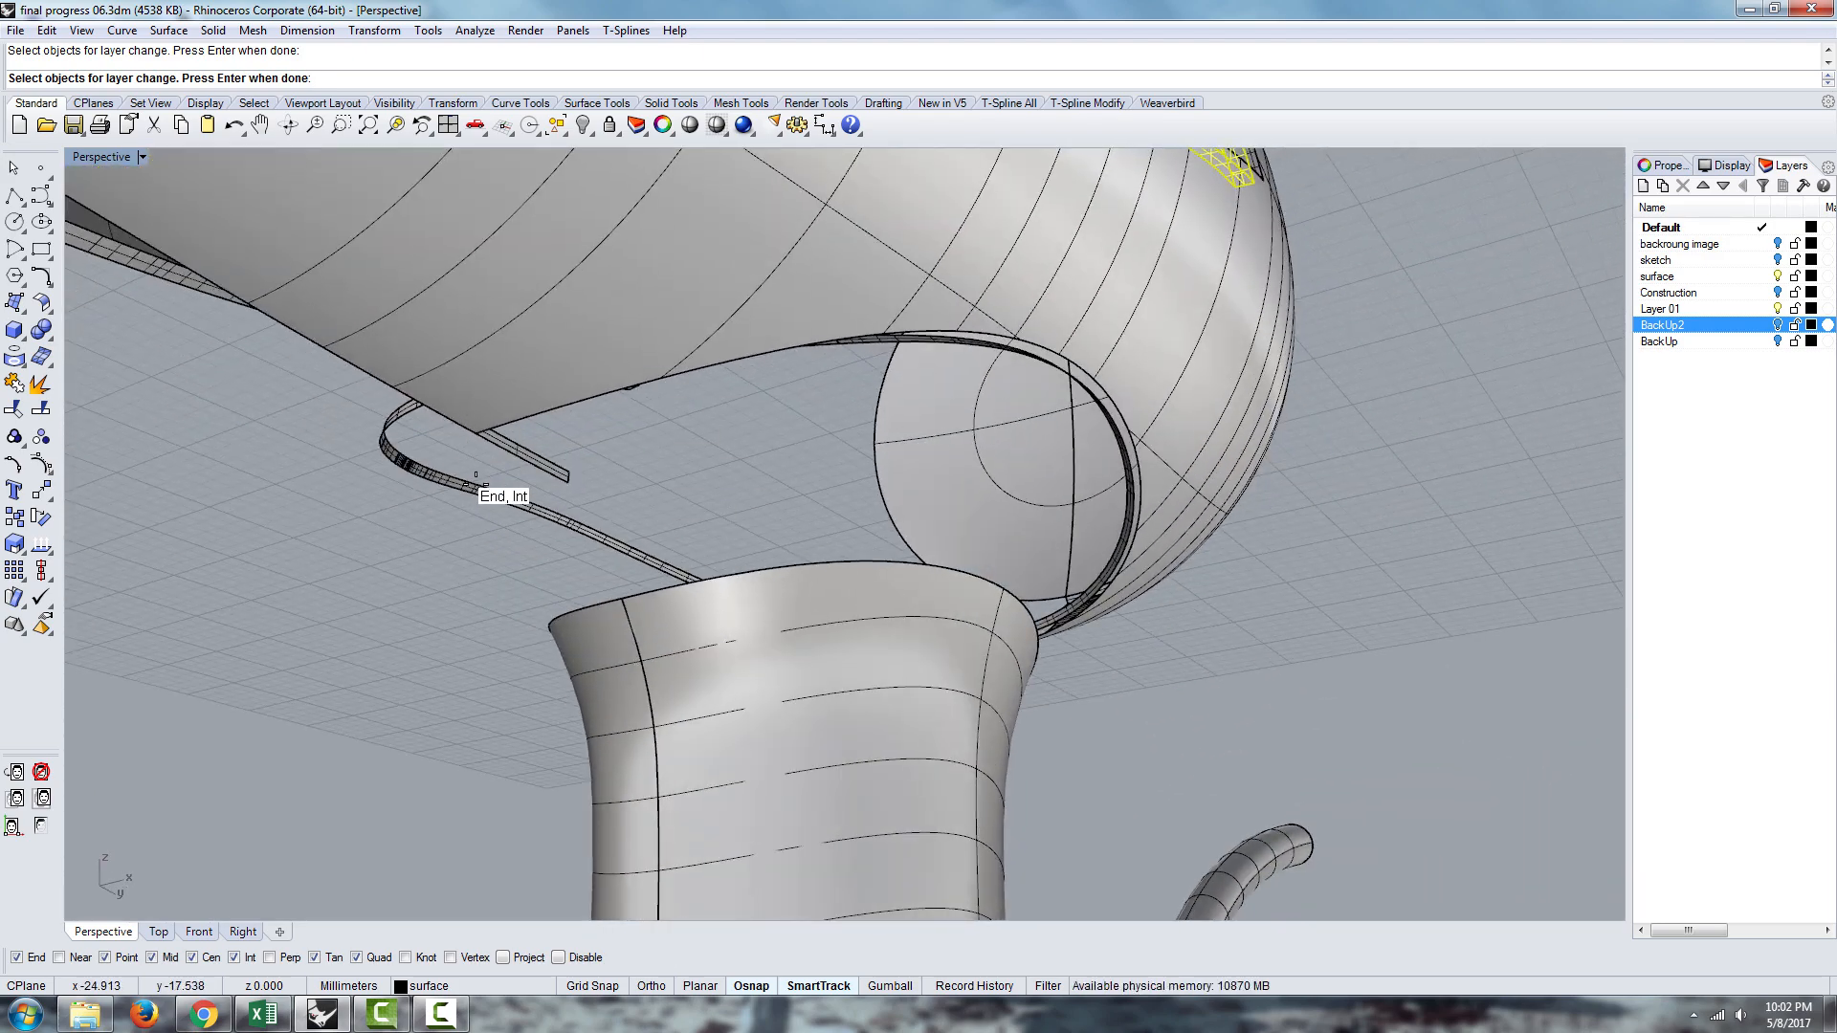
# BlendSrf the handle top edge to the body opening edge with Curvature continuity
pyautogui.write('ble')
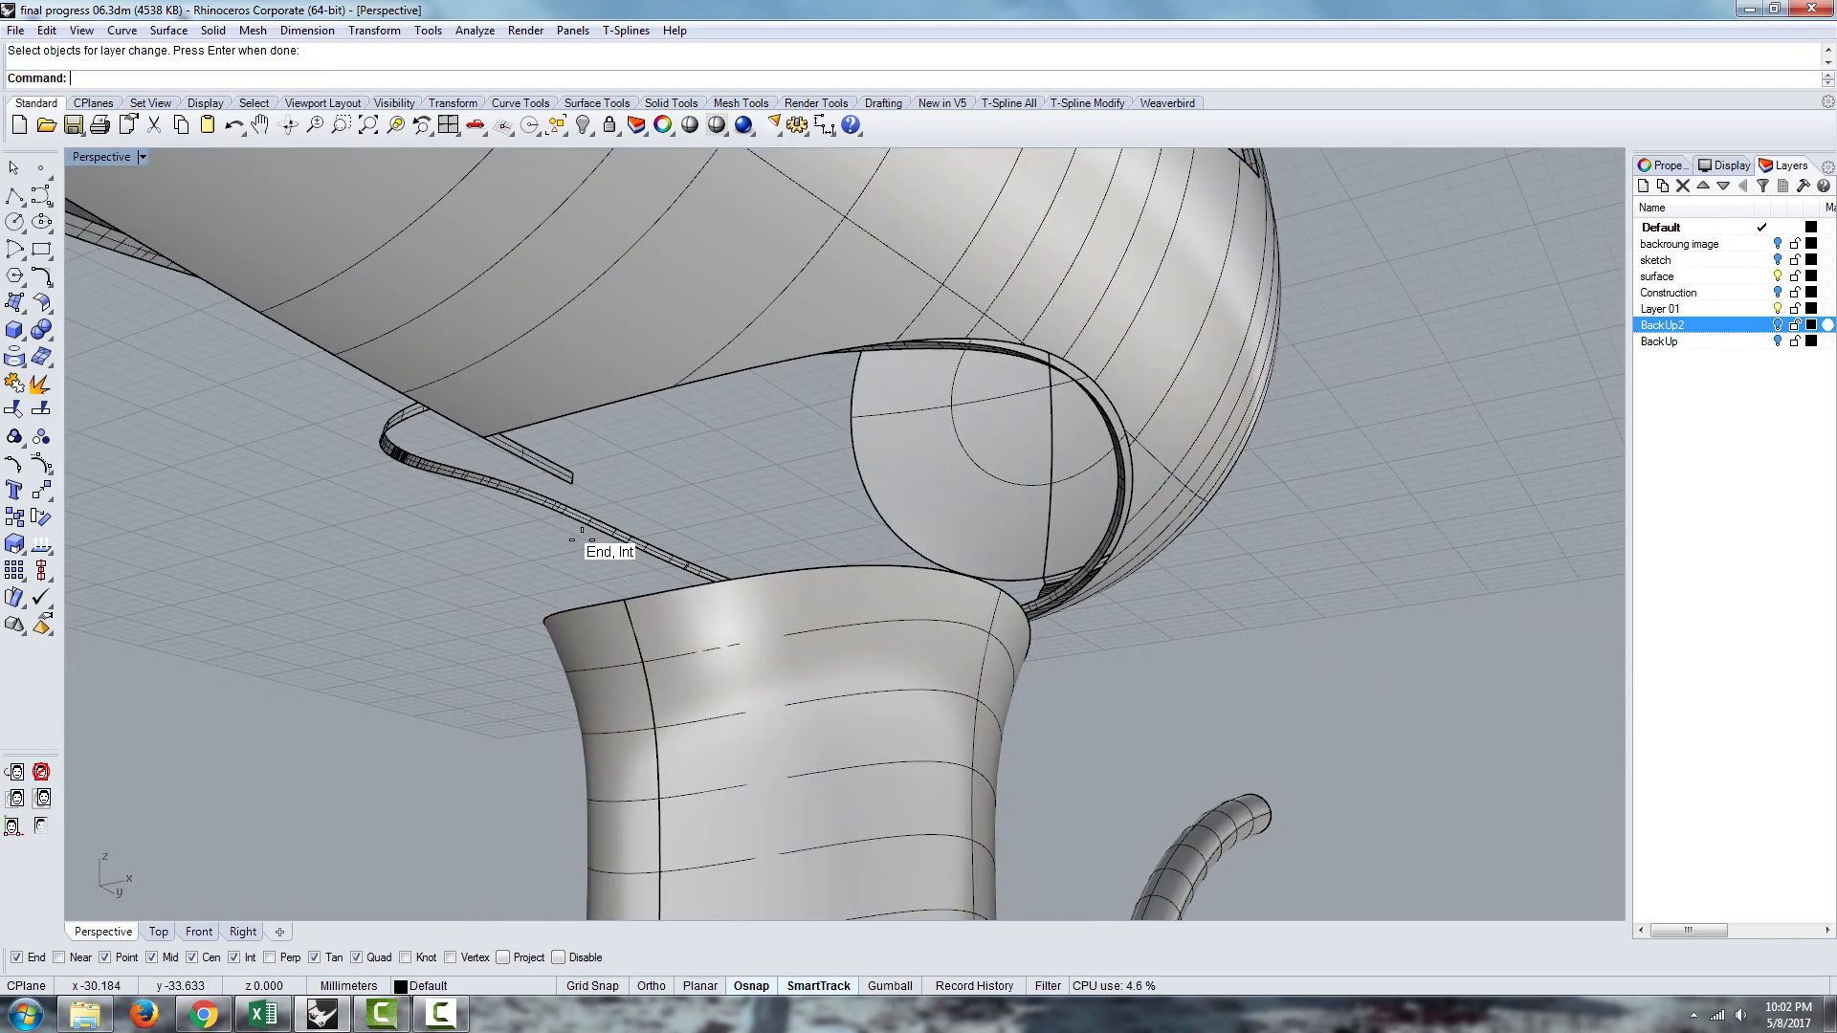
pyautogui.write('Blen')
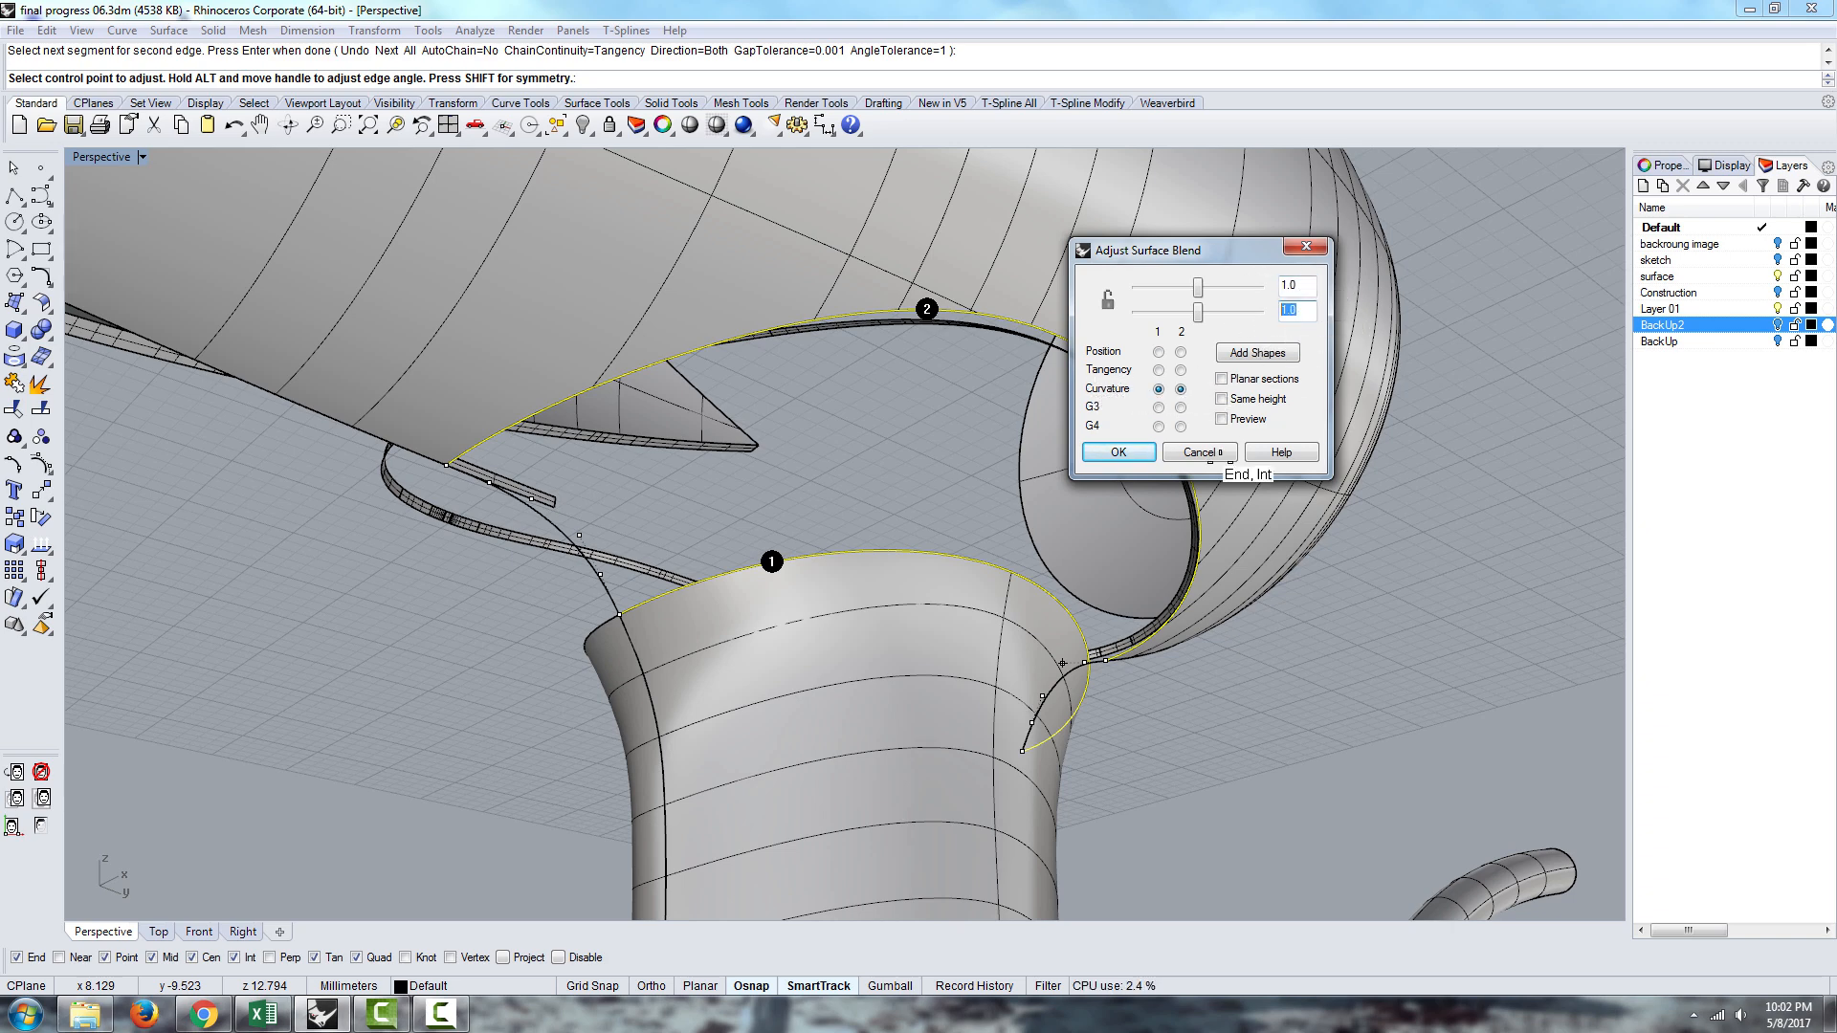
pyautogui.click(1114, 453)
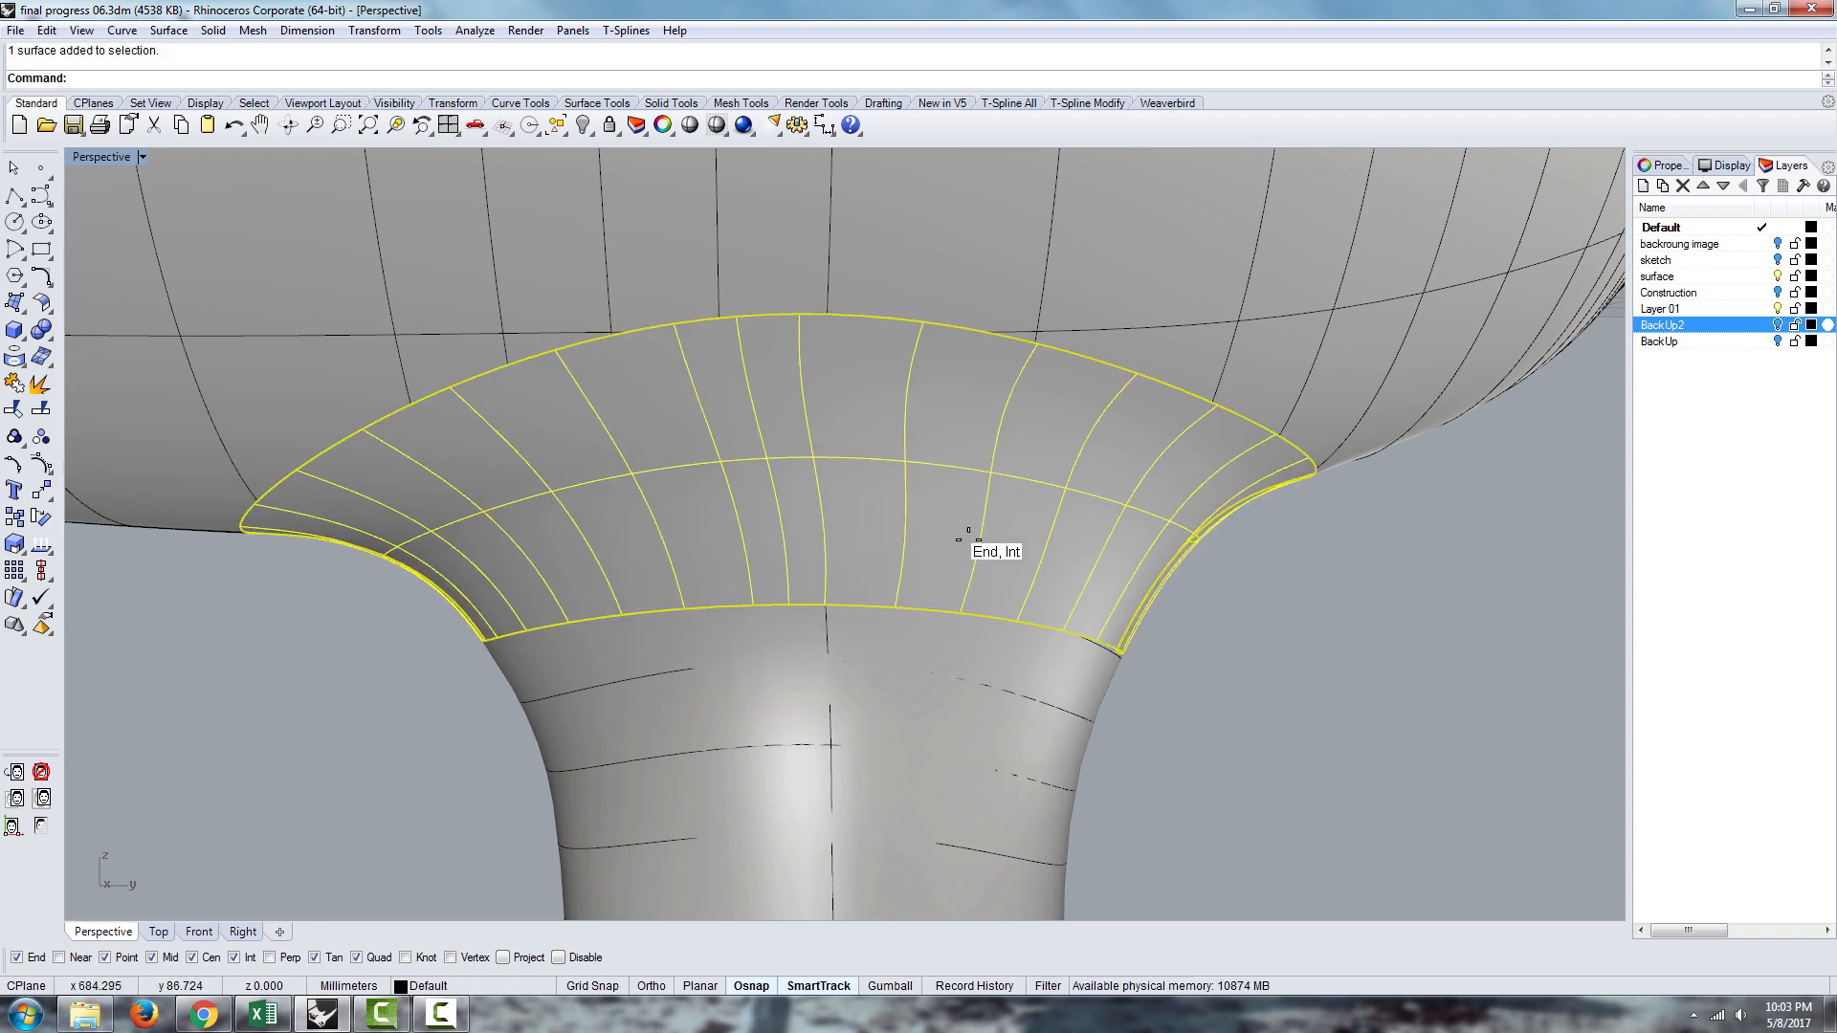
# Delete the blend, set Construction current, and trim away the handle part above the arched curve
pyautogui.press('Delete')
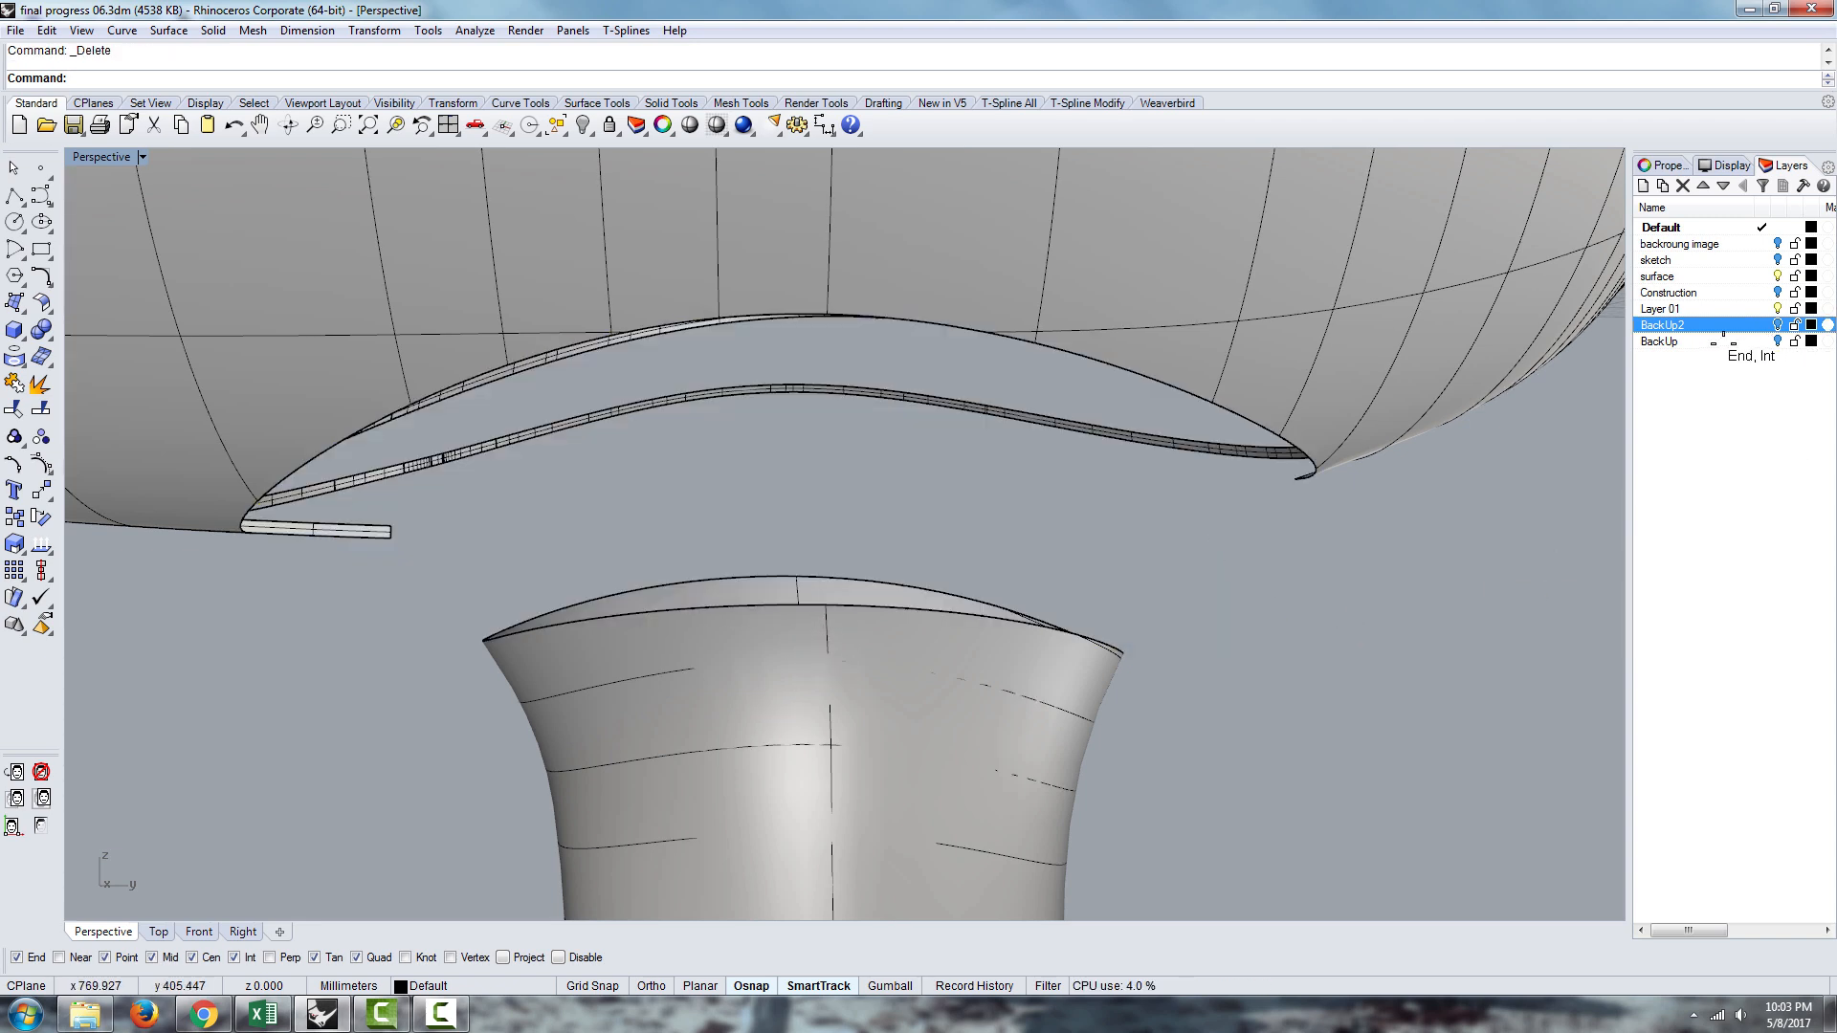
pyautogui.click(1669, 292)
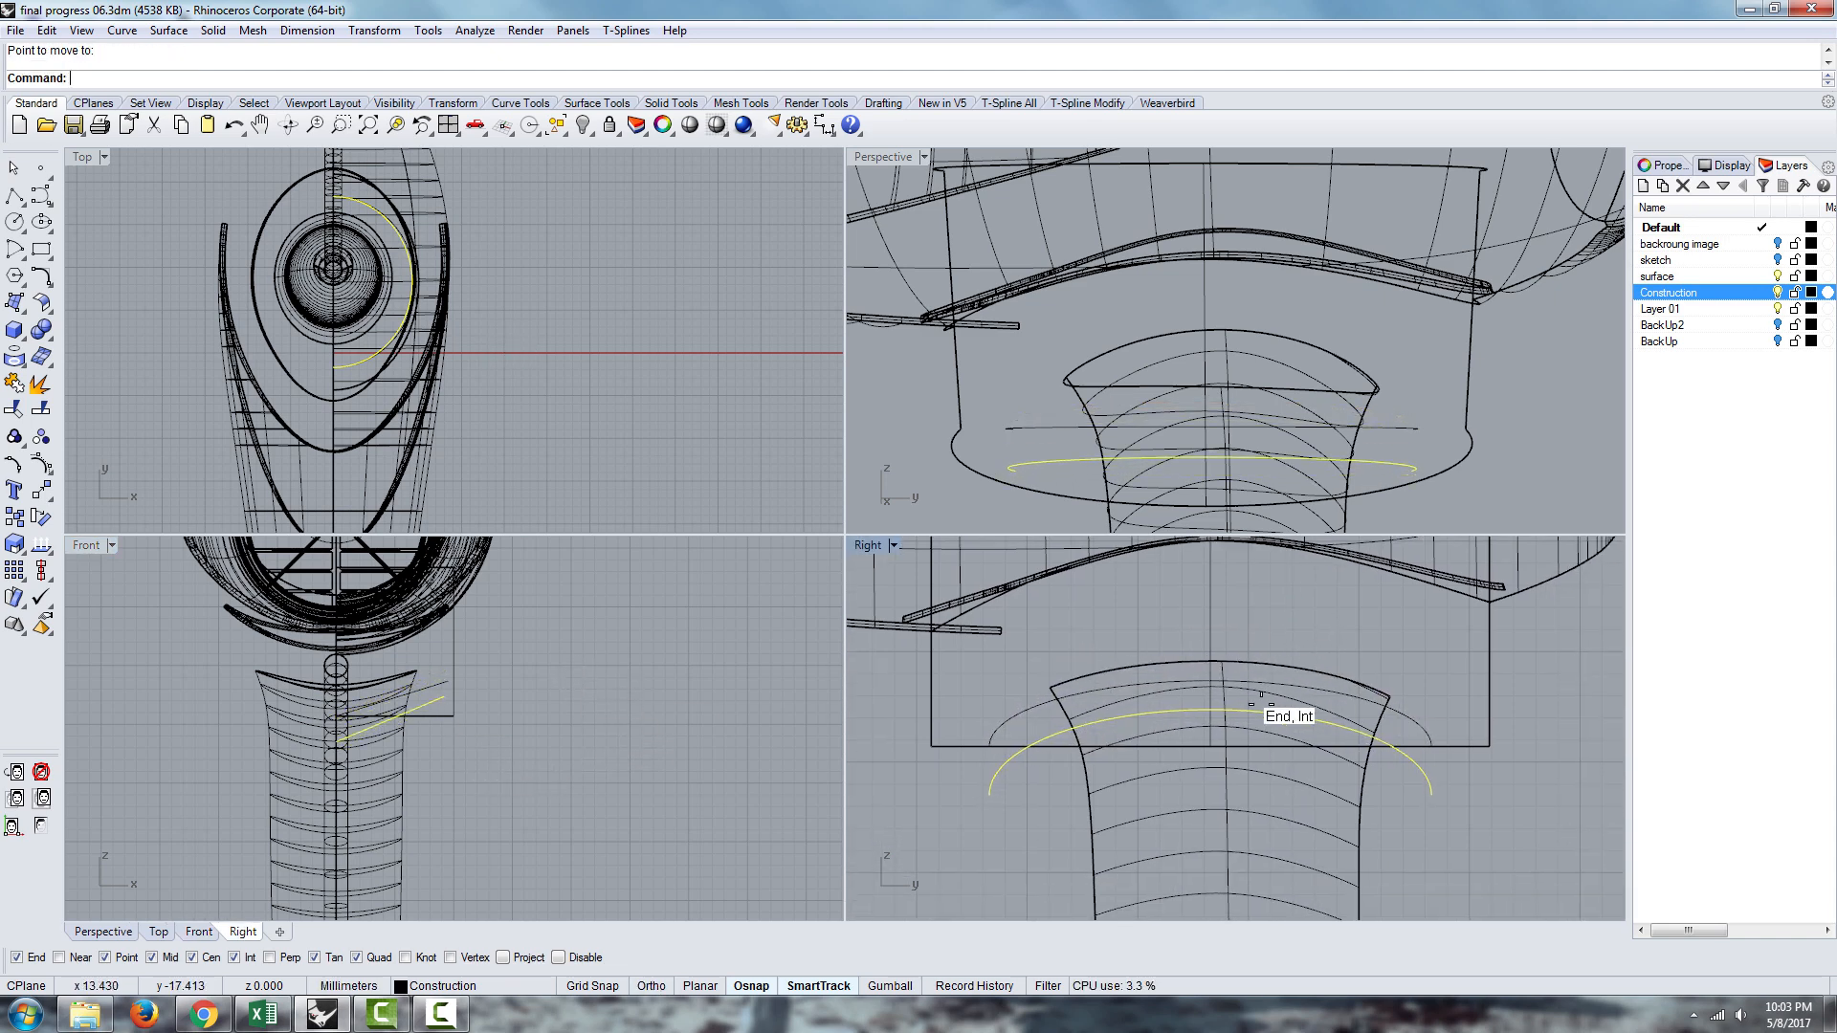
pyautogui.write('Trim')
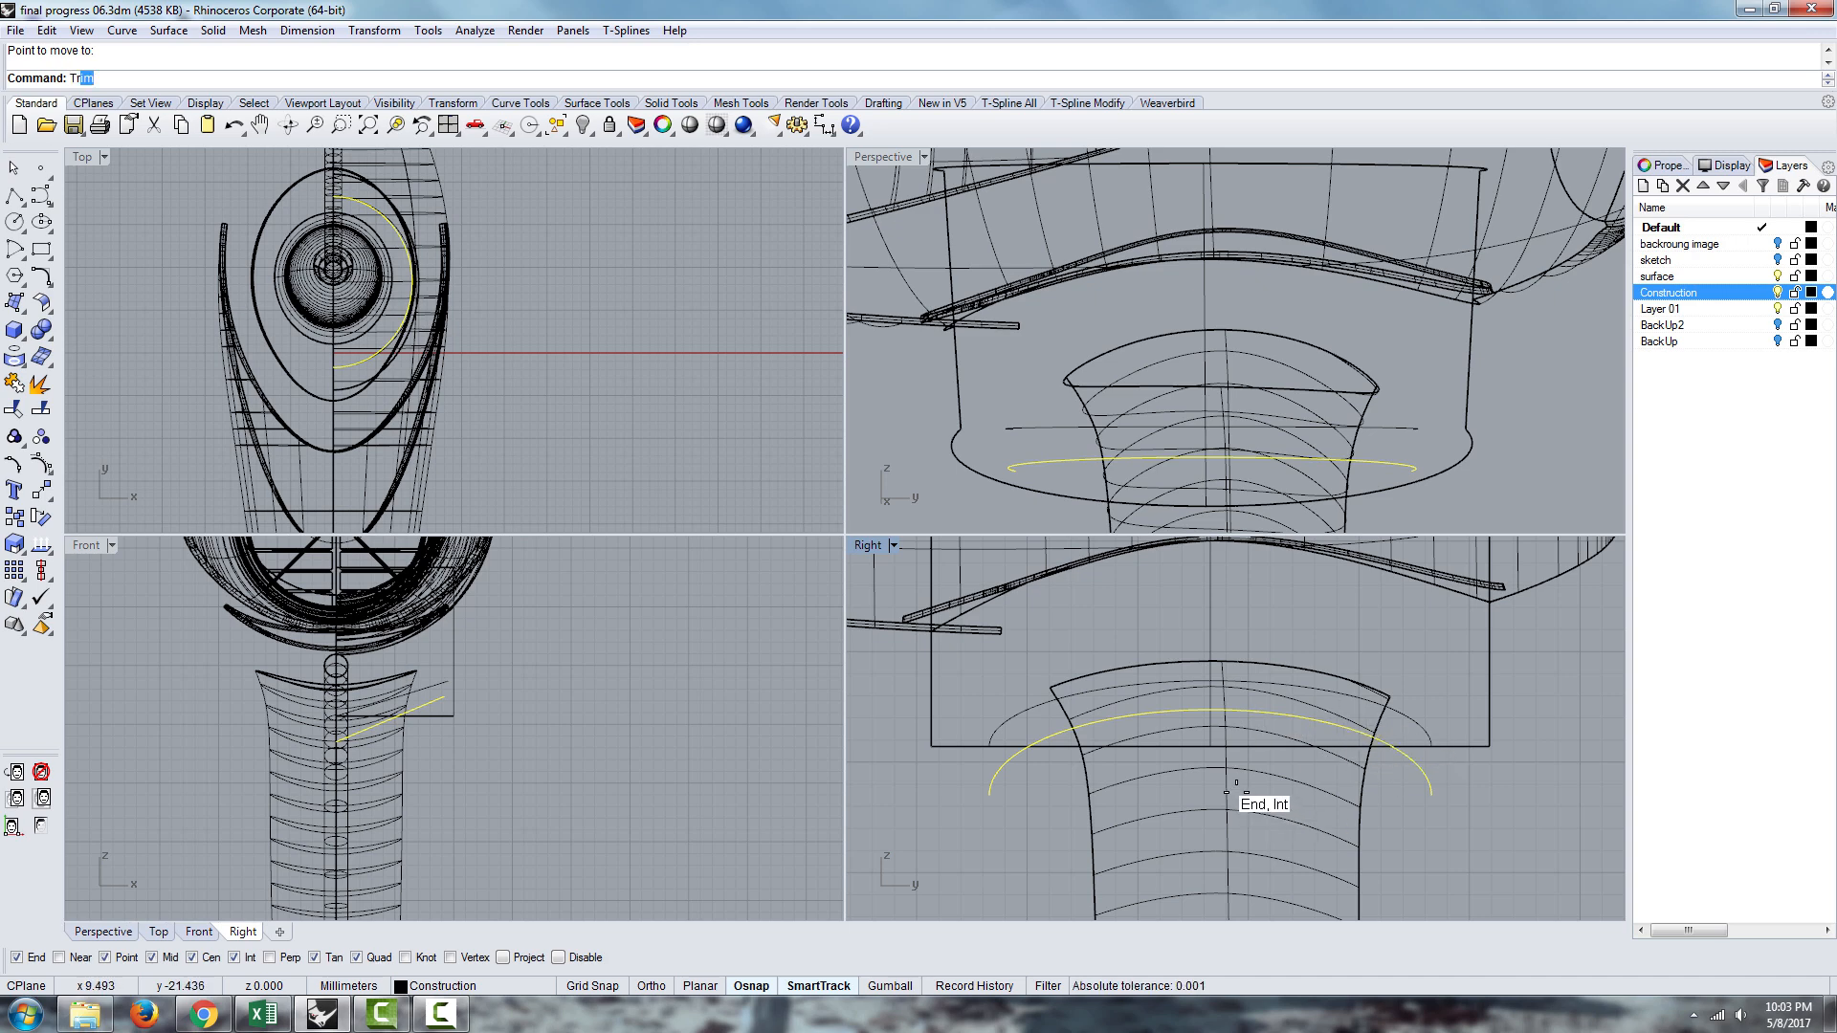
pyautogui.press('Enter')
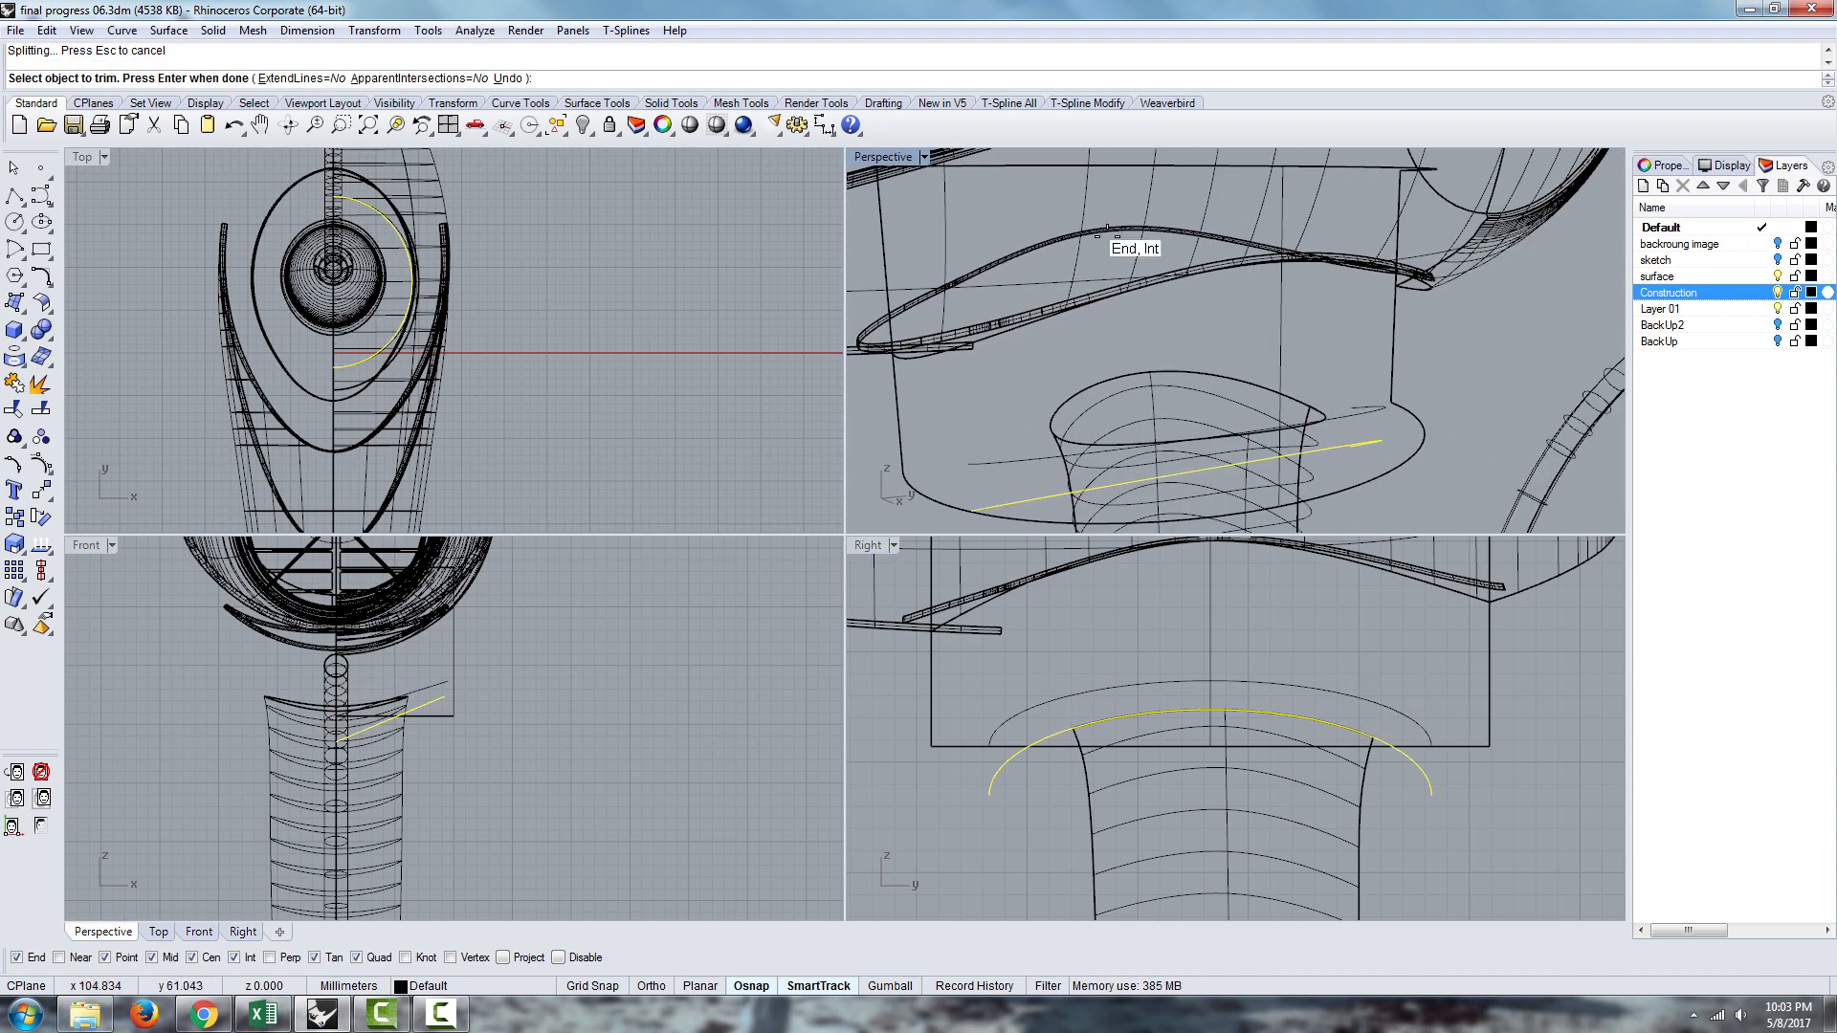
pyautogui.doubleClick(882, 156)
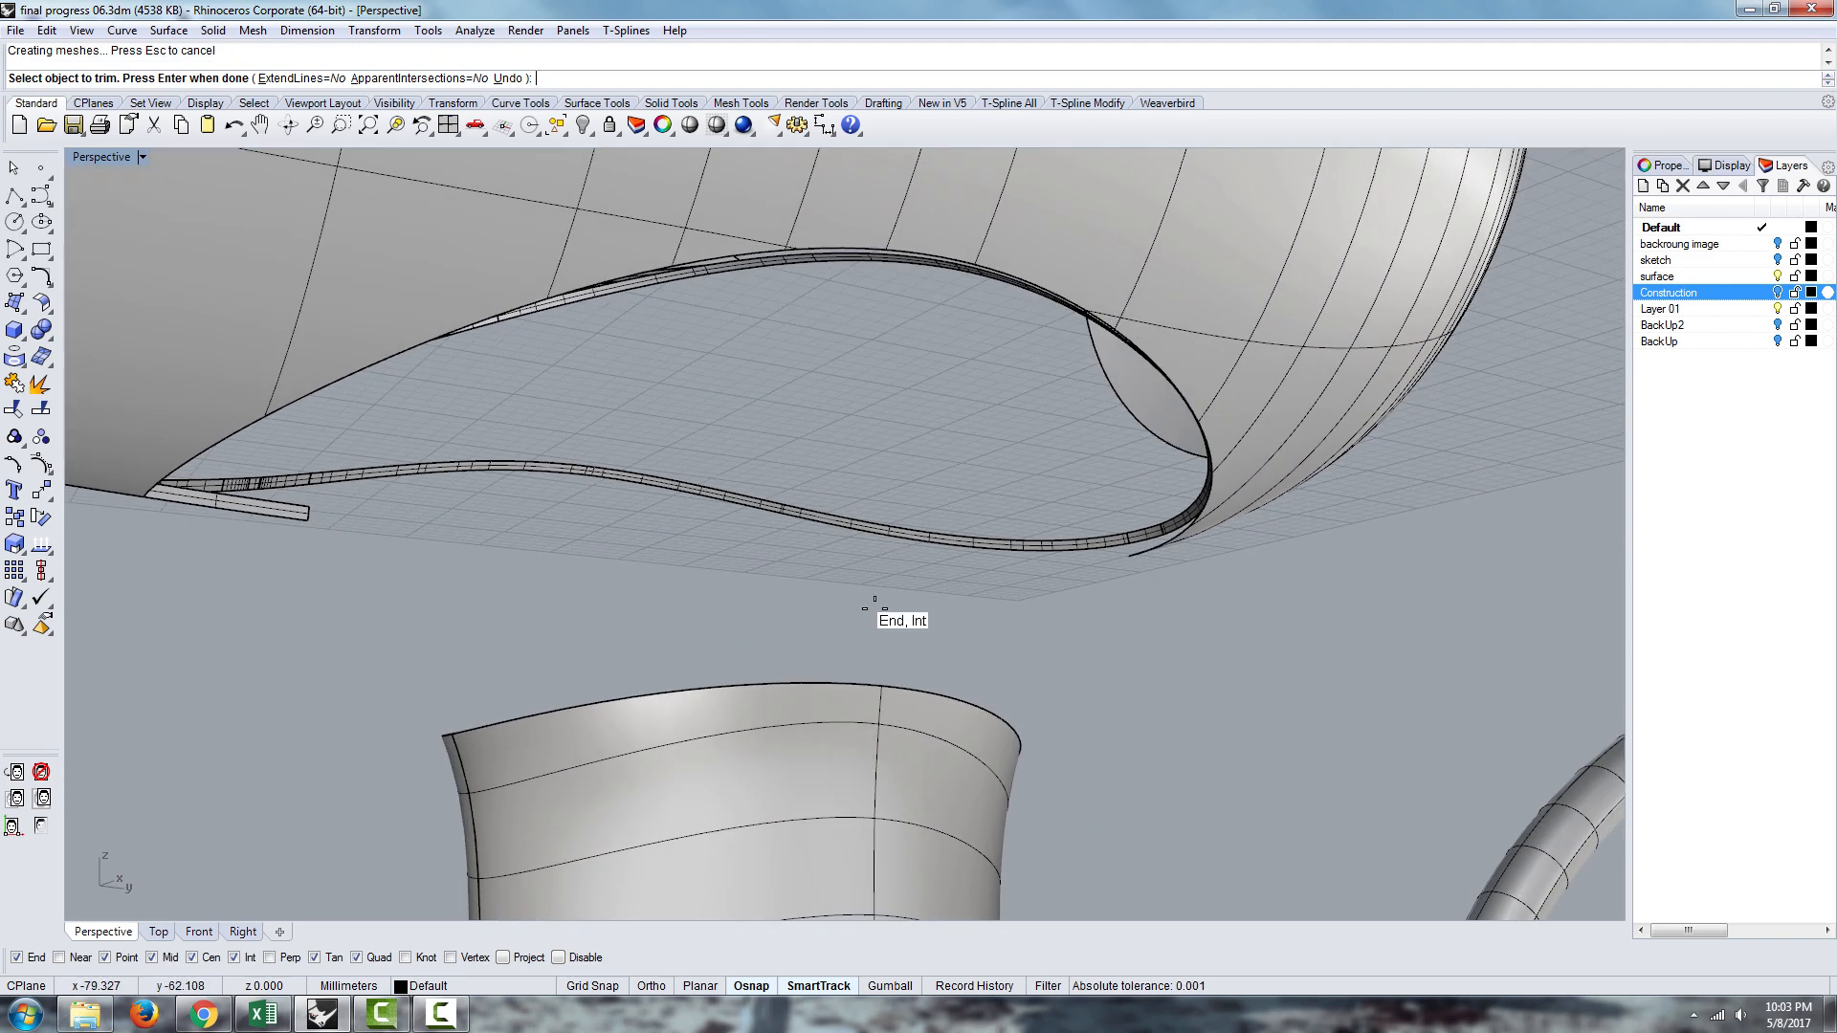
# BlendSrf the re-trimmed handle edge into the body opening, Curvature on both sides
pyautogui.write('blen')
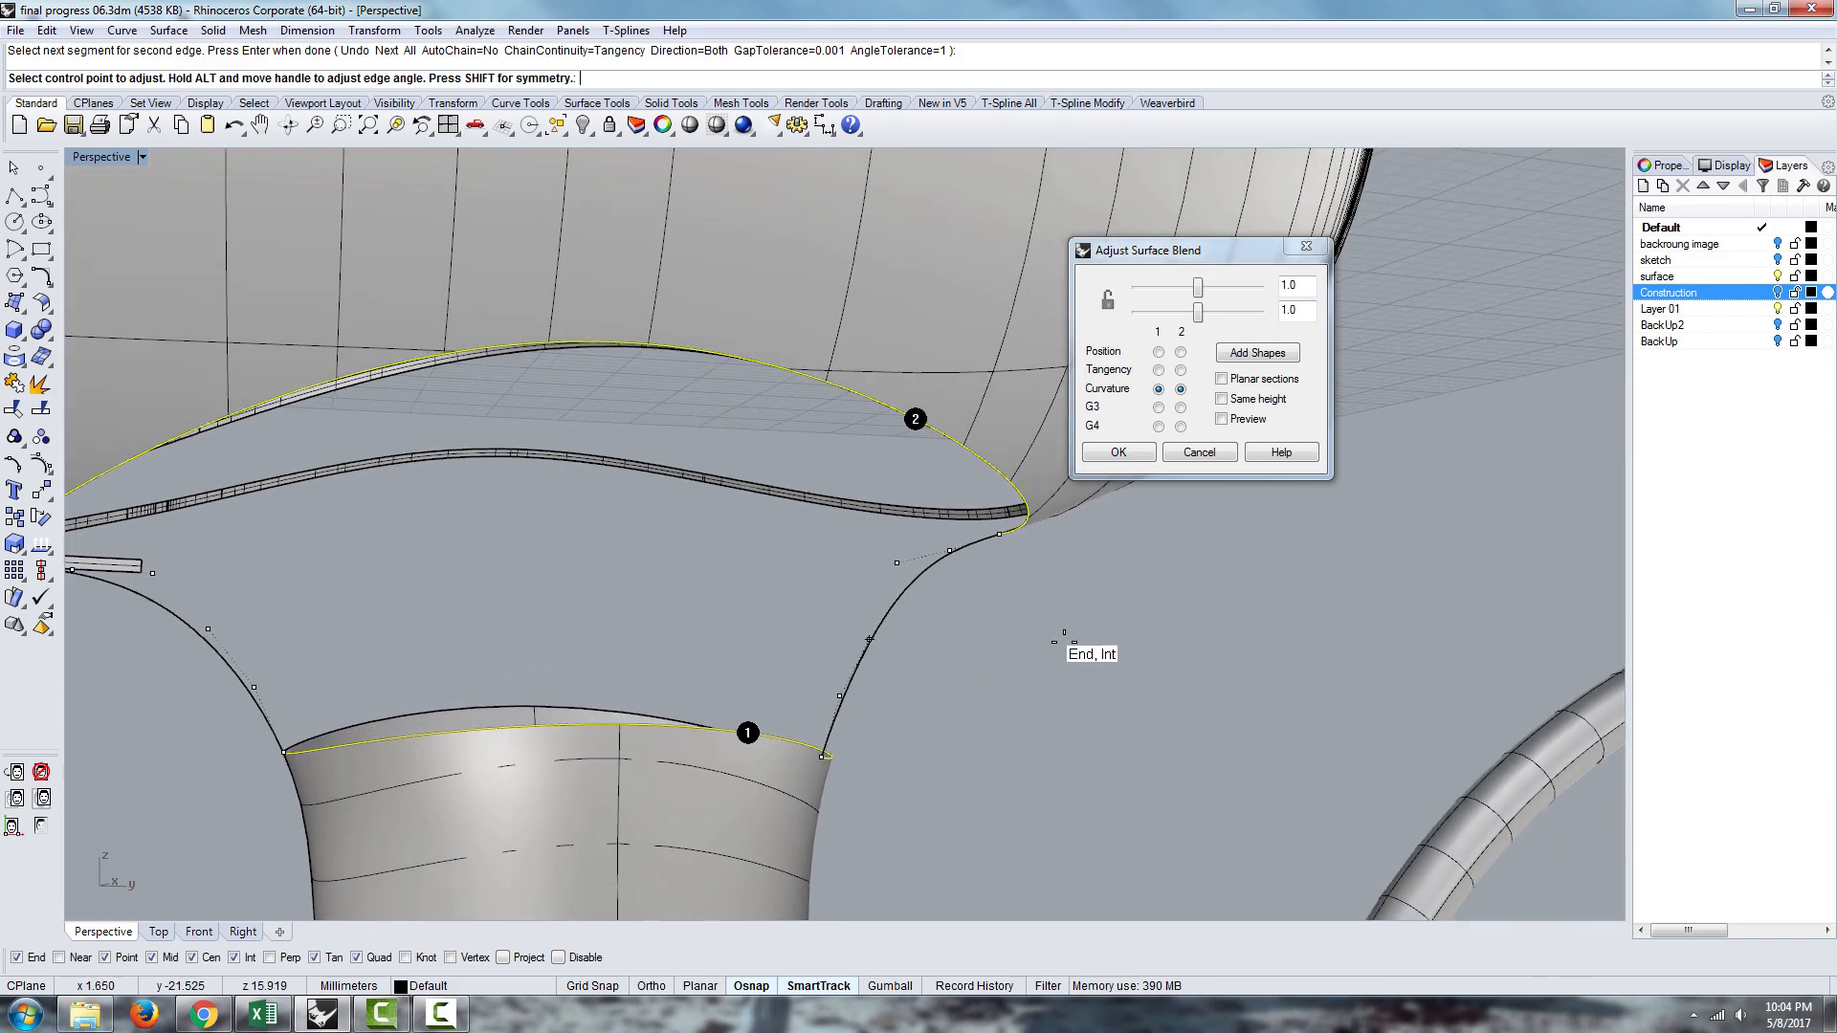
pyautogui.click(1116, 453)
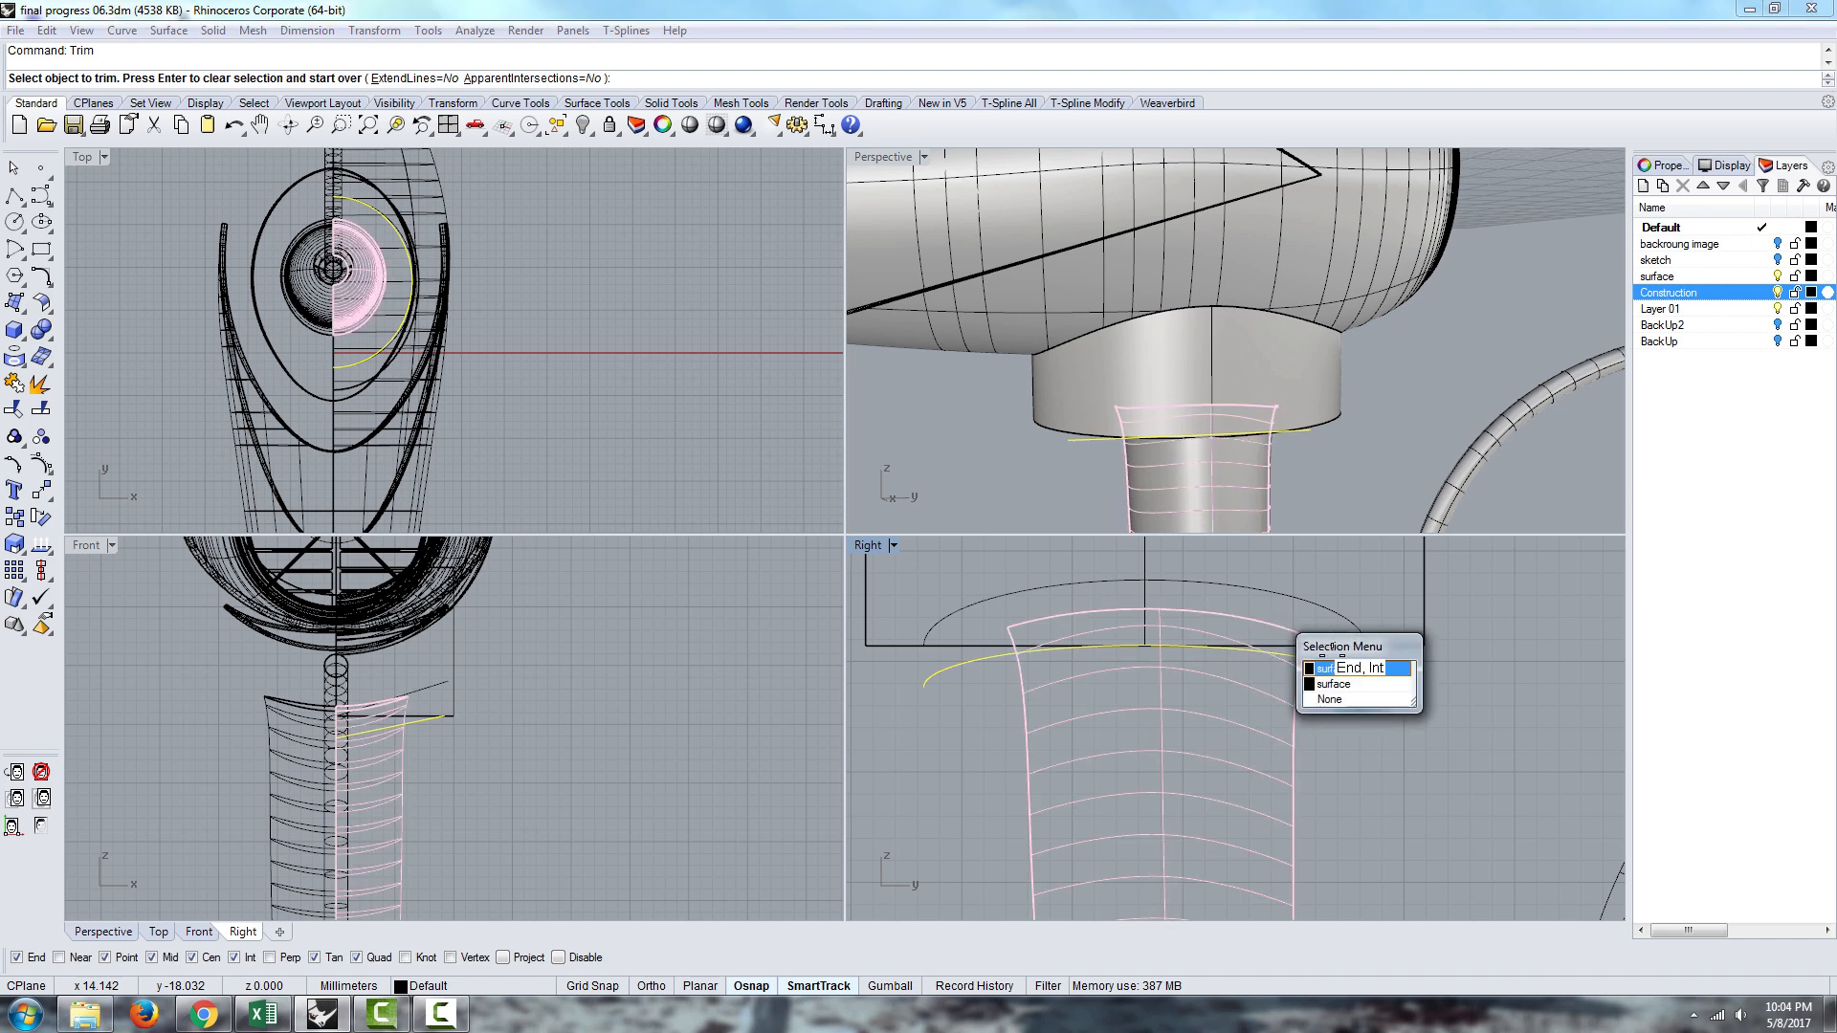
# Choose the handle surface as the piece to trim, then start BlendSrf
pyautogui.click(1358, 667)
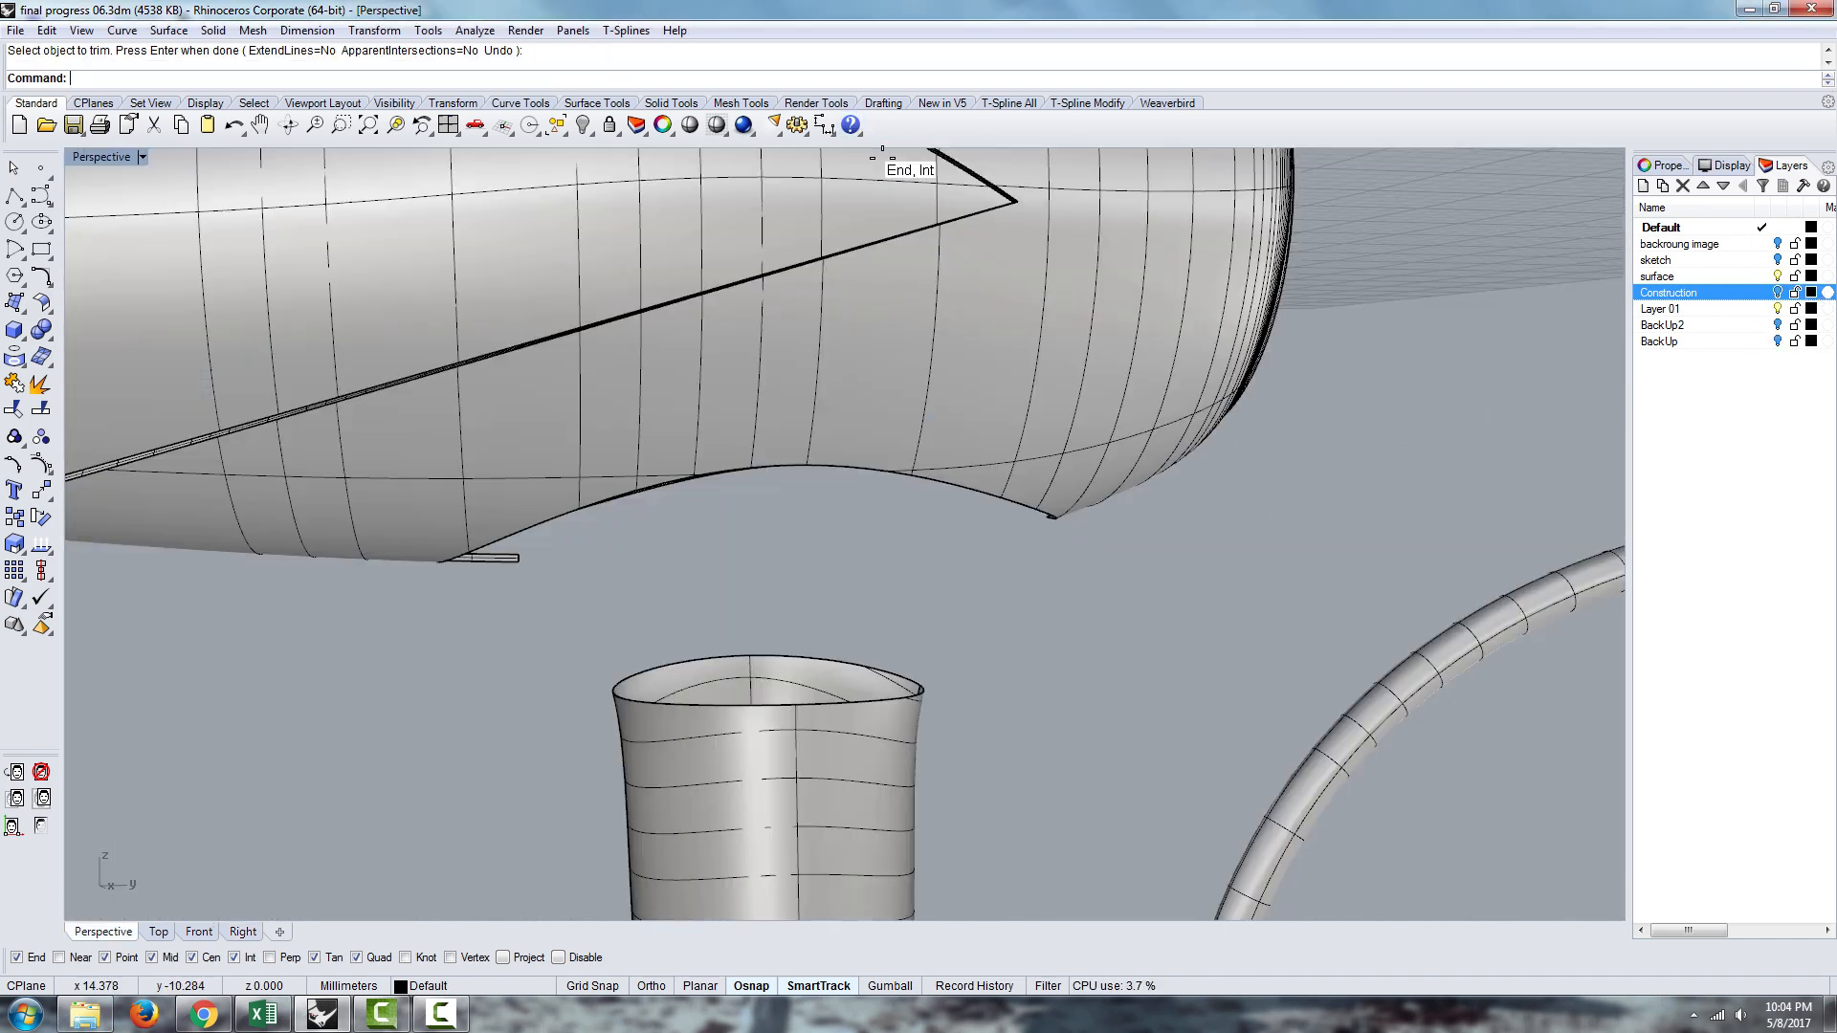
pyautogui.write('BlendSrf')
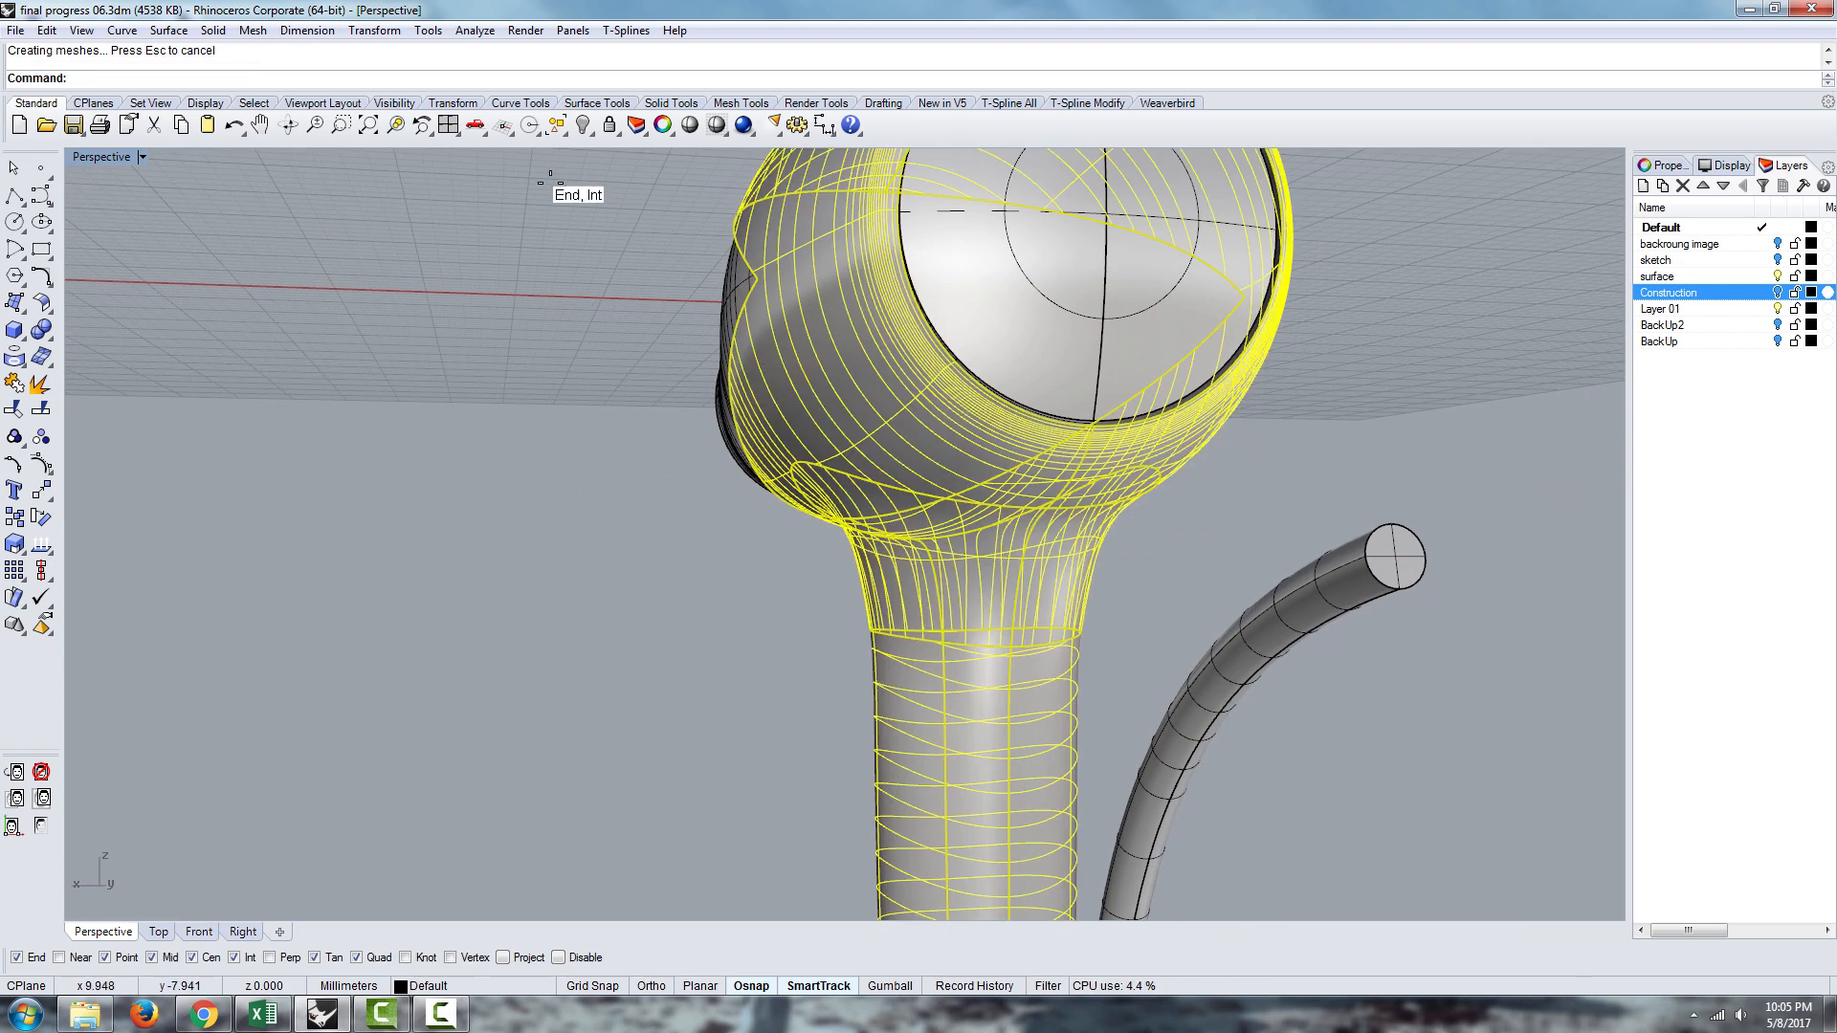
pyautogui.moveTo(68, 398)
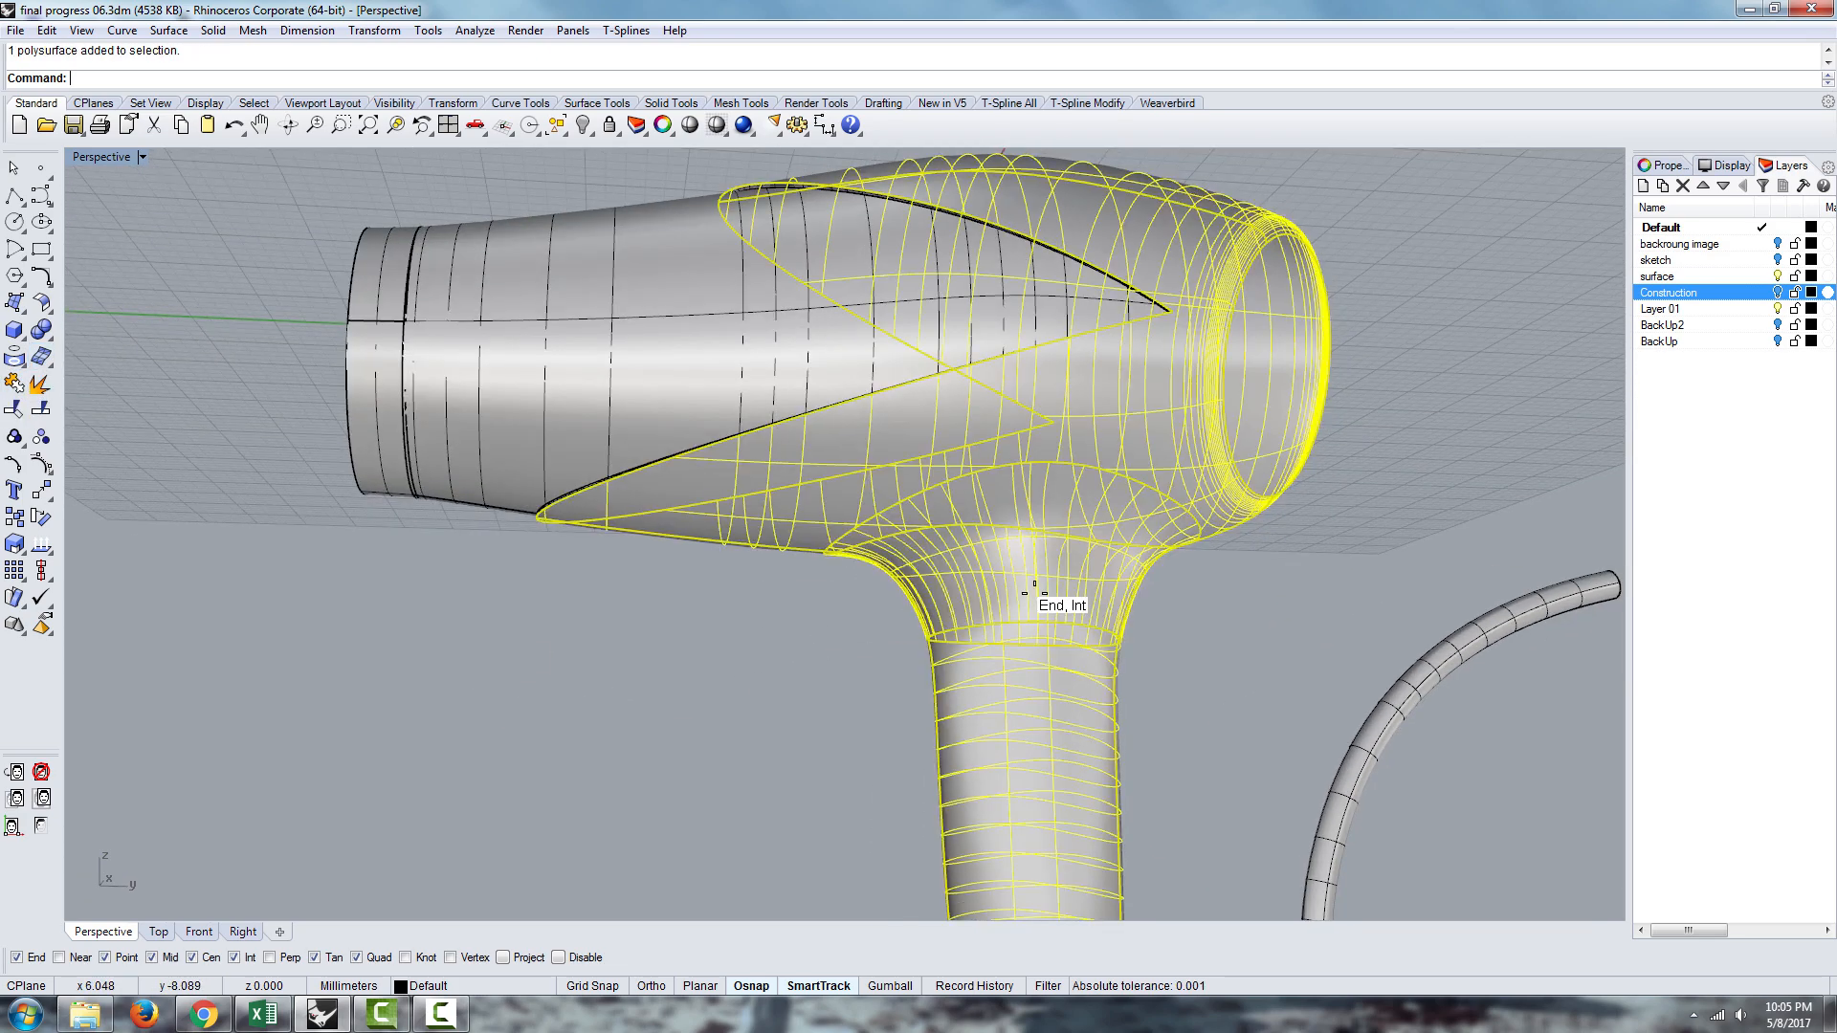
# Browse the menu bar for the surface analysis commands
pyautogui.click(526, 30)
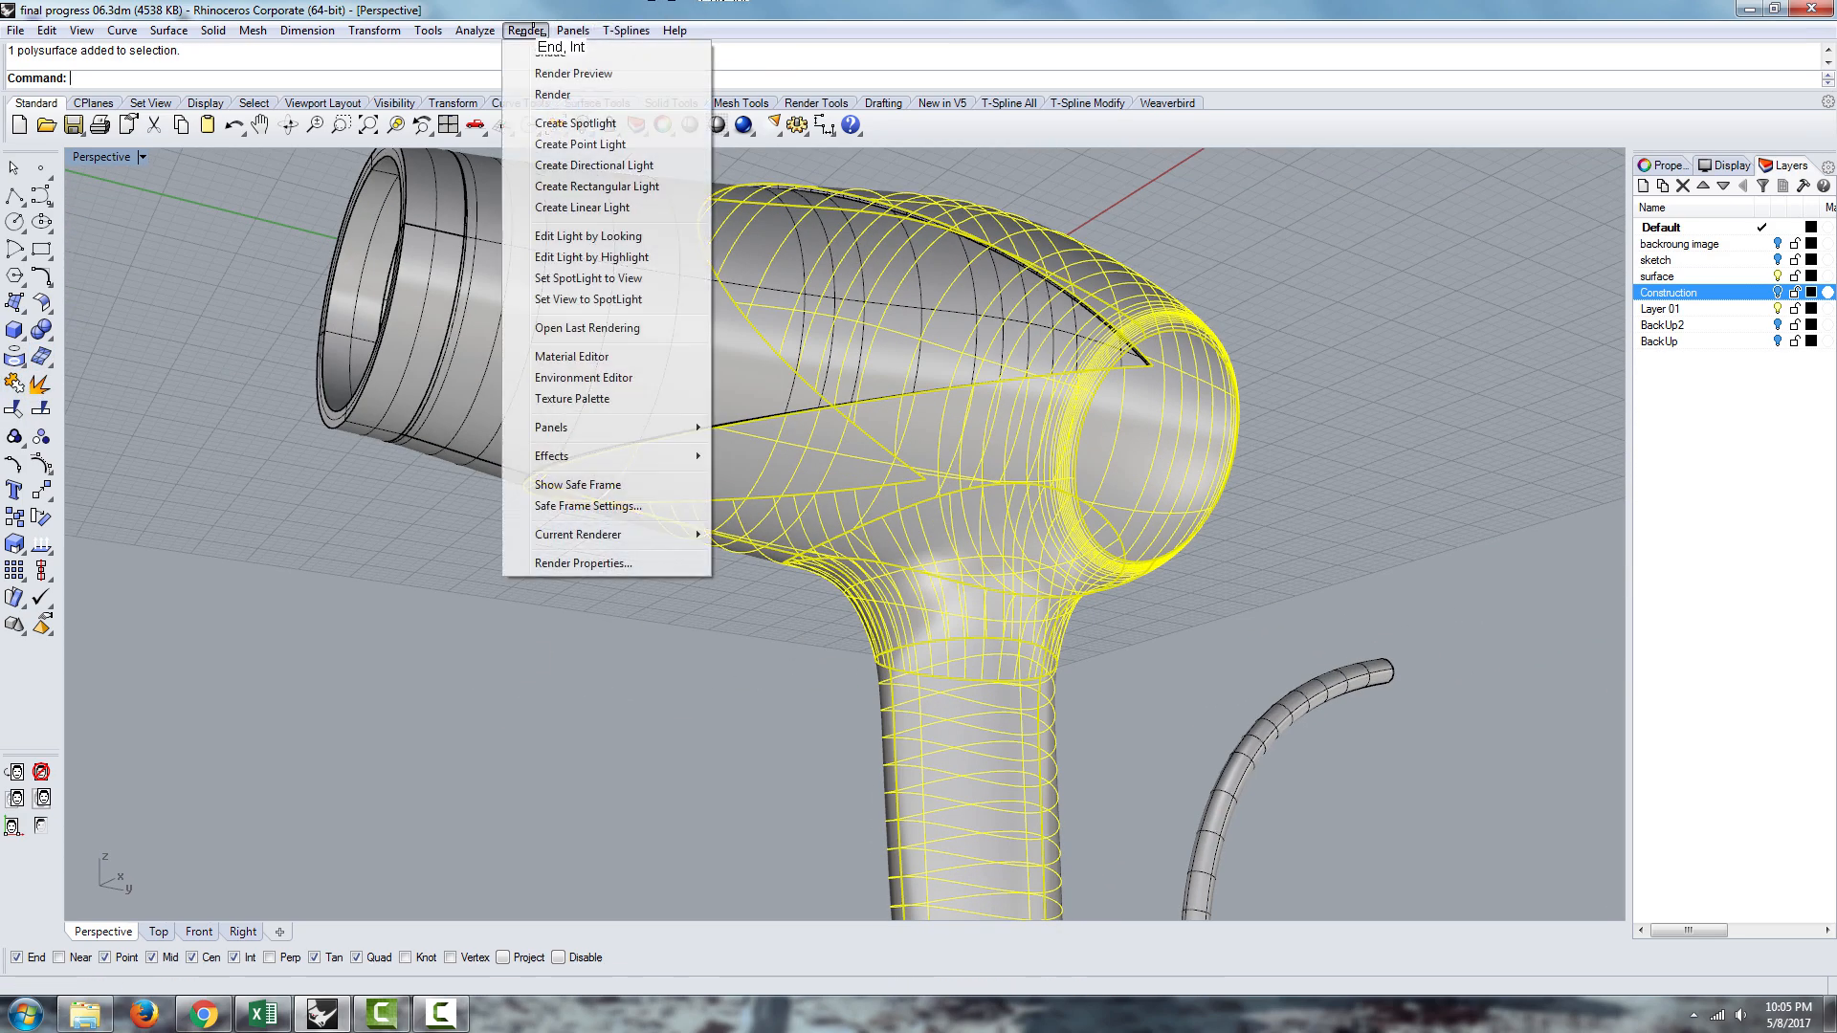
# Run Zebra on the joined model with a denser analysis mesh and a finer stripe size
pyautogui.click(475, 30)
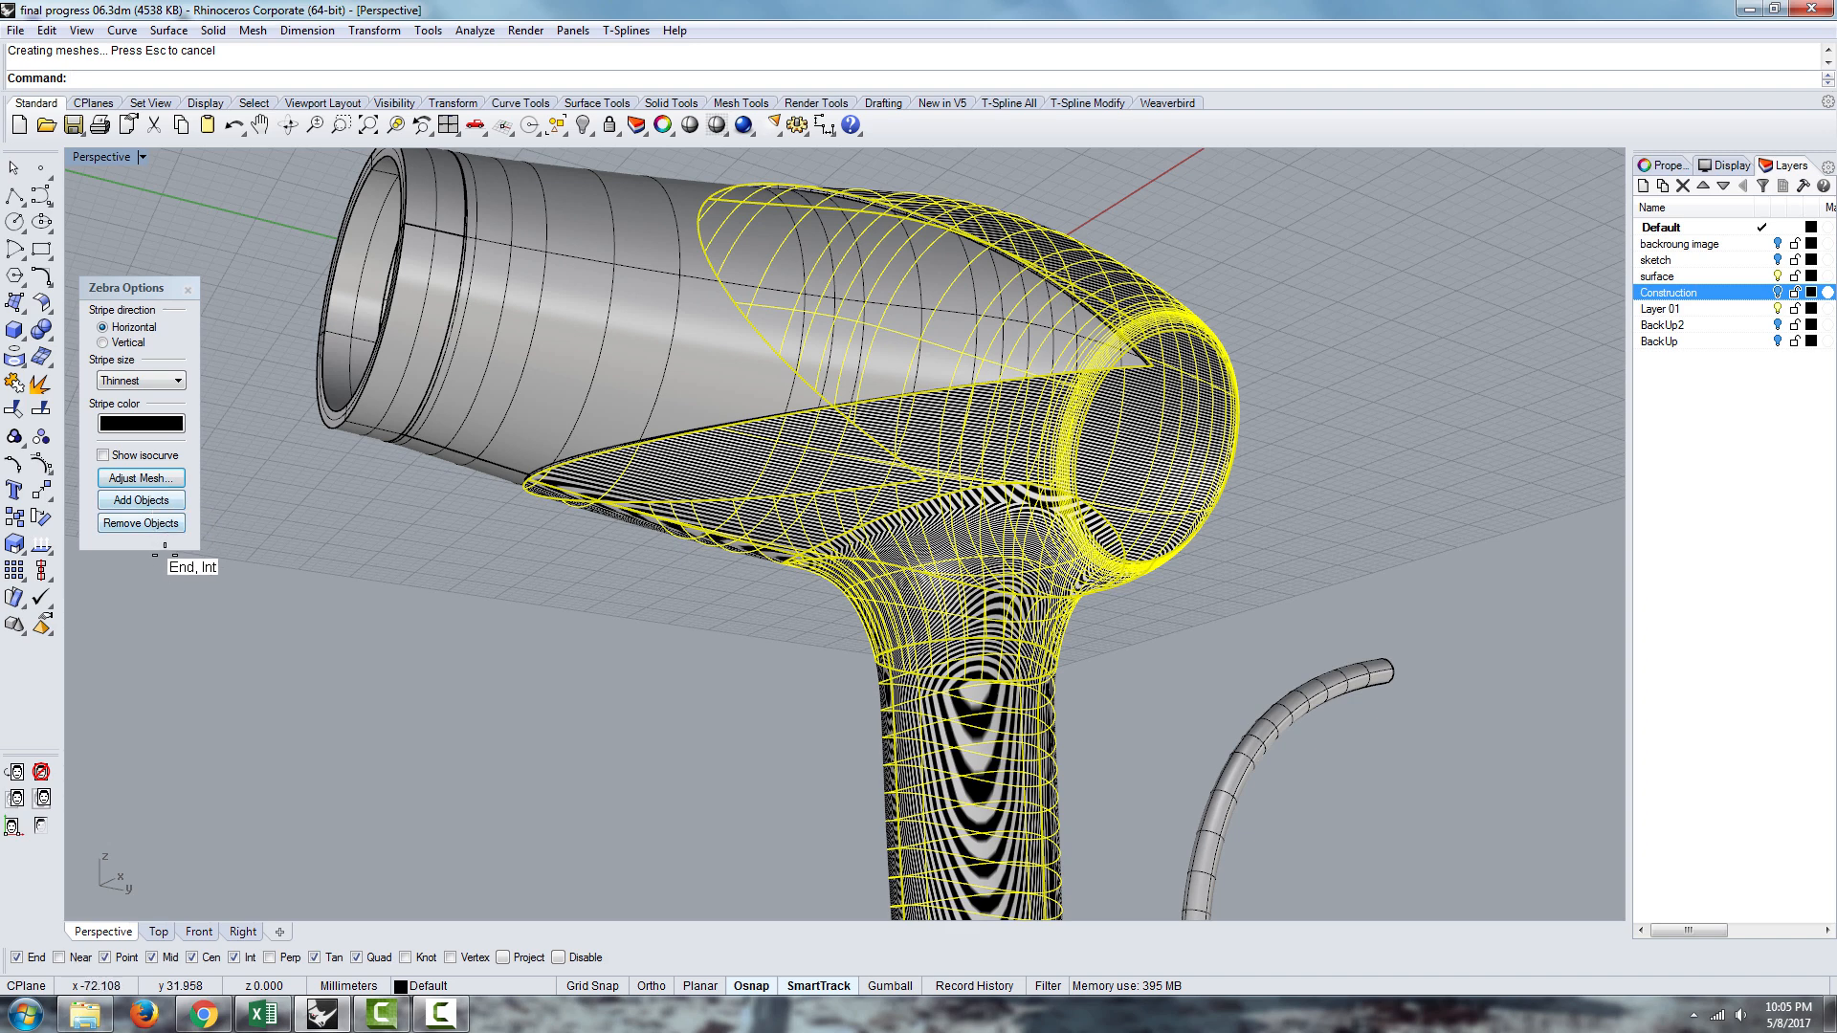
pyautogui.click(140, 477)
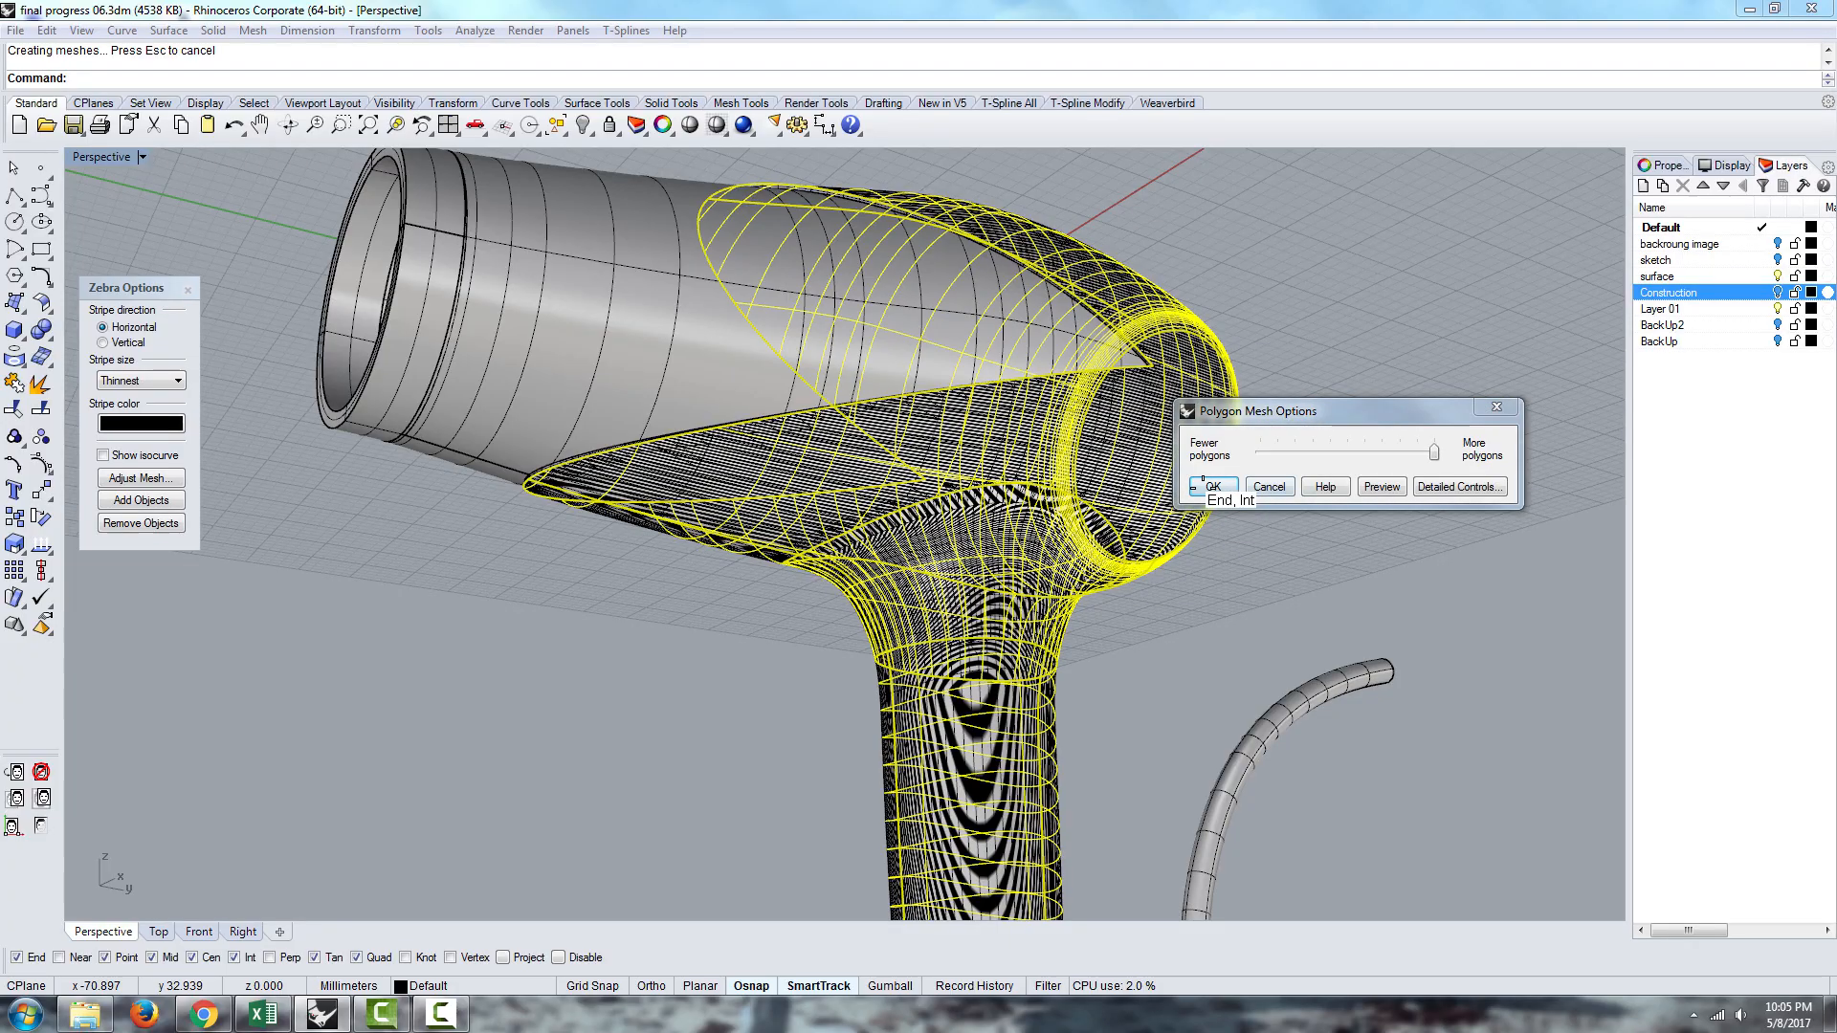
pyautogui.click(1213, 486)
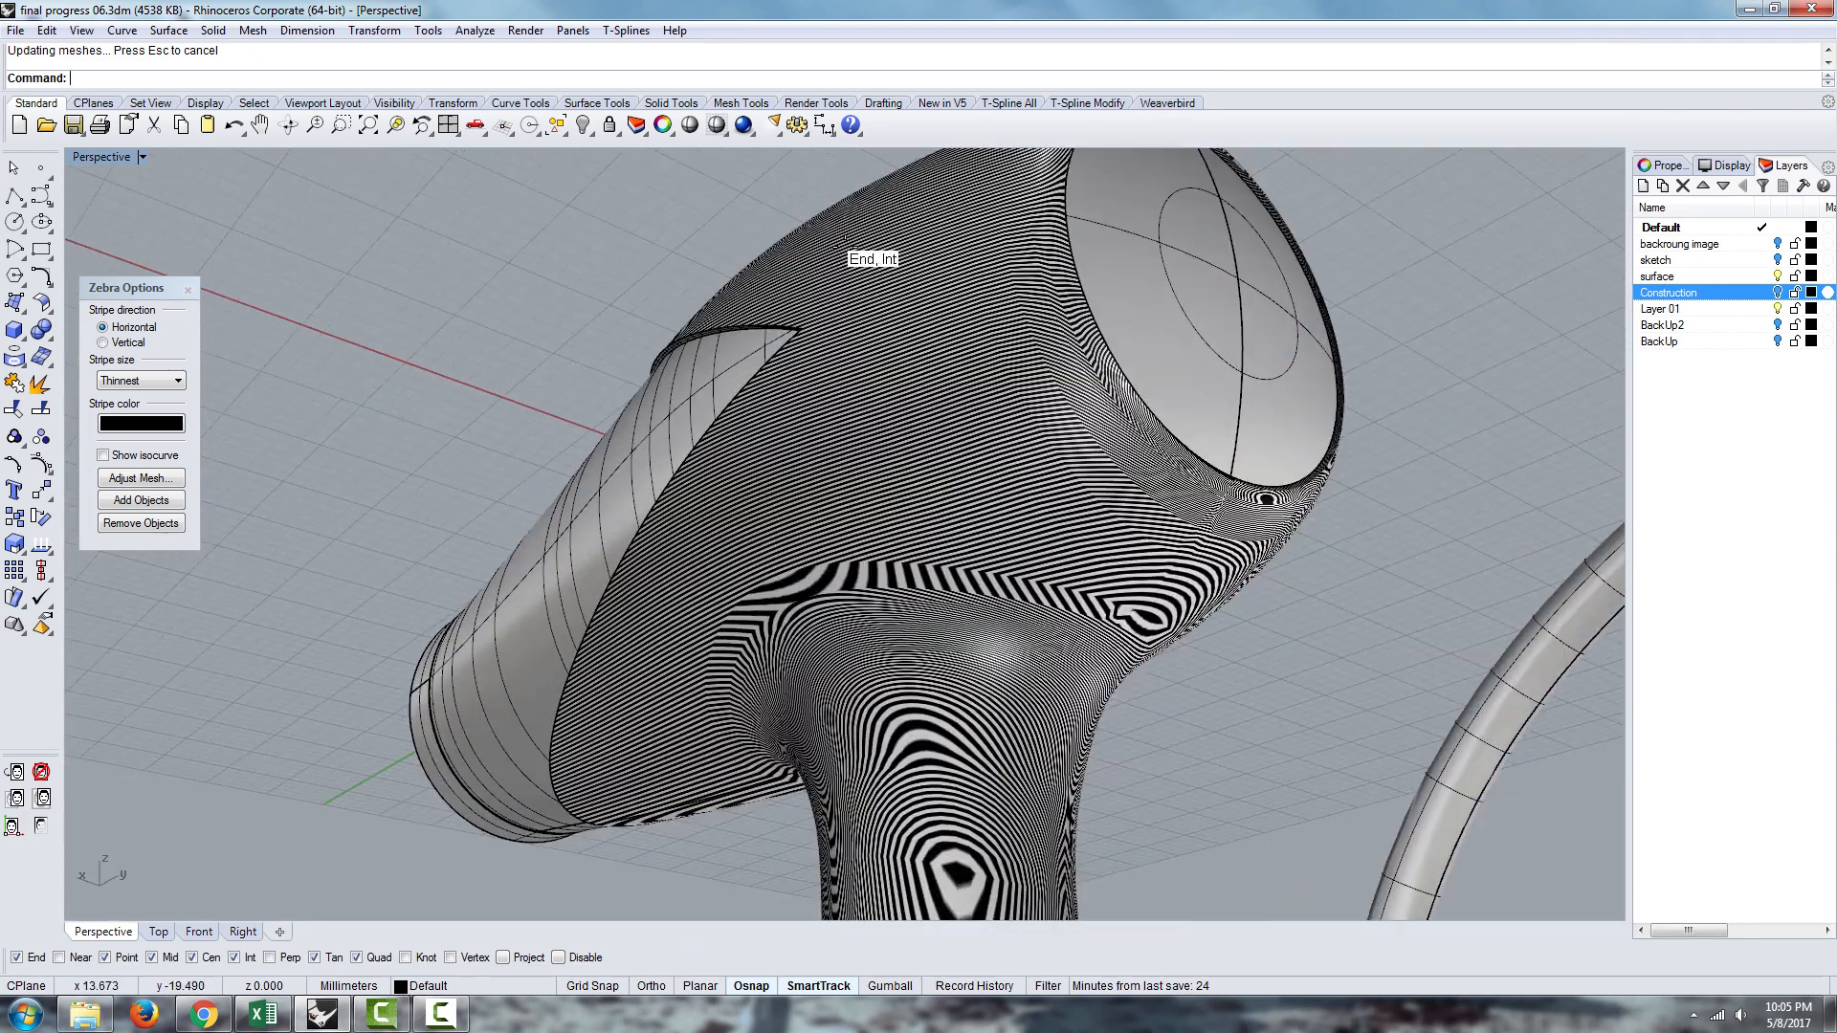
pyautogui.click(179, 380)
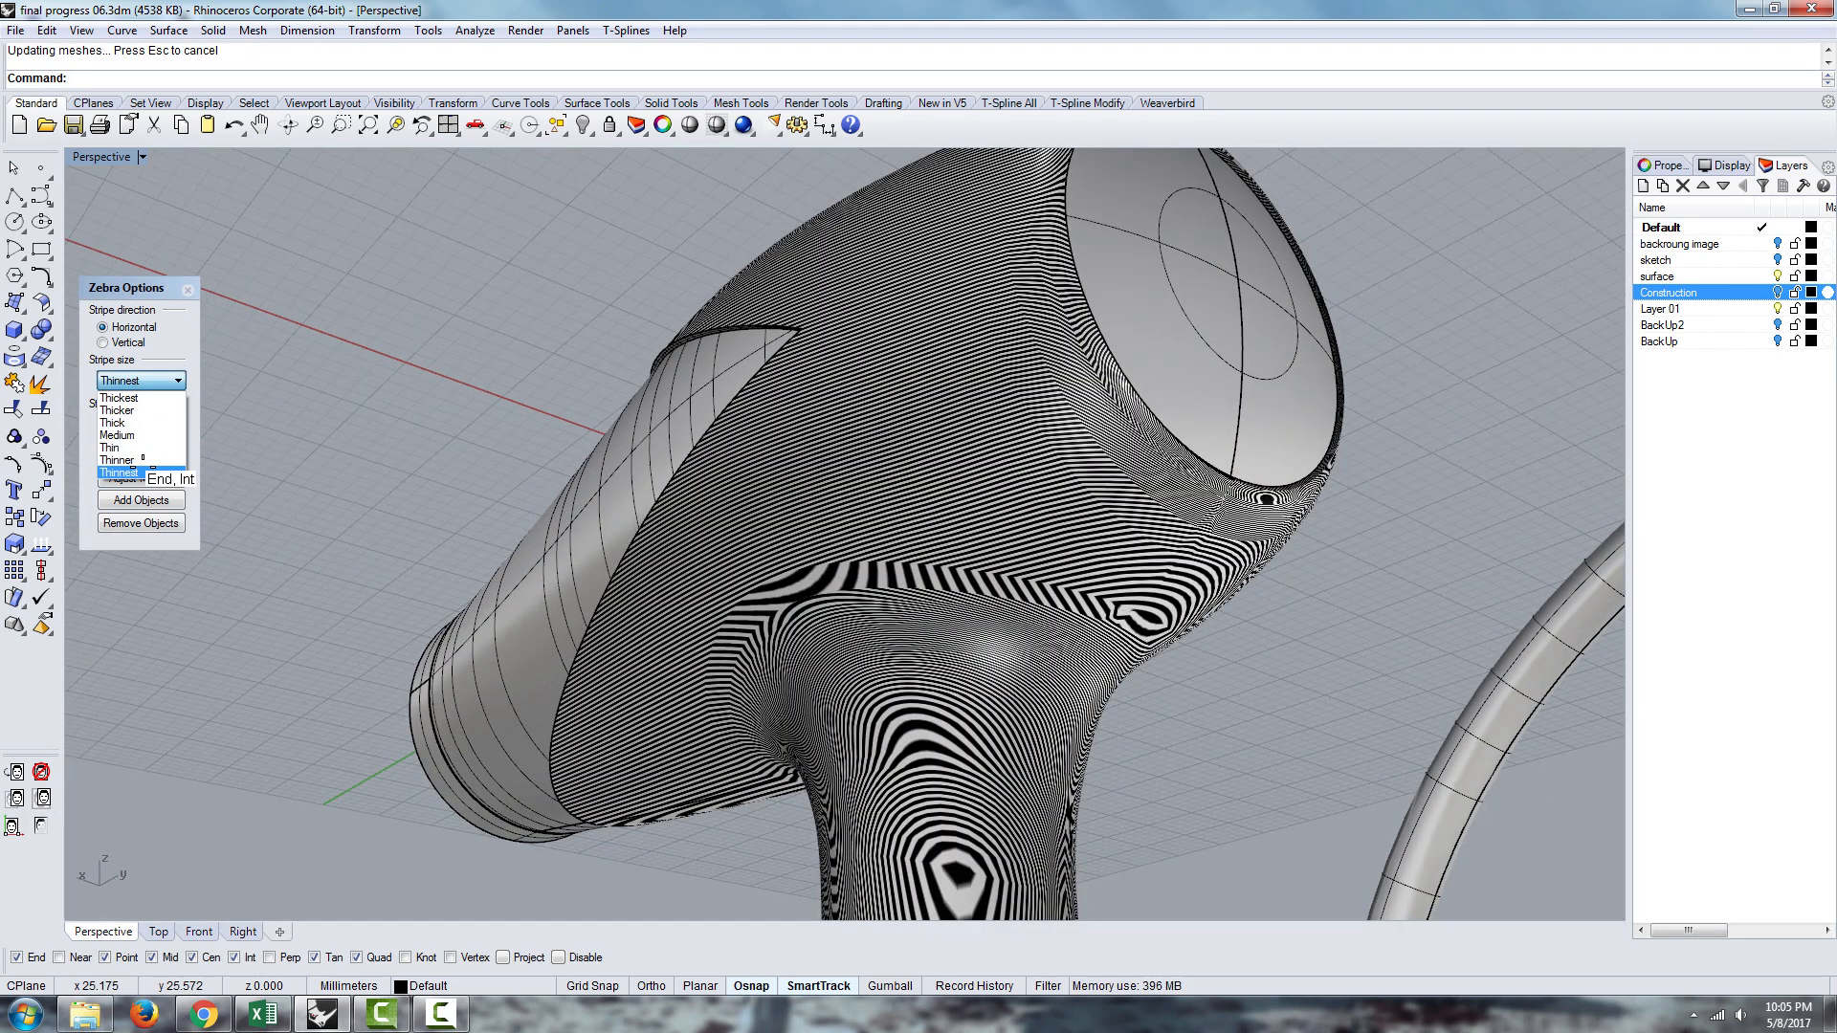
pyautogui.moveTo(114, 447)
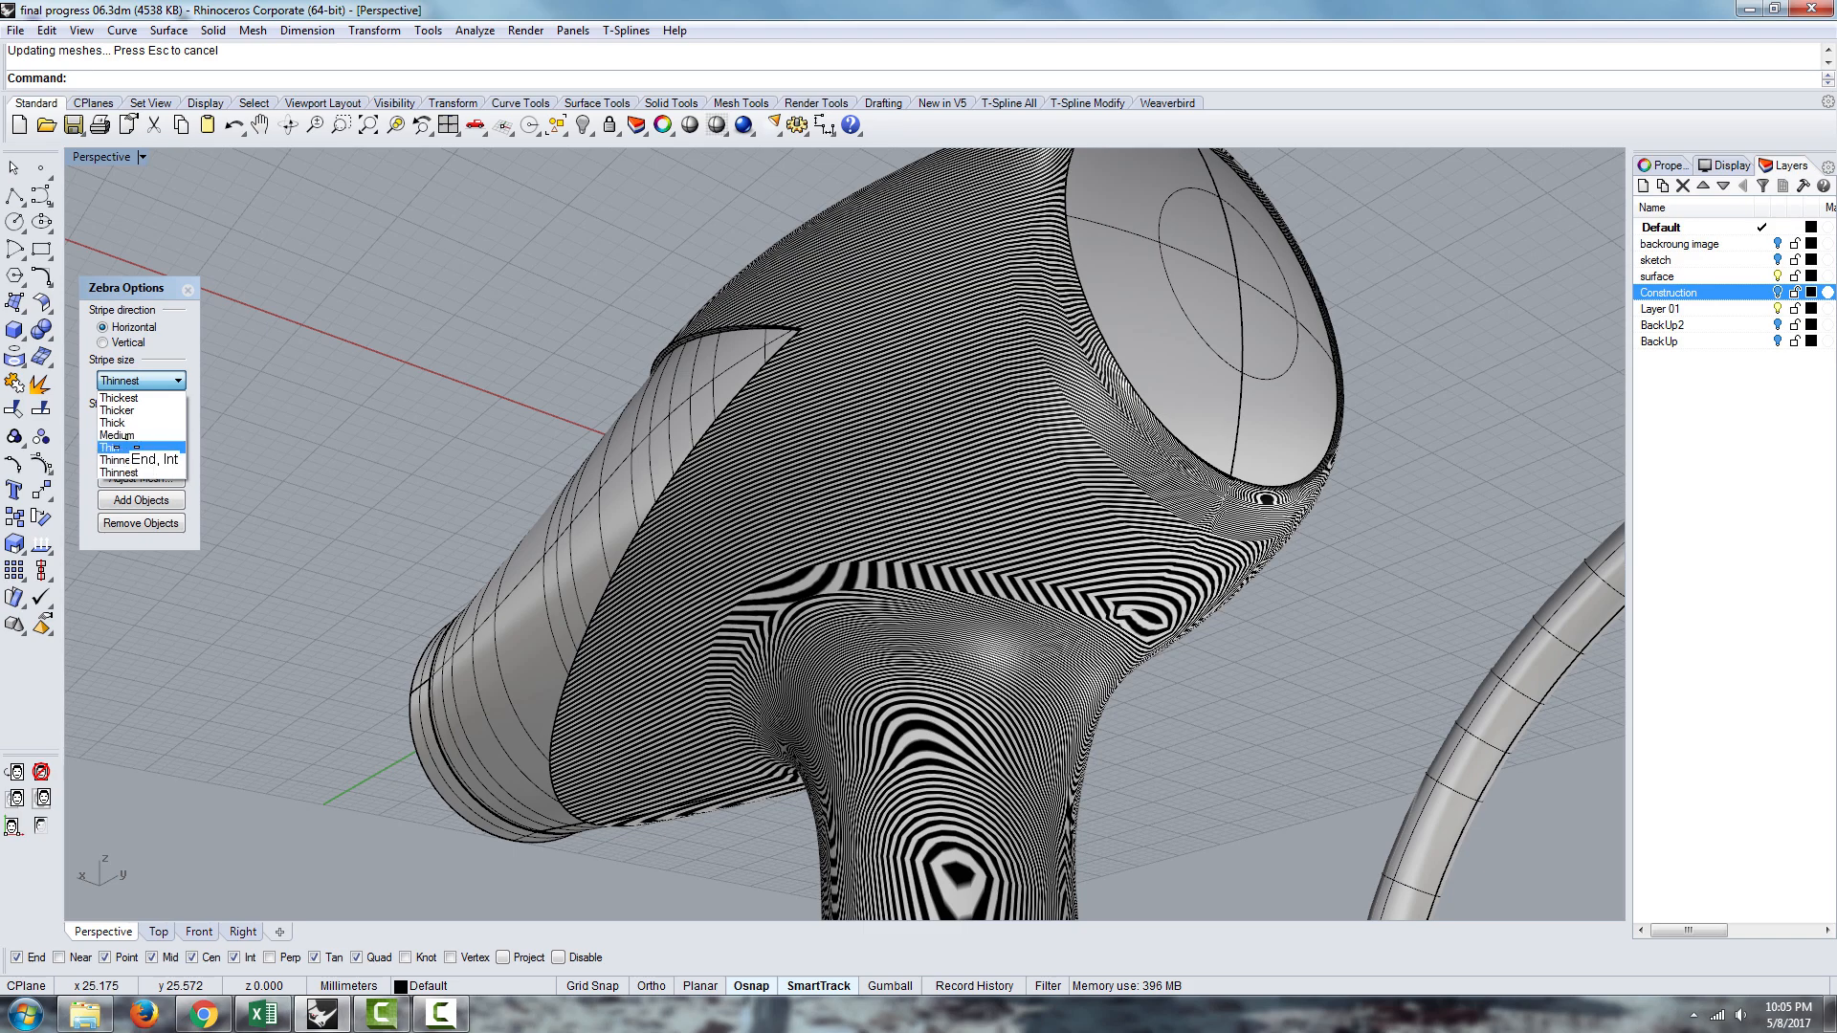